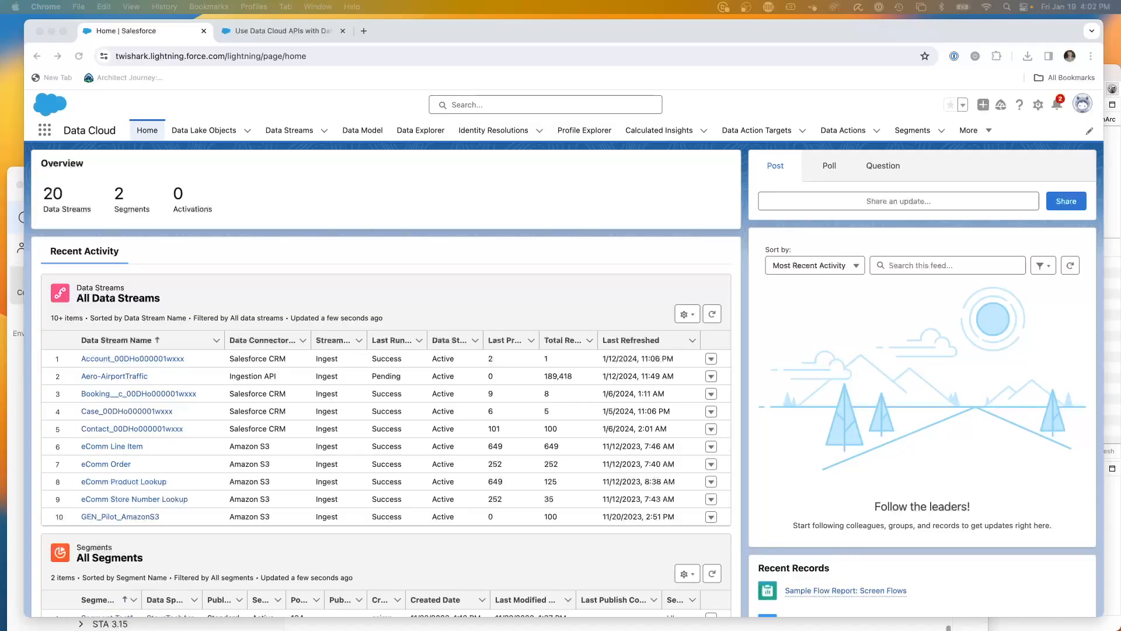
mouse_move(371, 170)
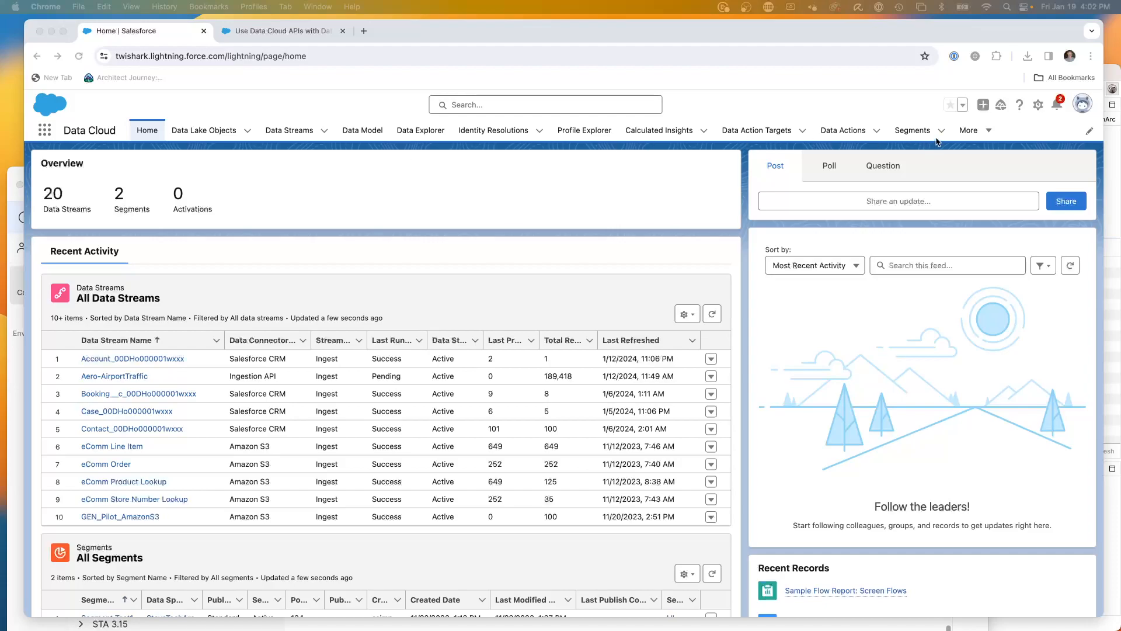
- Navigate via the More menu to the Data Spaces list showing SteveTechArc and default
click(970, 131)
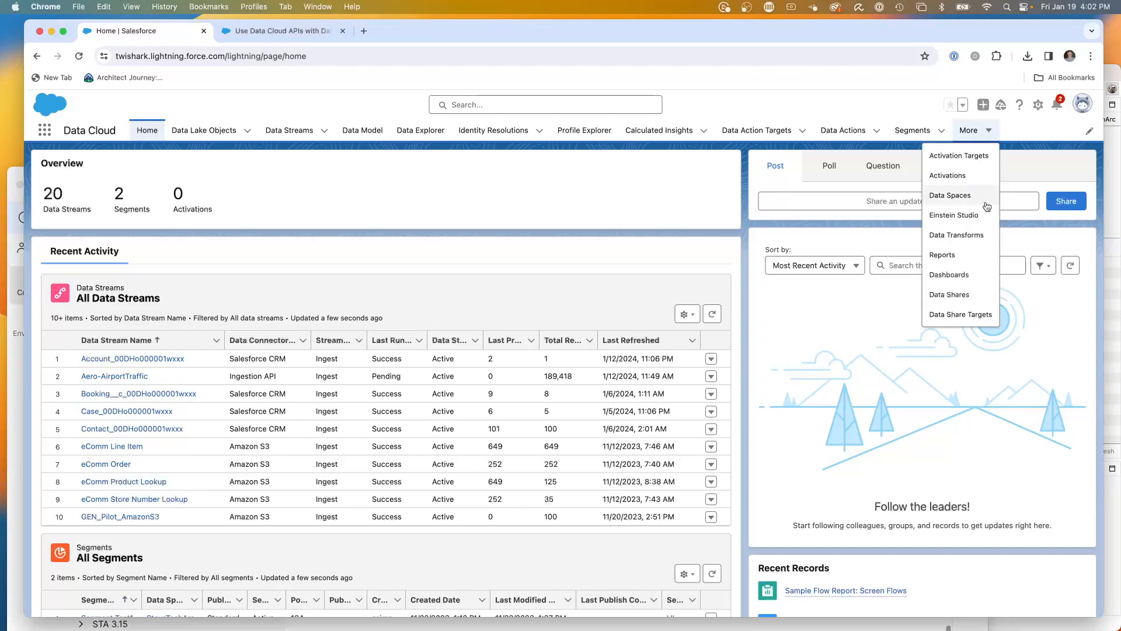
click(950, 195)
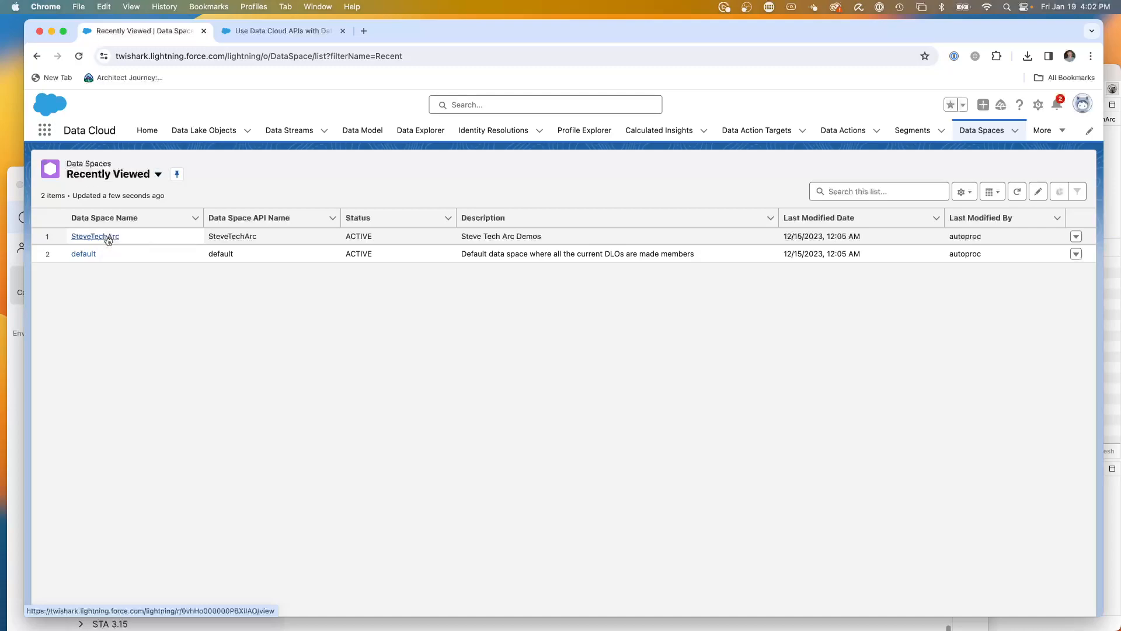
- Open SteveTechArc from the list and scroll through its active data lake objects
click(95, 236)
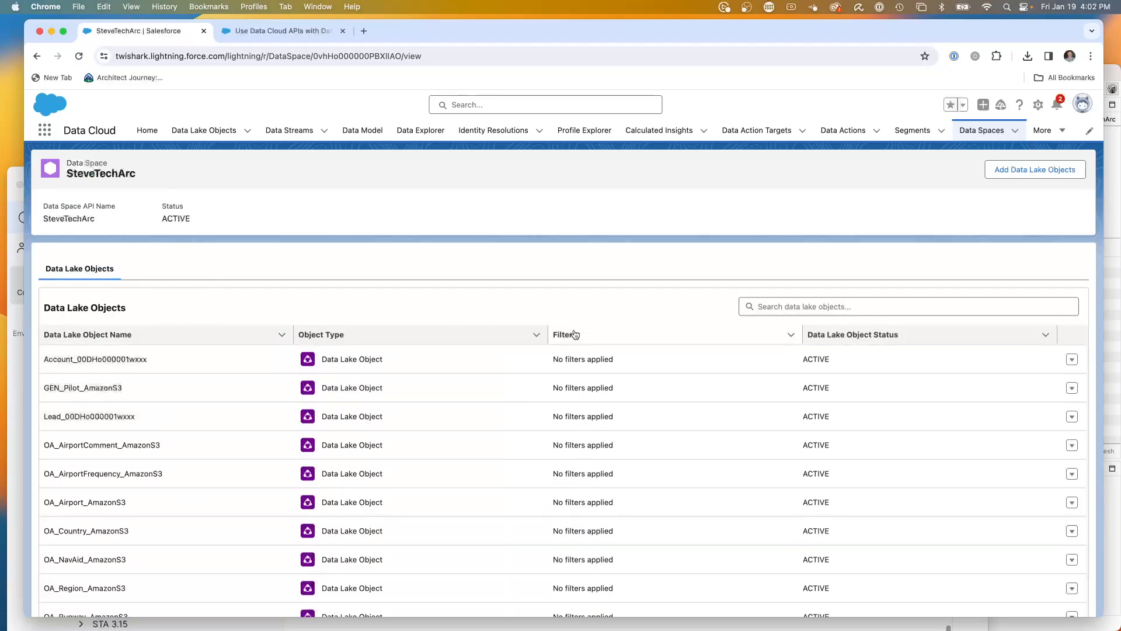
scroll(down, 3)
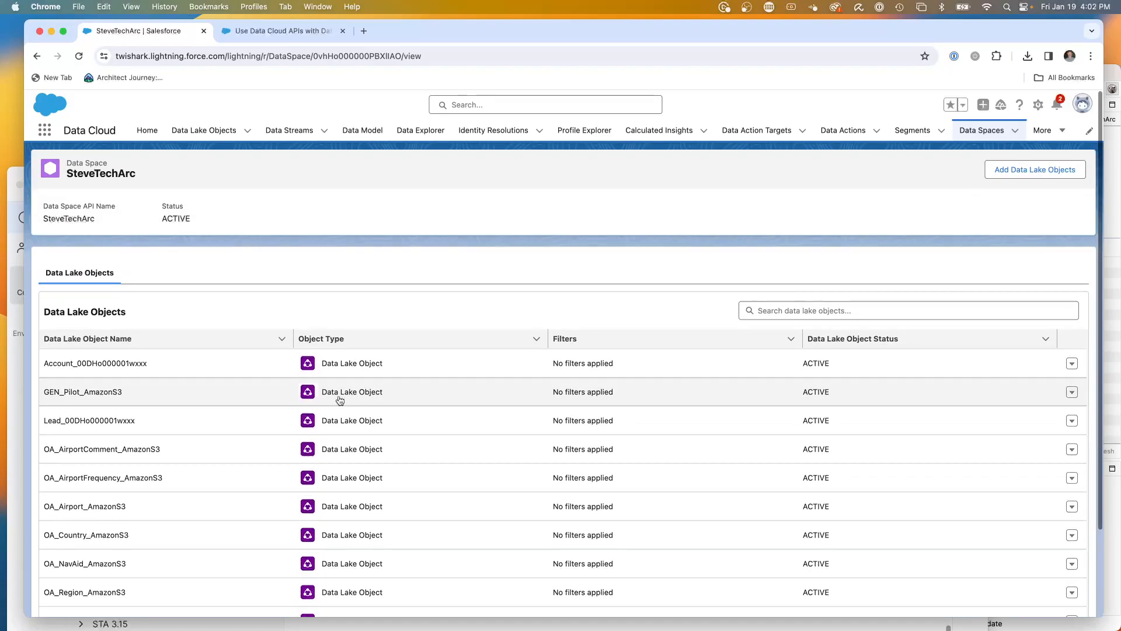
scroll(down, 3)
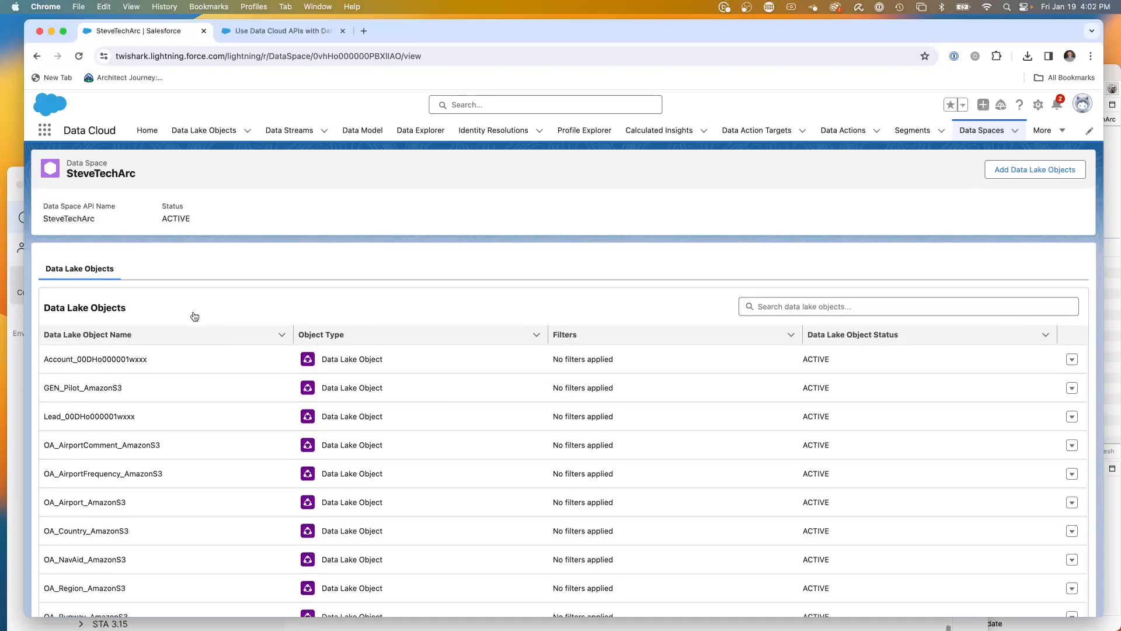
mouse_move(231, 258)
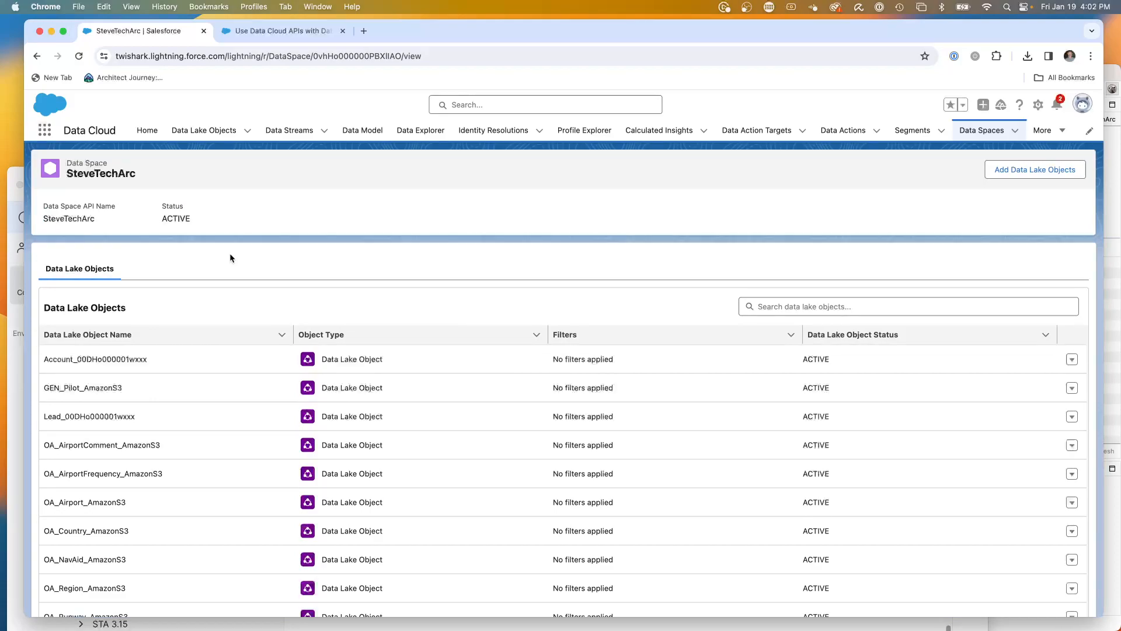
mouse_move(262, 284)
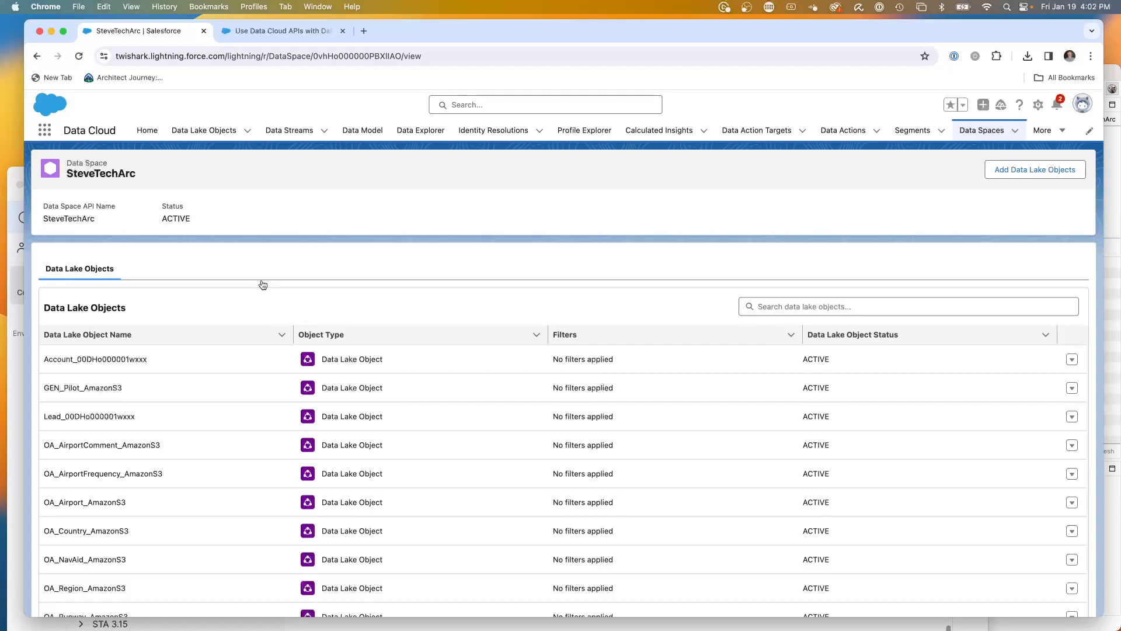
mouse_move(310, 272)
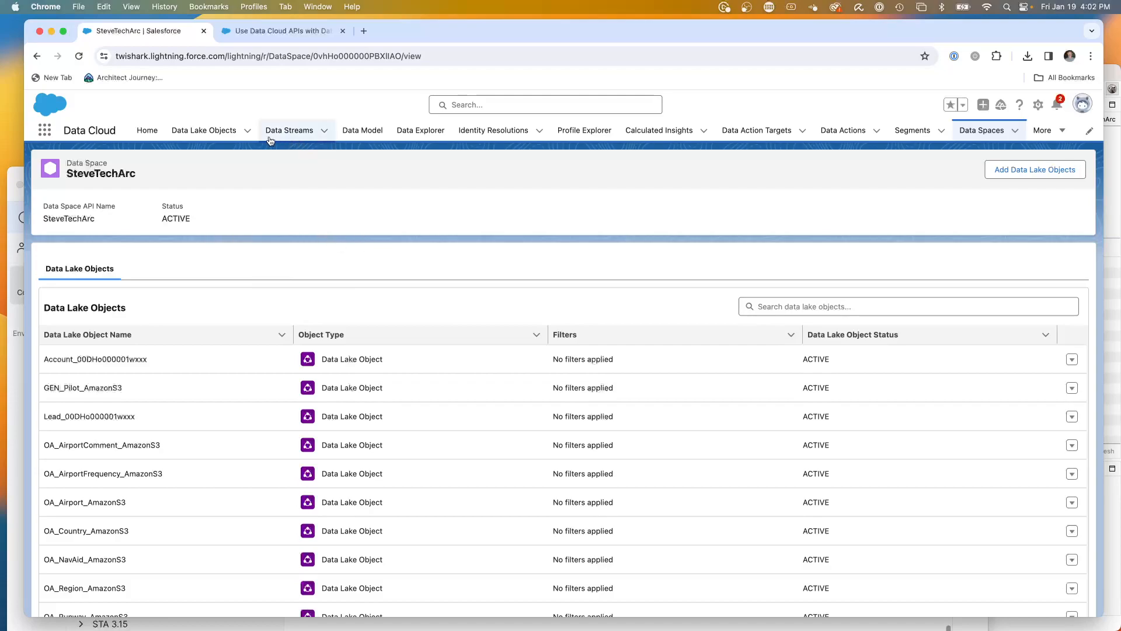
- In Data Explorer target SteveTechArc with Data Model Object type and list its model objects
click(421, 131)
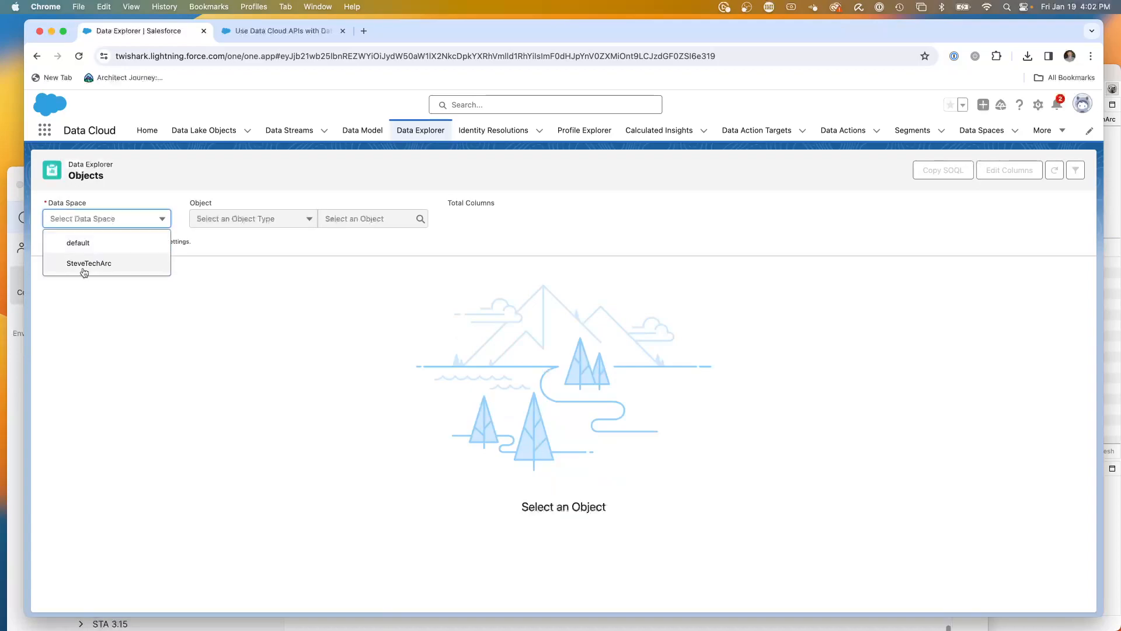
click(89, 264)
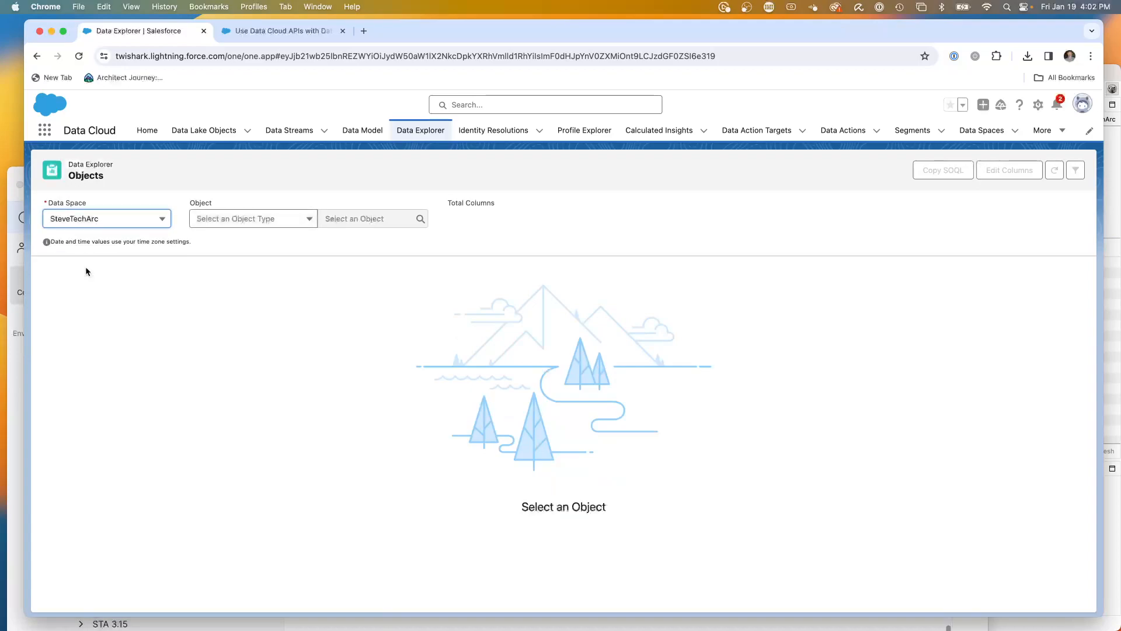
click(252, 219)
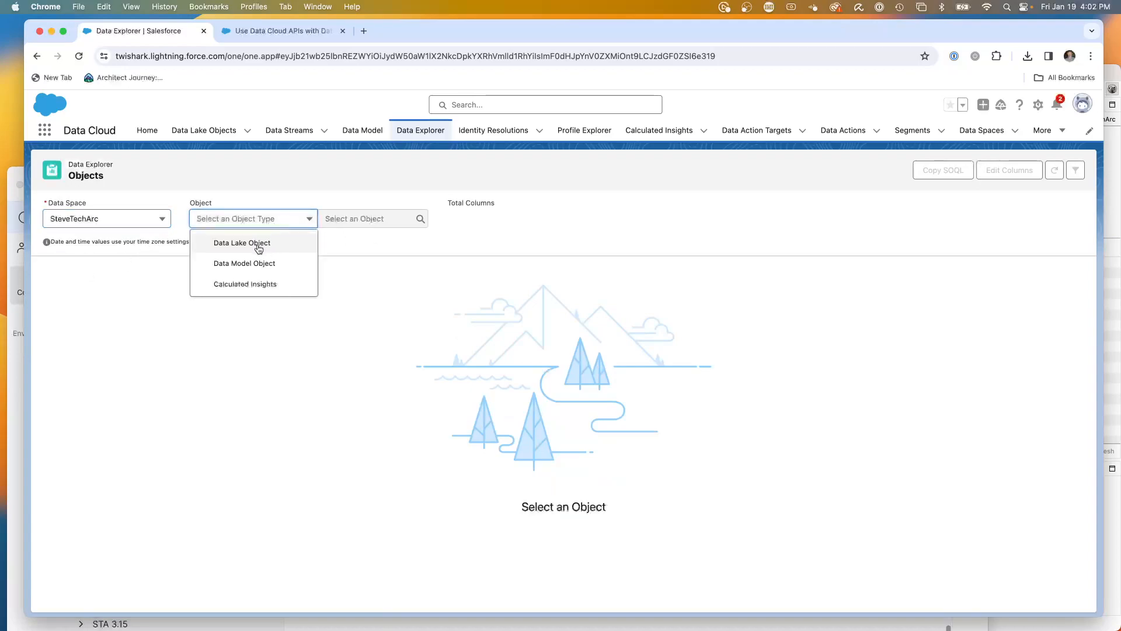
click(244, 264)
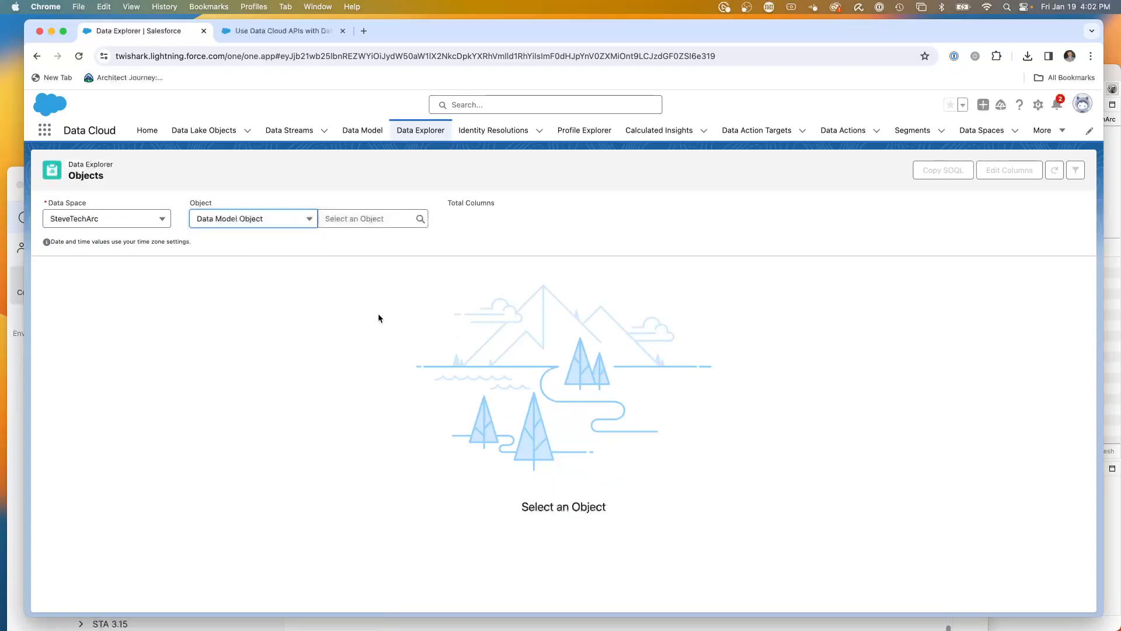
click(372, 218)
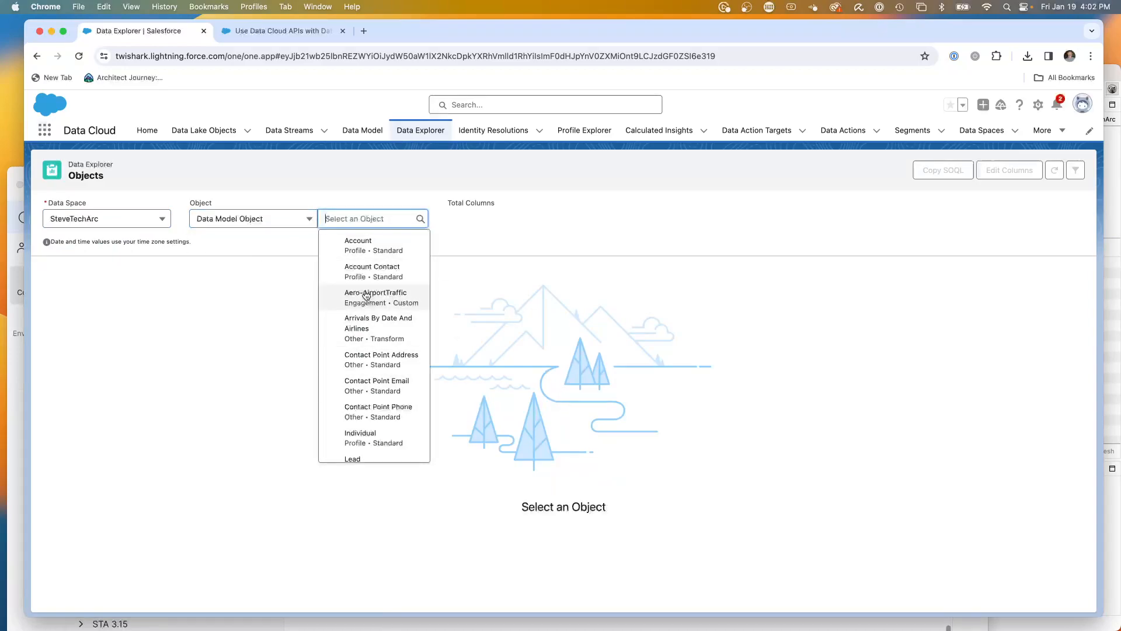
mouse_move(326, 273)
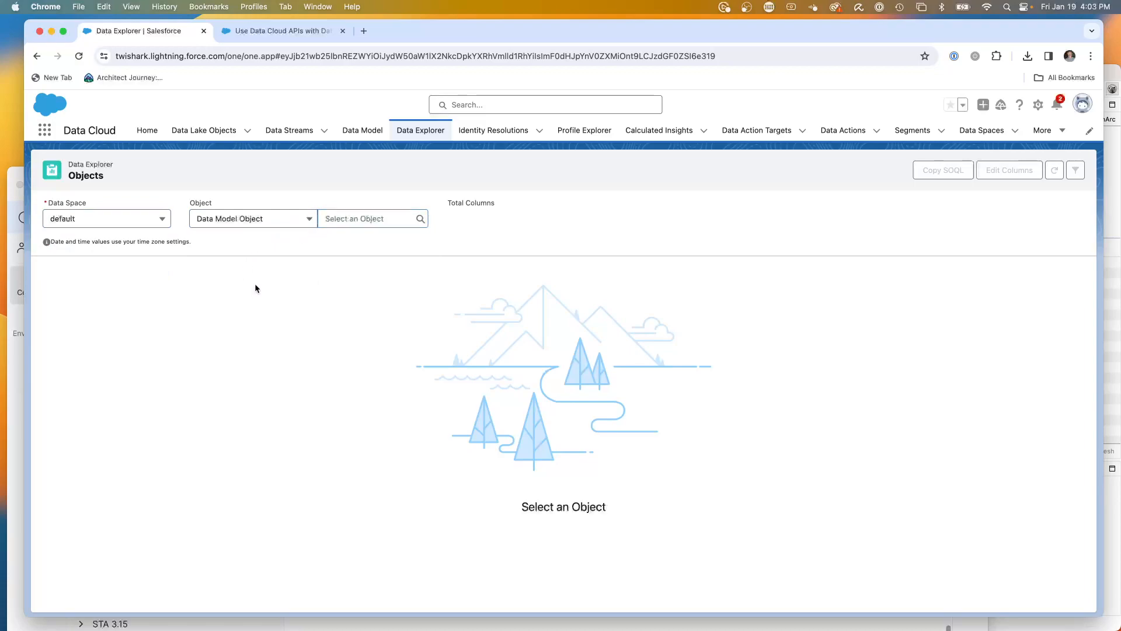
mouse_move(255, 264)
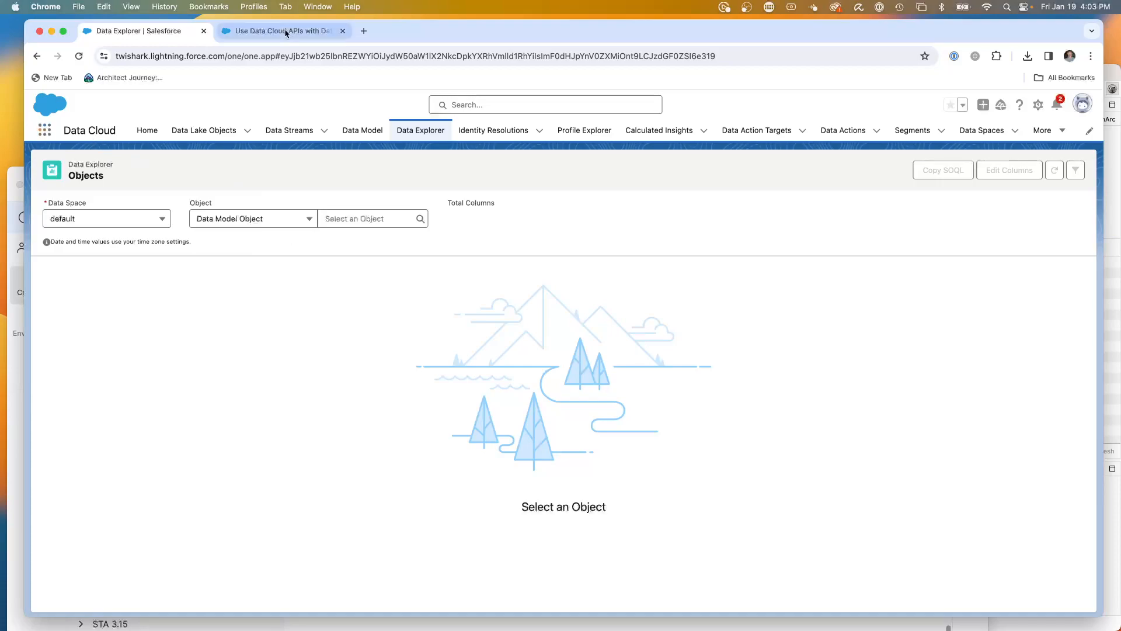
- Go from the gear menu into Setup and reach the SteveTechArc permission set via Permission Sets
click(1037, 105)
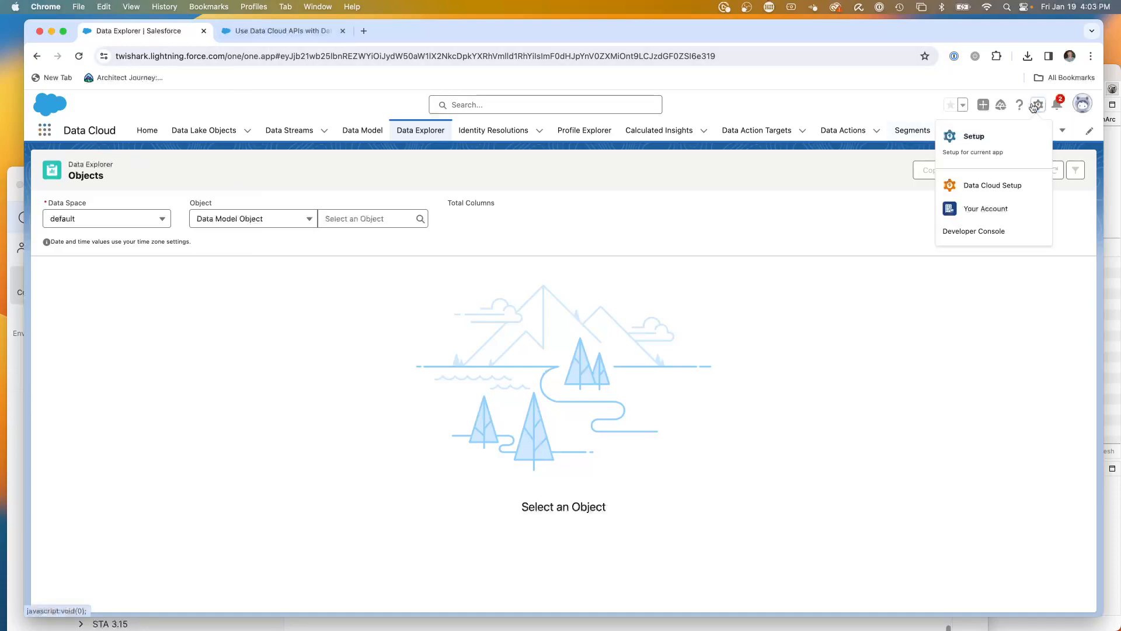
mouse_move(997, 140)
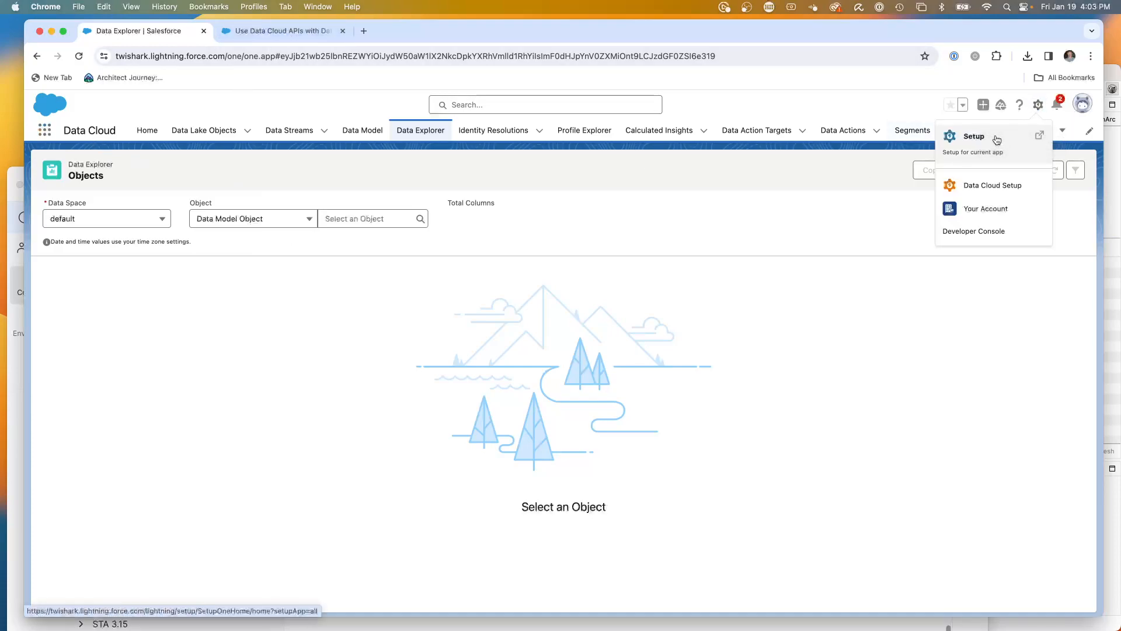
click(974, 136)
text(permission)
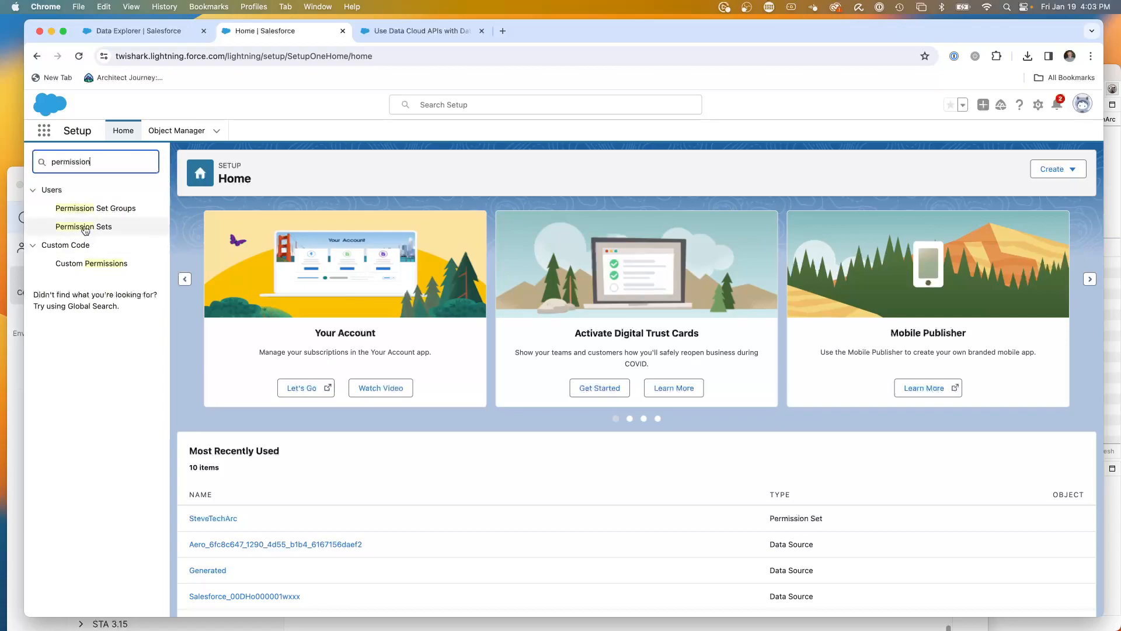
click(83, 227)
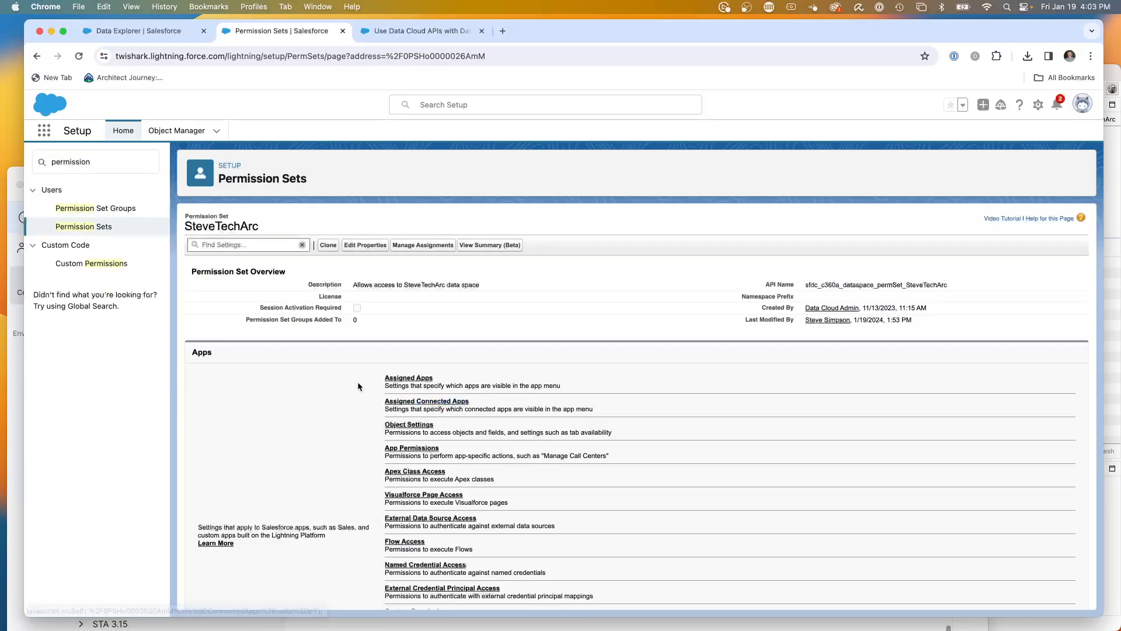
mouse_move(799, 295)
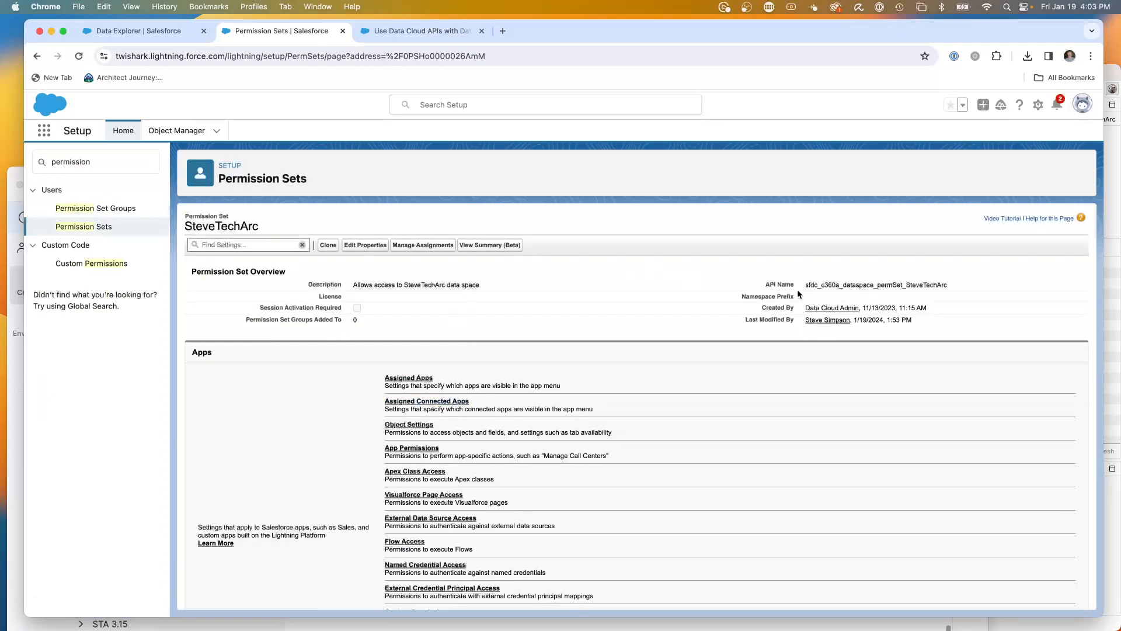
mouse_move(843, 298)
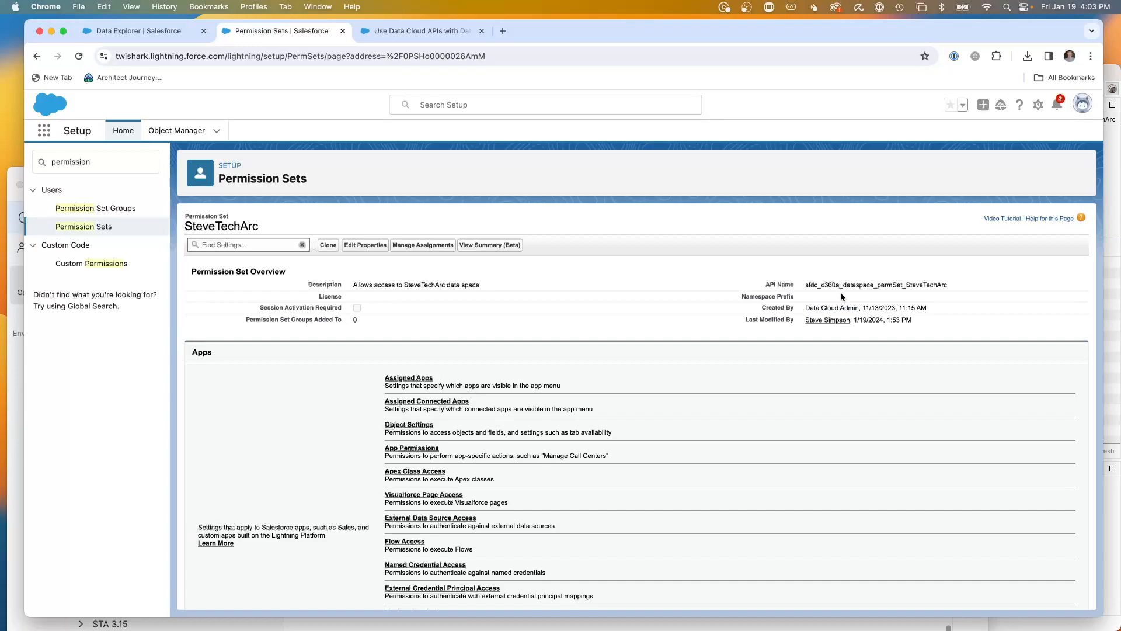
mouse_move(629, 334)
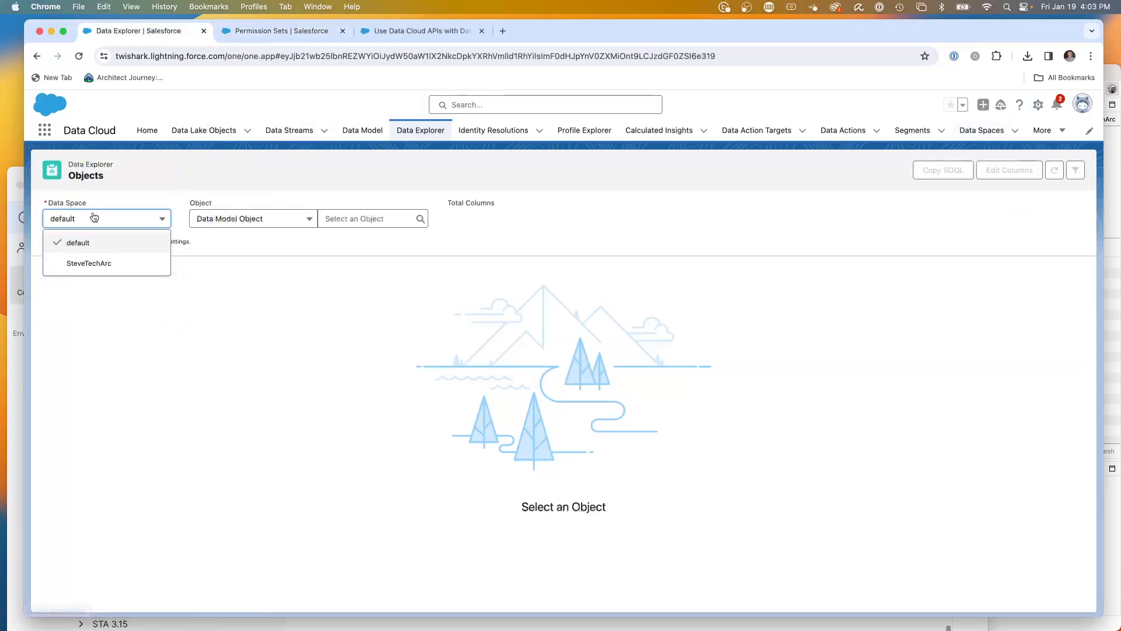
mouse_move(113, 200)
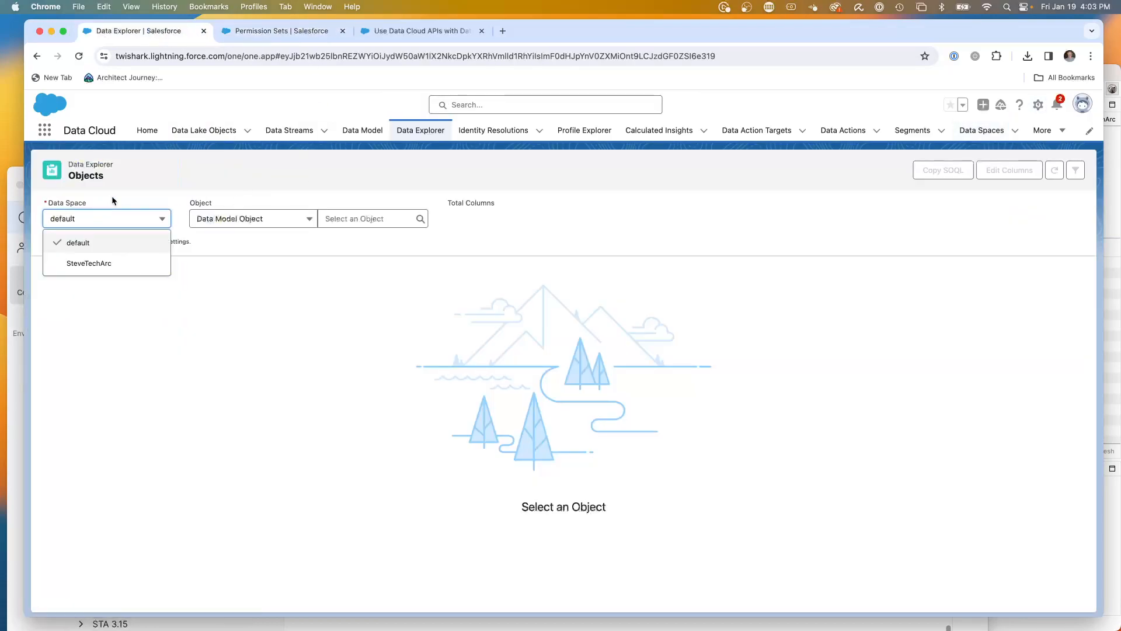
mouse_move(355, 211)
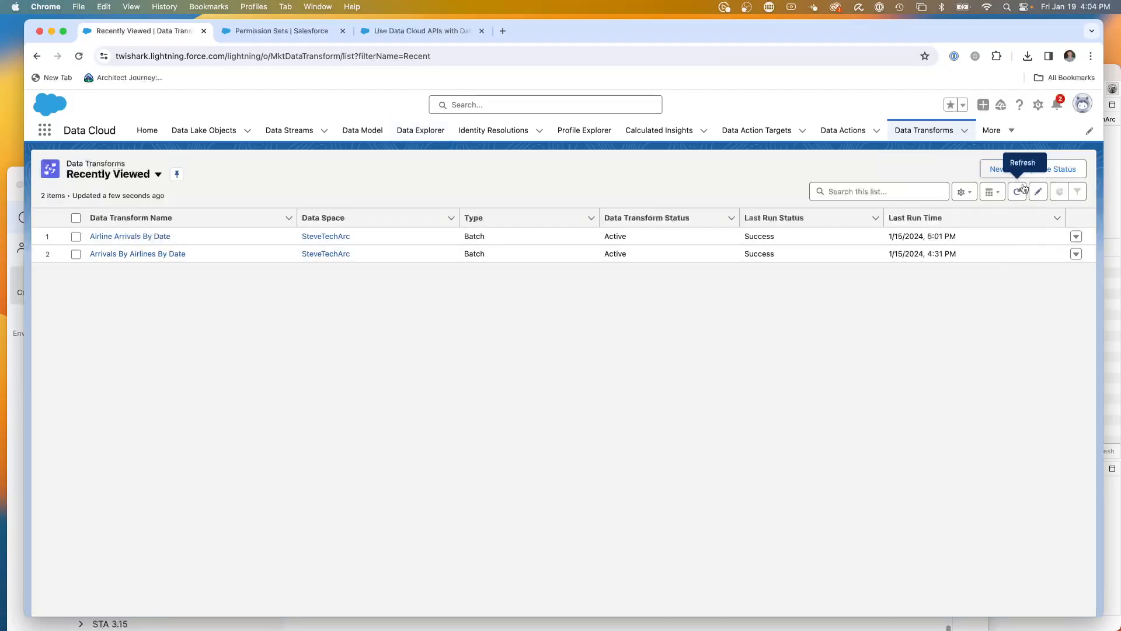
- Start a new batch data transform on data lake objects and dismiss the Add Input Data dialog empty
click(997, 169)
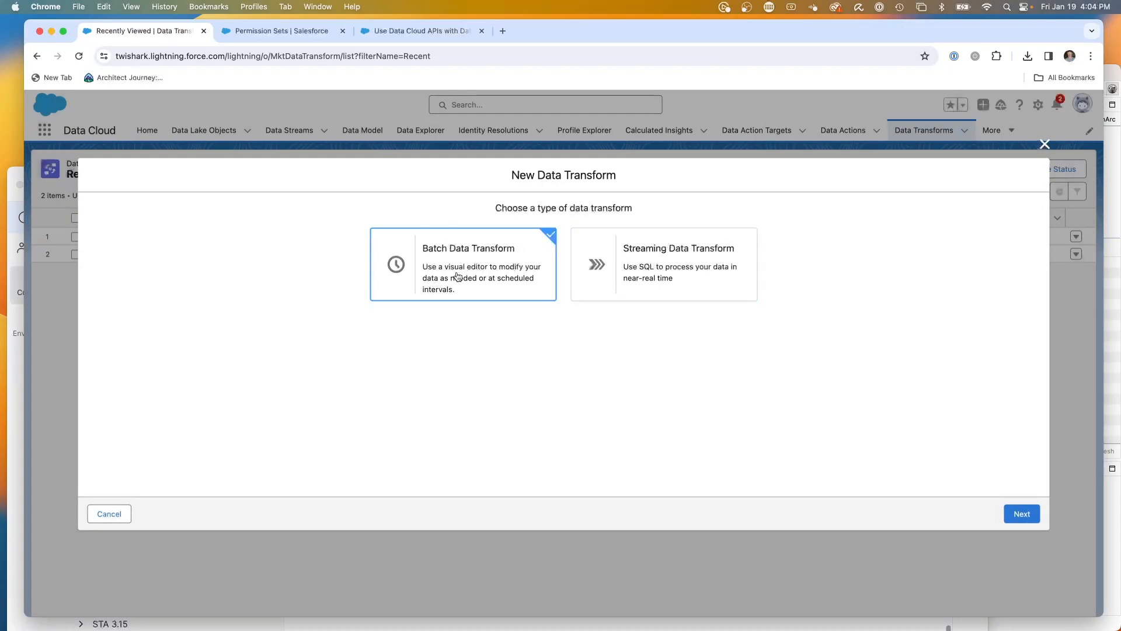
mouse_move(1009, 512)
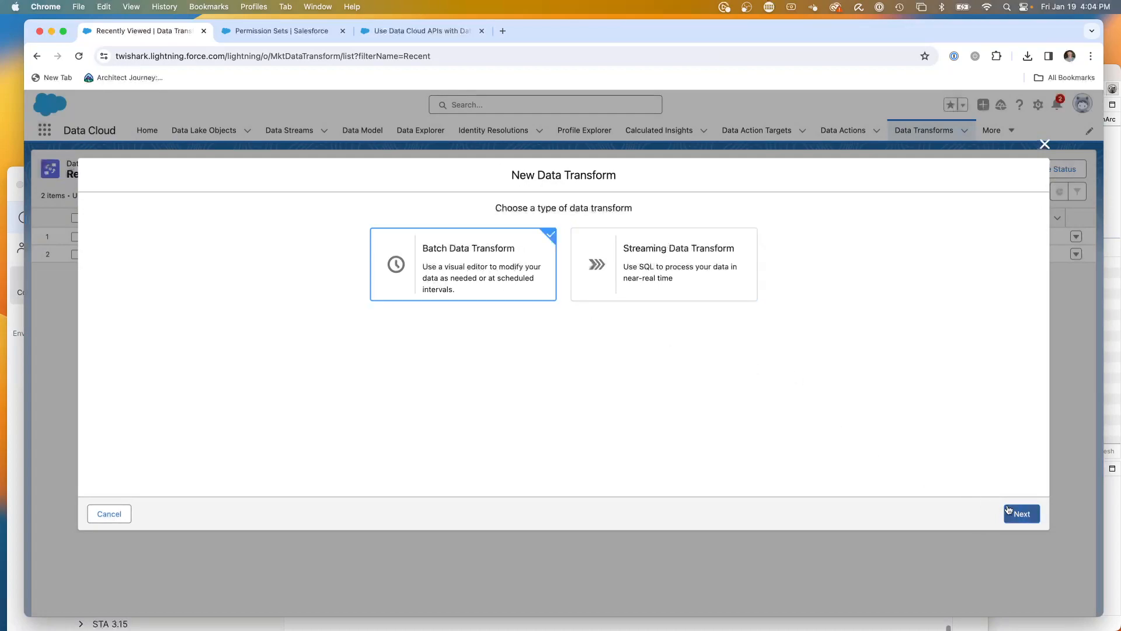
click(1022, 514)
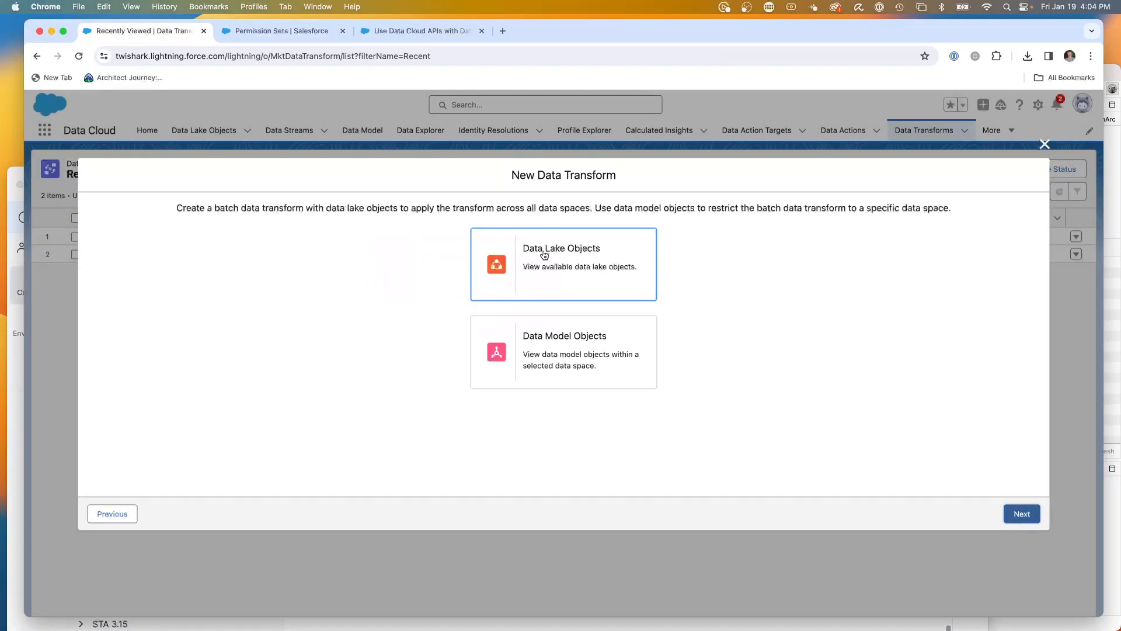
click(562, 264)
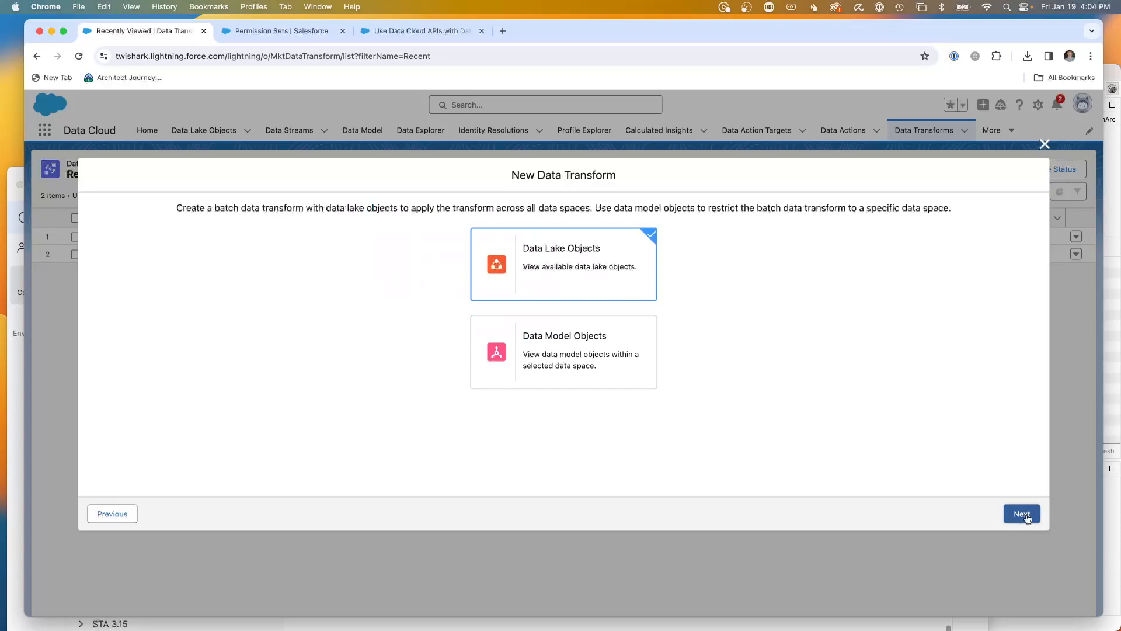
click(1022, 514)
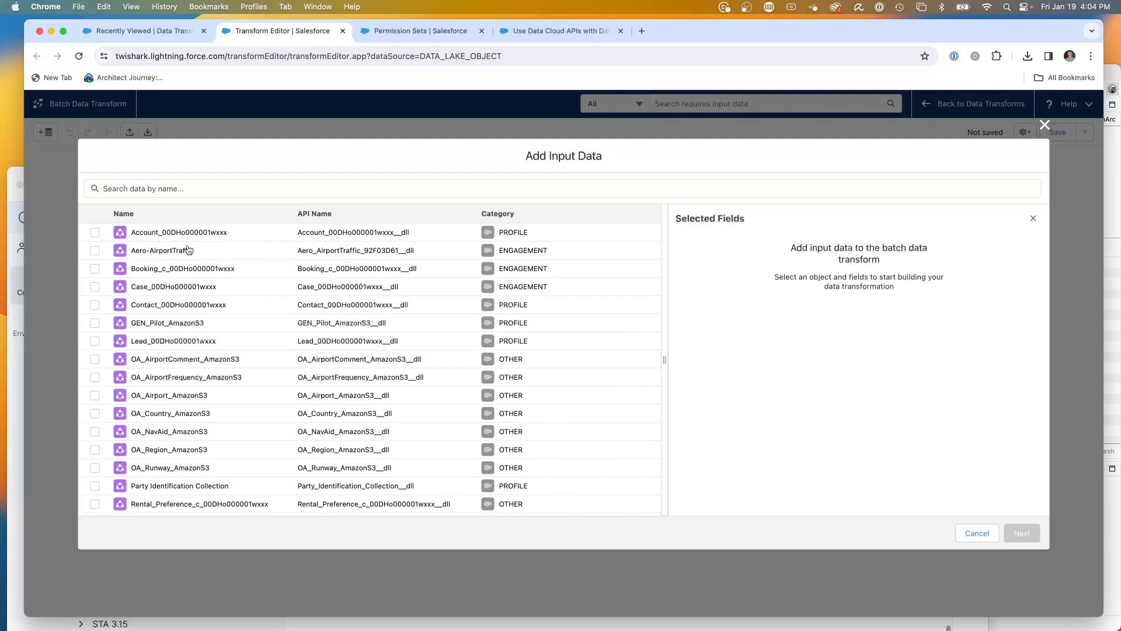
mouse_move(335, 246)
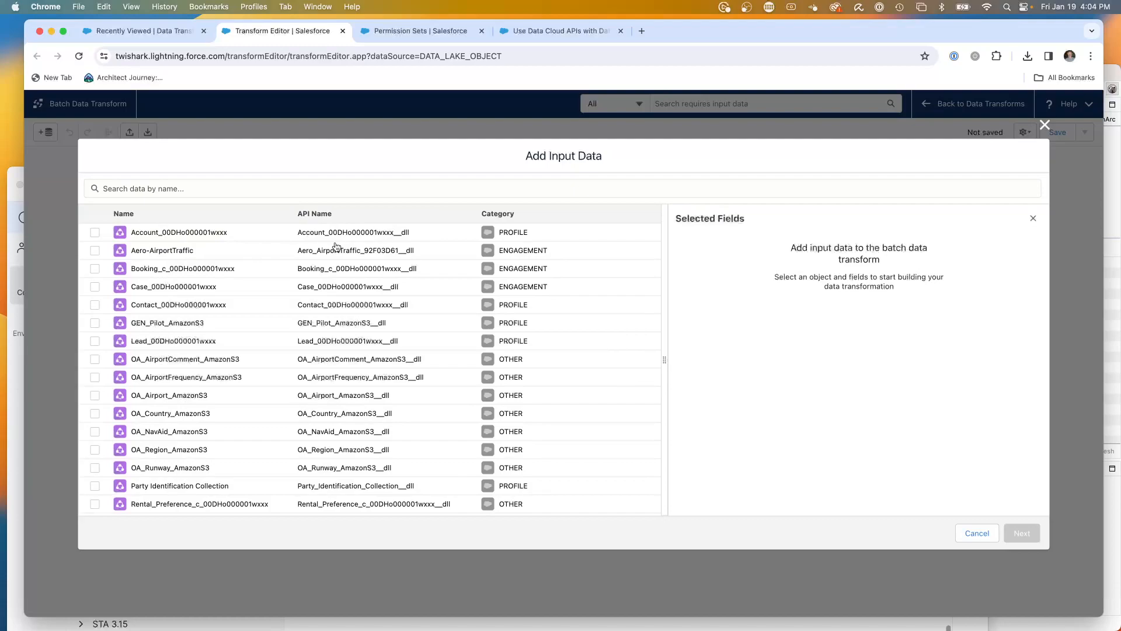
mouse_move(683, 484)
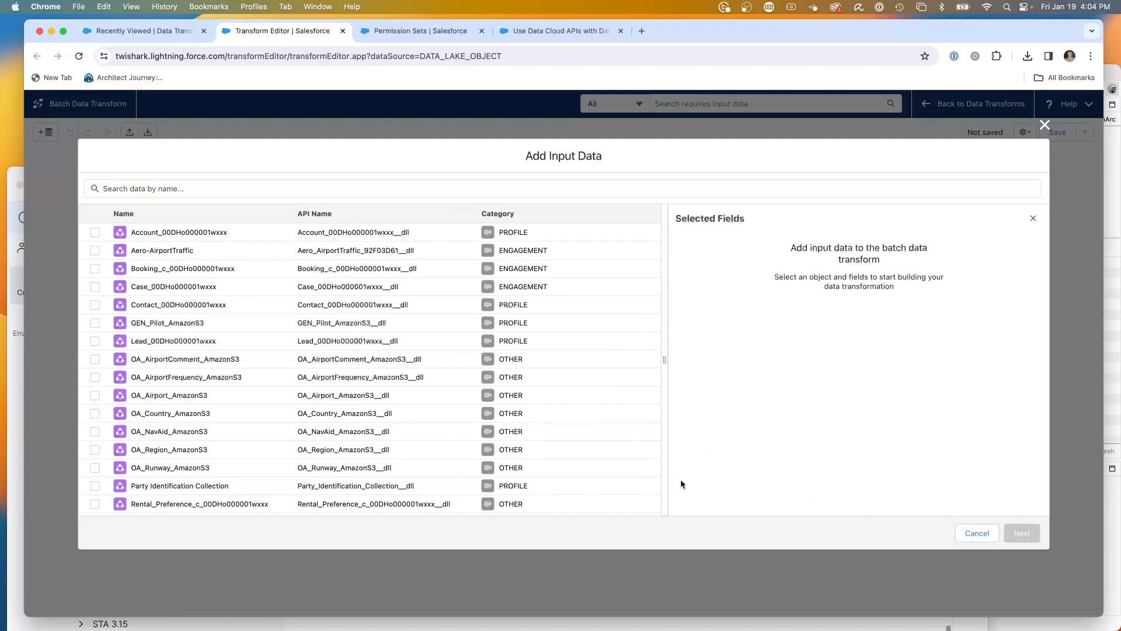
click(977, 533)
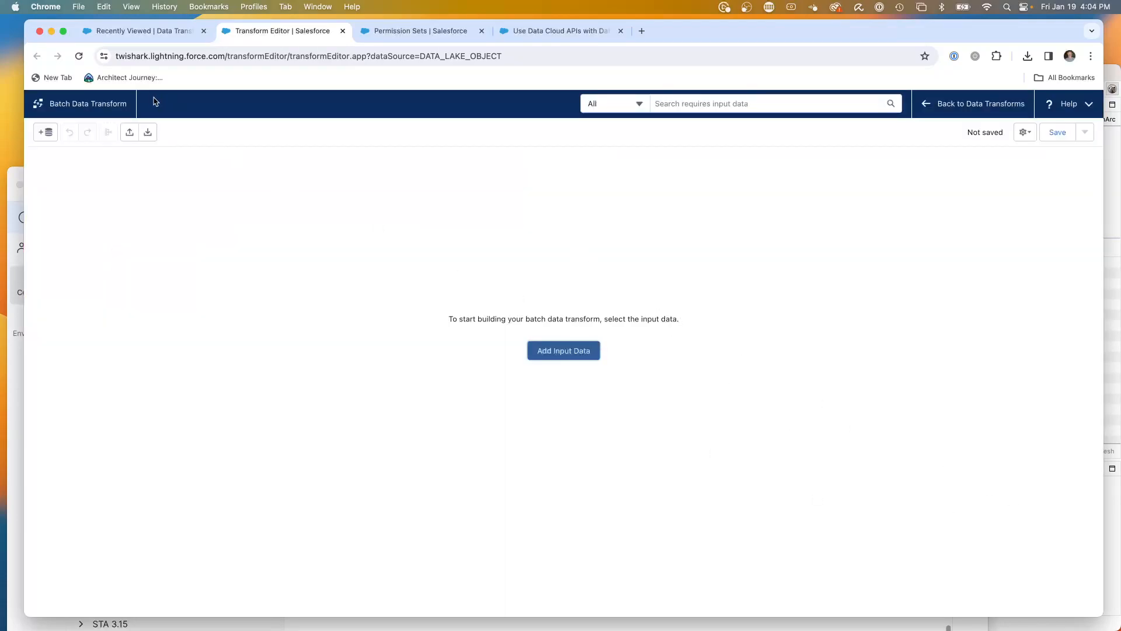
- Back in Data Transforms, begin a streaming data transform, view its details and cancel creation
click(982, 103)
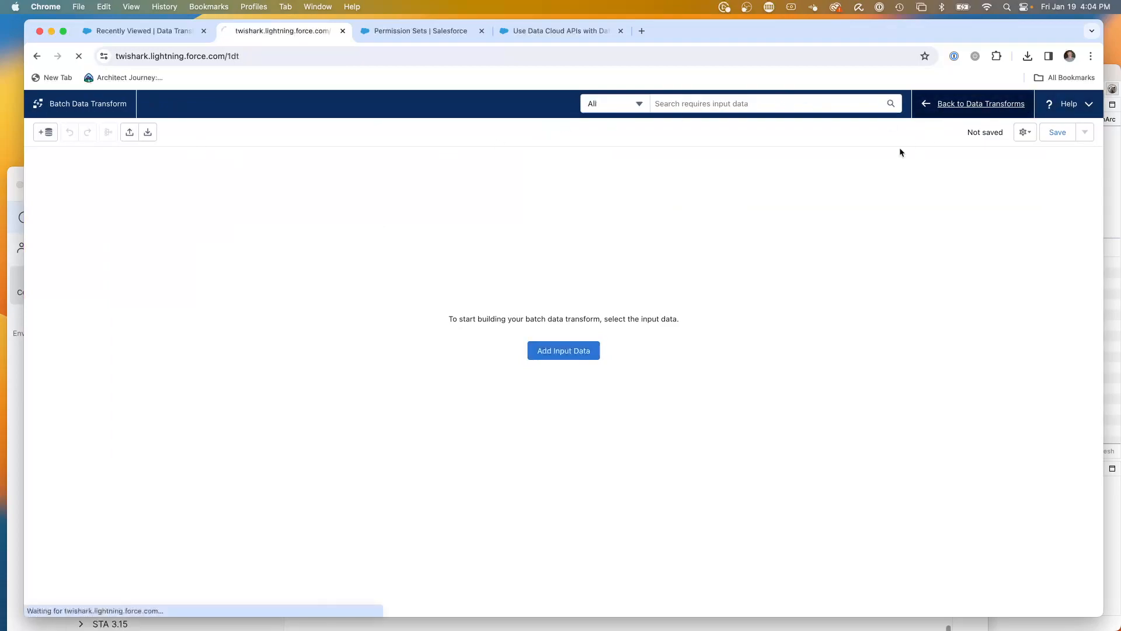
click(981, 103)
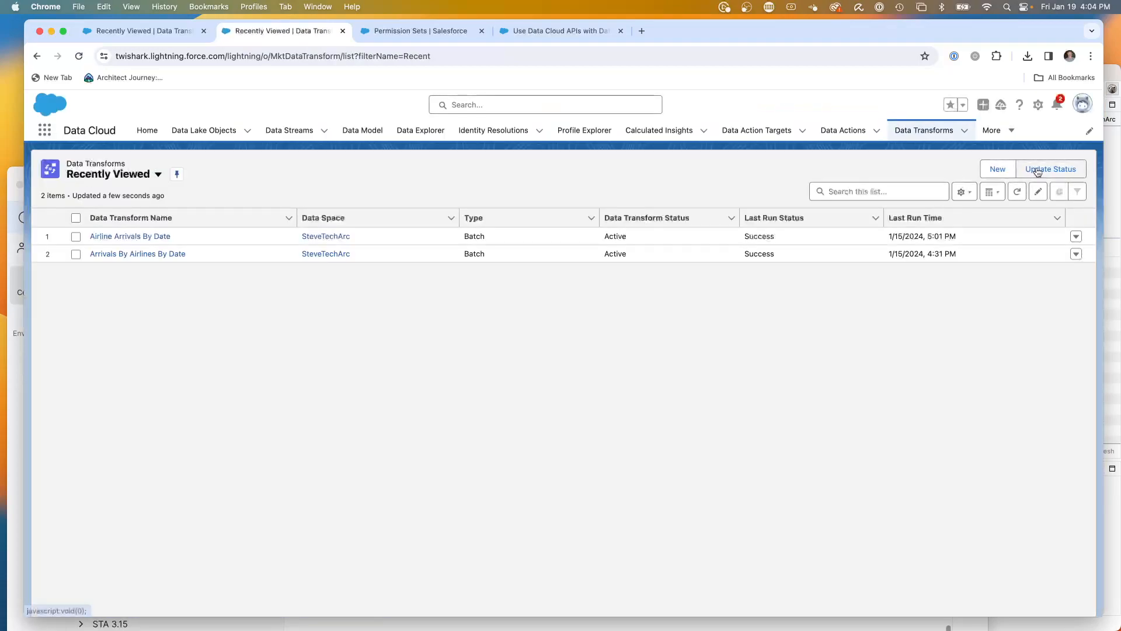
click(997, 168)
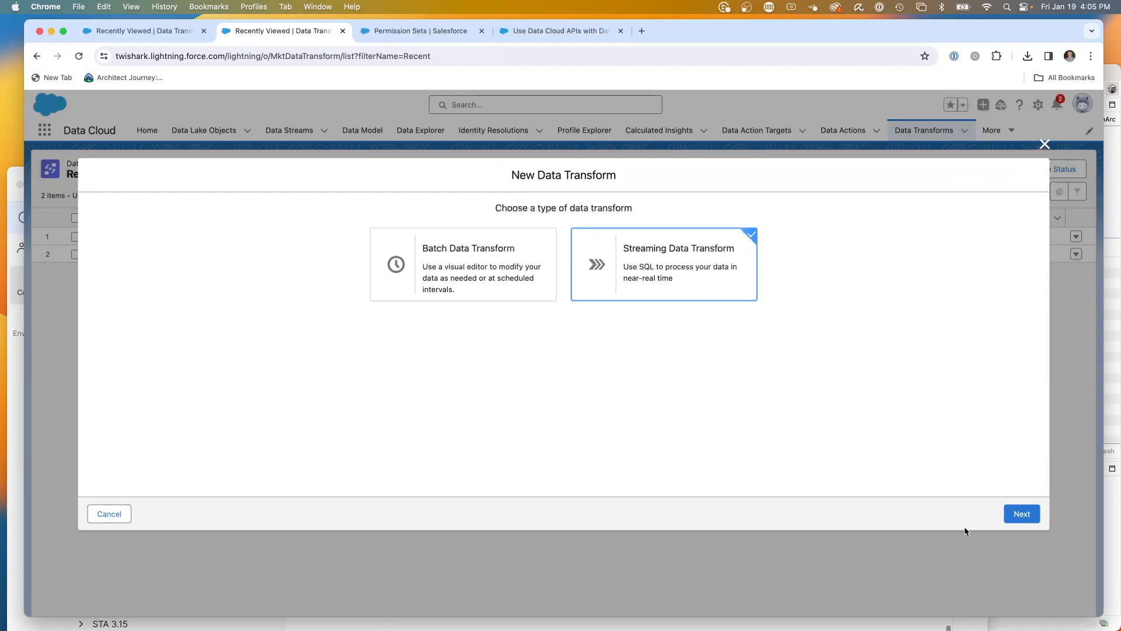
click(1022, 514)
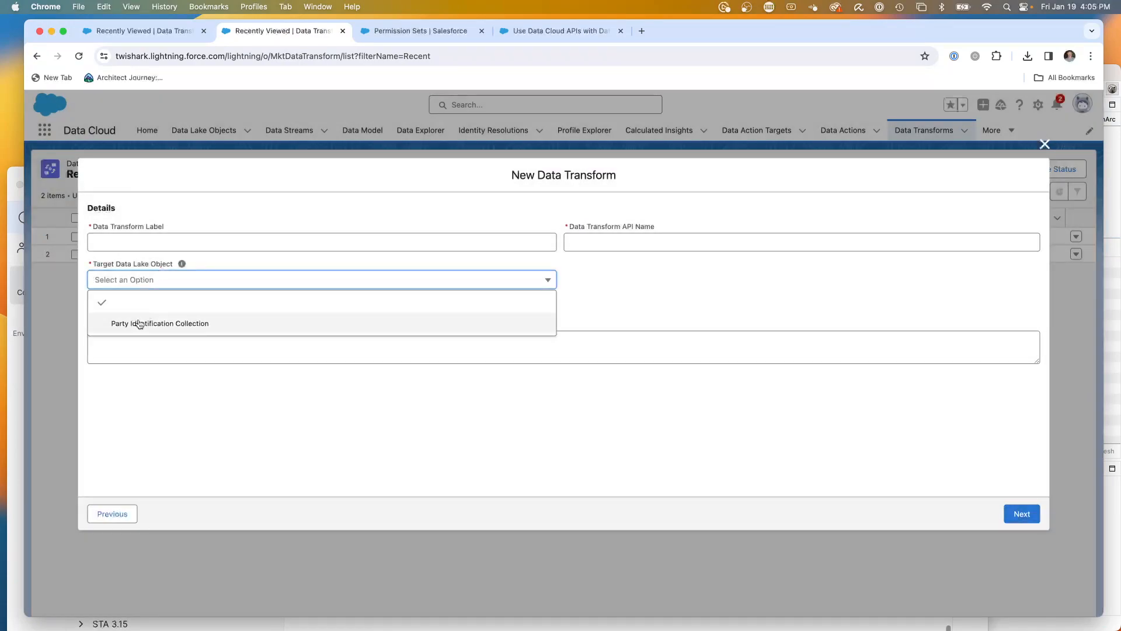
mouse_move(164, 314)
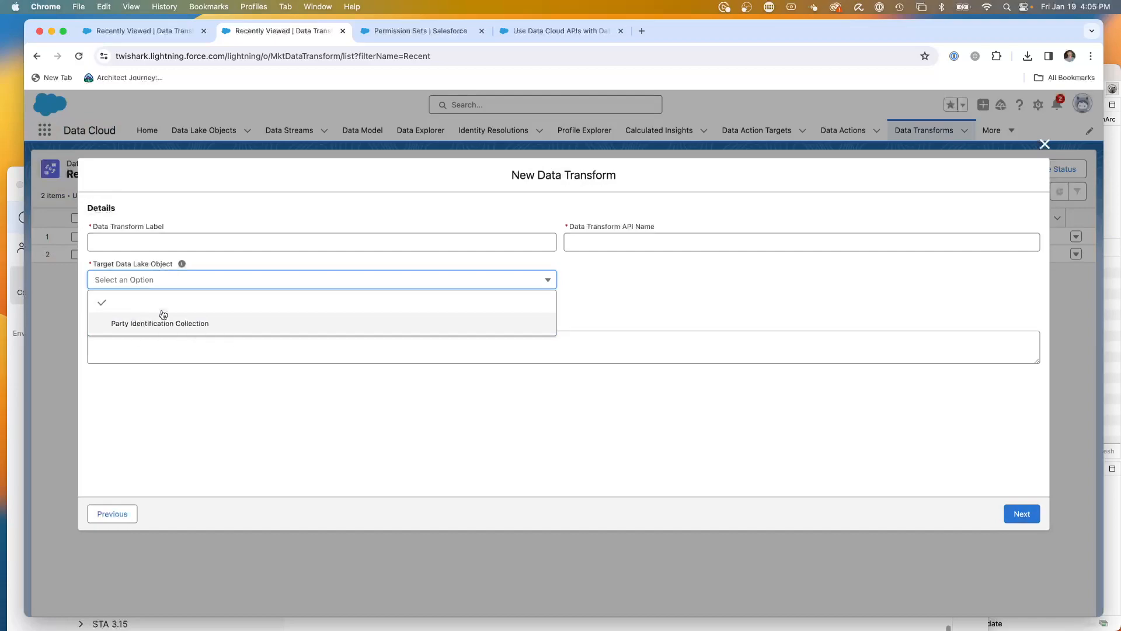
mouse_move(773, 392)
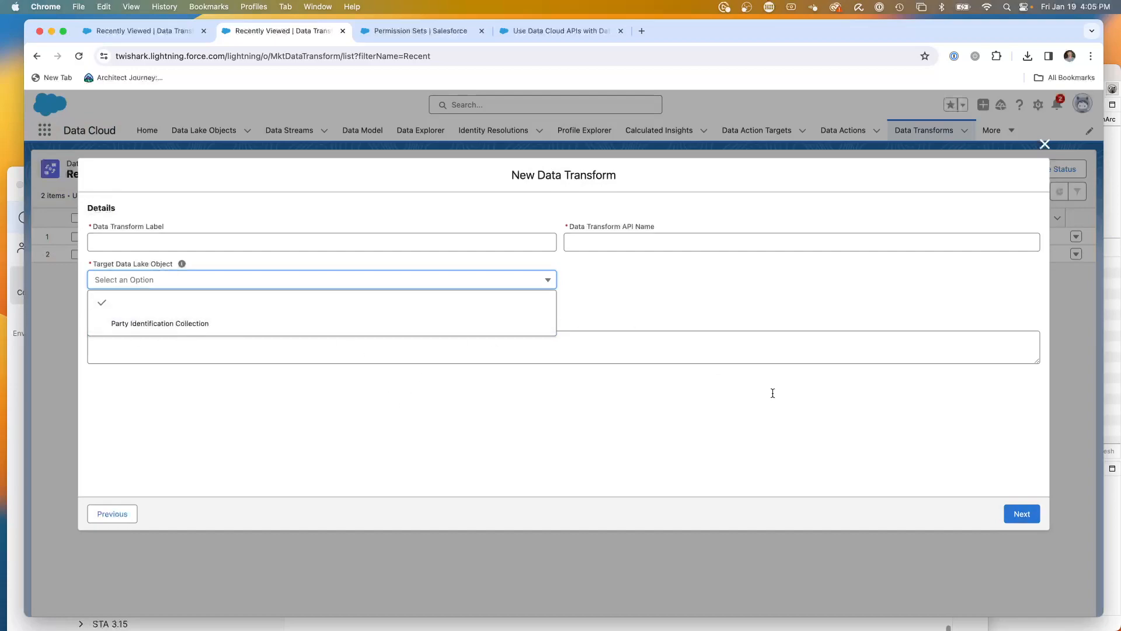
mouse_move(1044, 145)
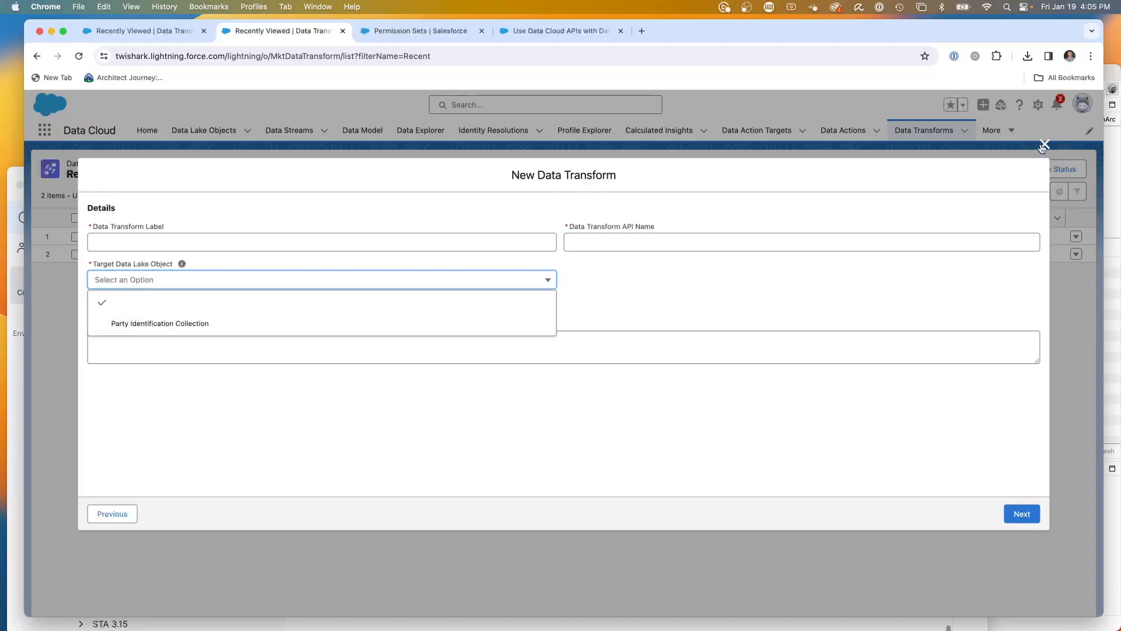
click(1046, 143)
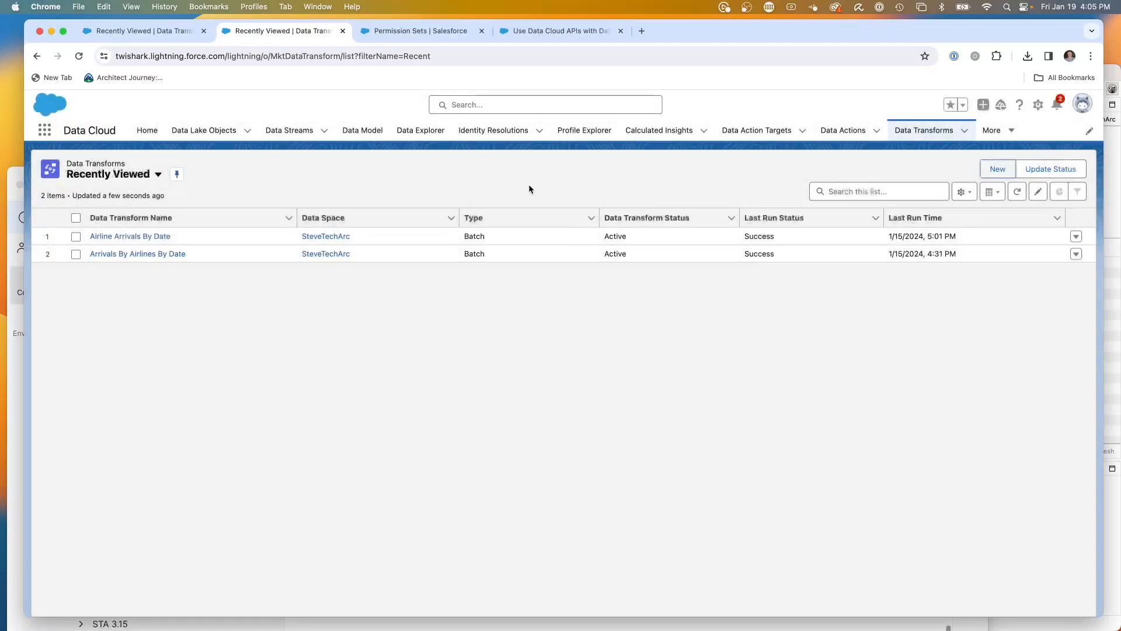
mouse_move(357, 222)
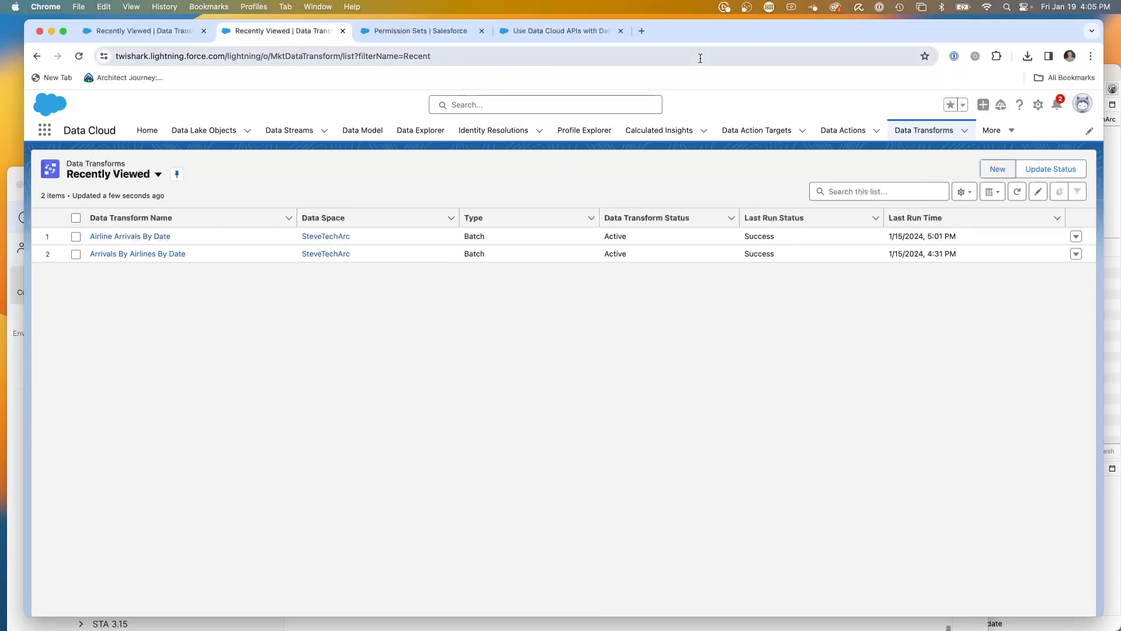
- Bring up the 'Use Data Cloud APIs with Data Spaces' help article tab
click(561, 31)
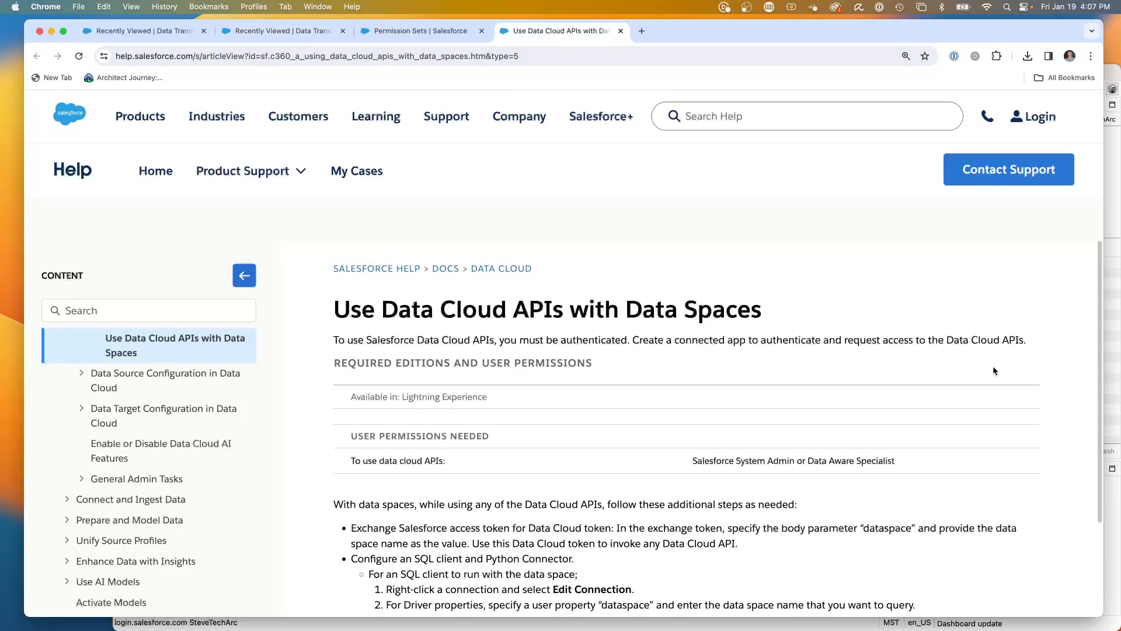
- Highlight the token exchange step and the dataspace body parameter requirement in the article
scroll(down, 3)
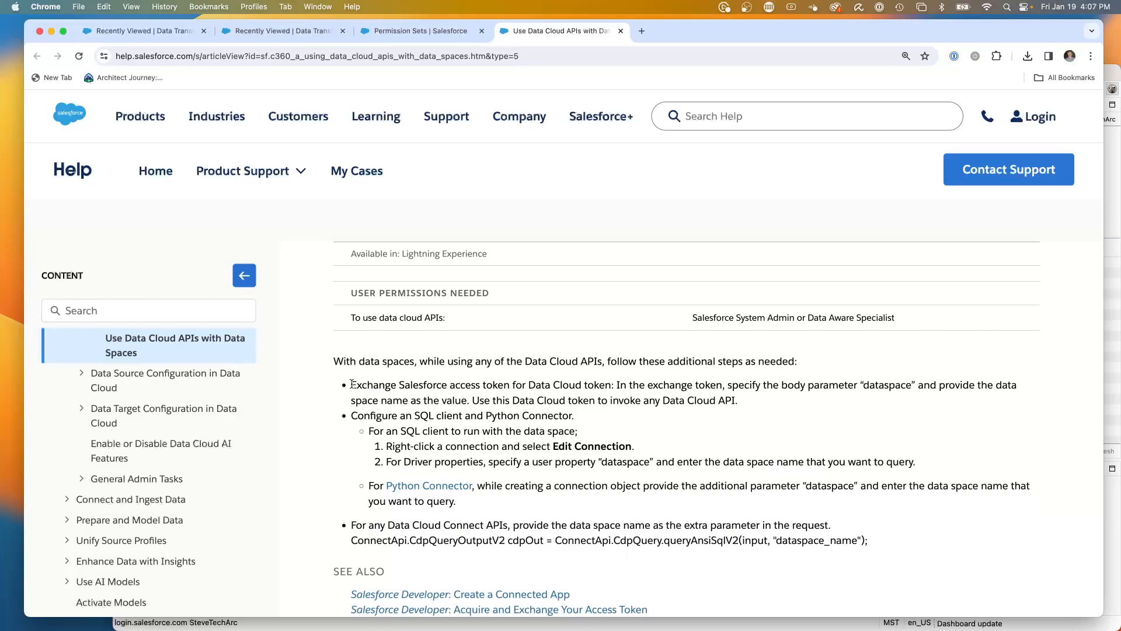
drag(352, 385, 541, 384)
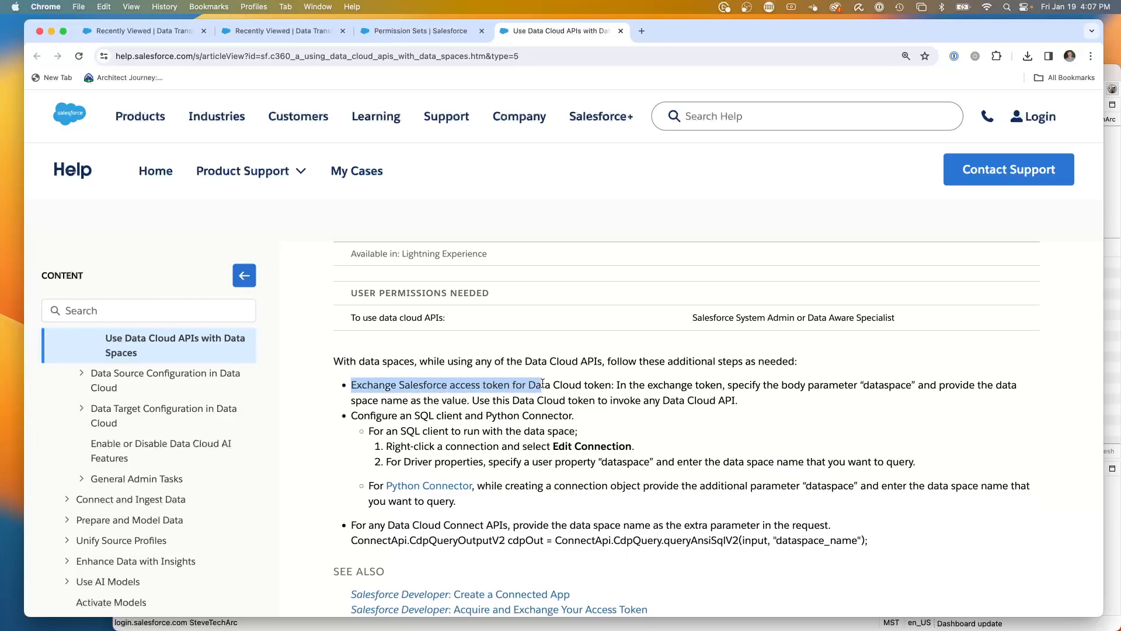
drag(543, 385, 721, 384)
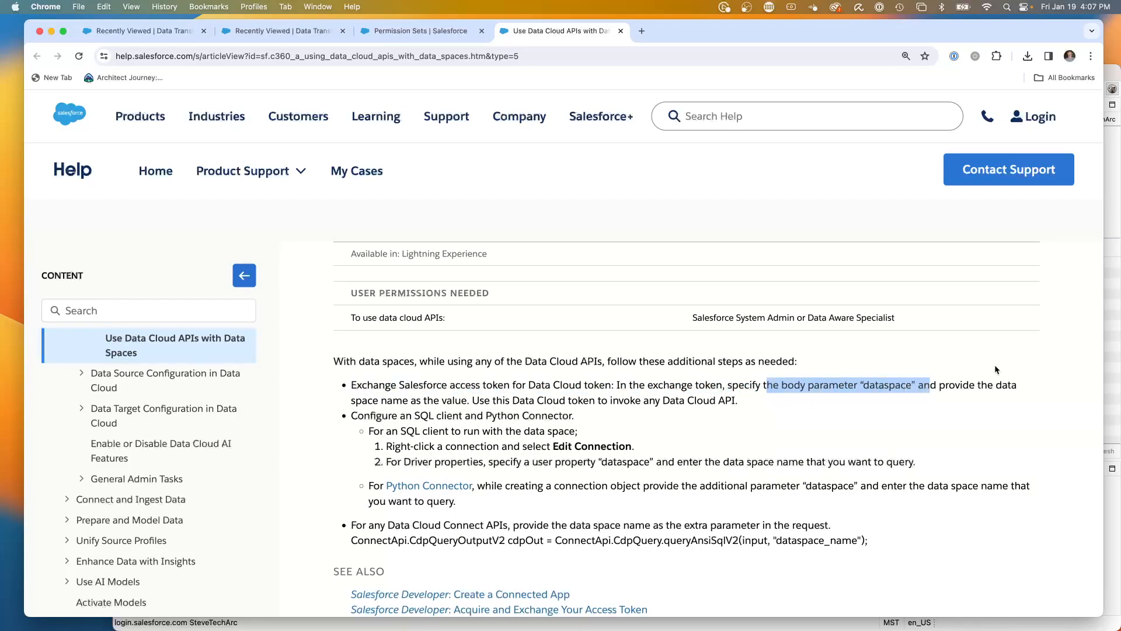
- Further down, highlight the SQL driver property and Connect API query call passages
scroll(down, 3)
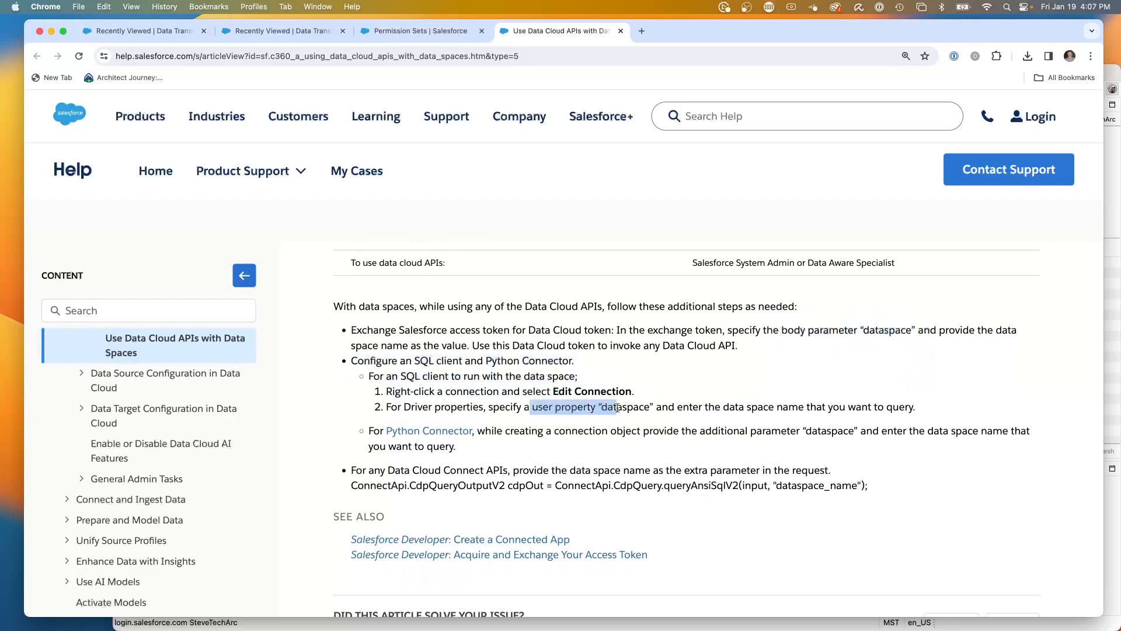
scroll(down, 3)
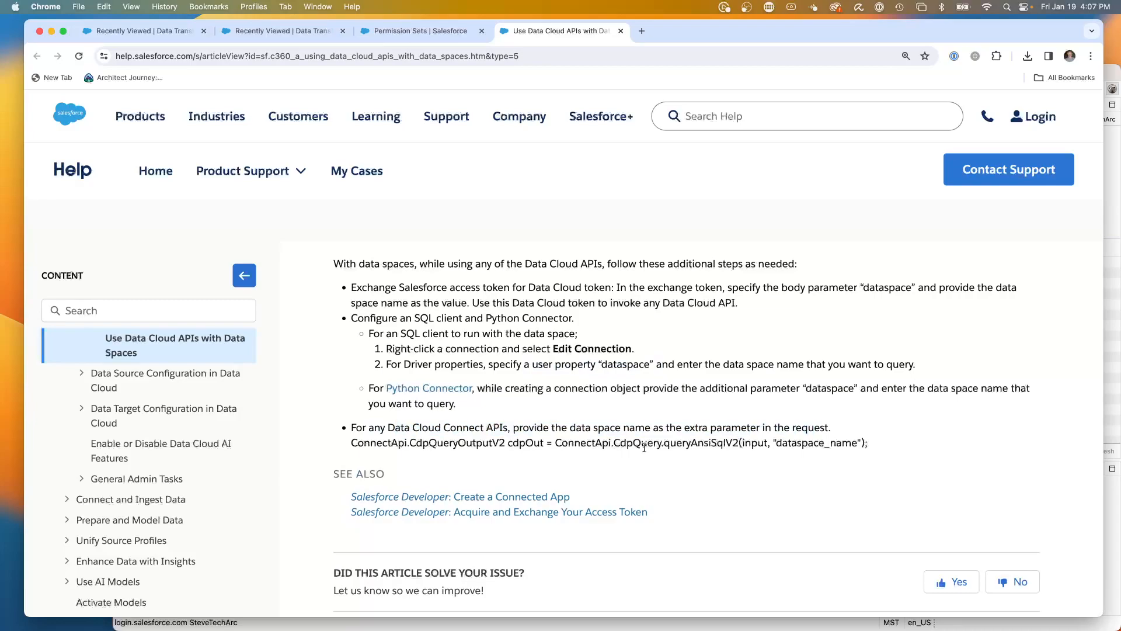
drag(449, 443, 712, 443)
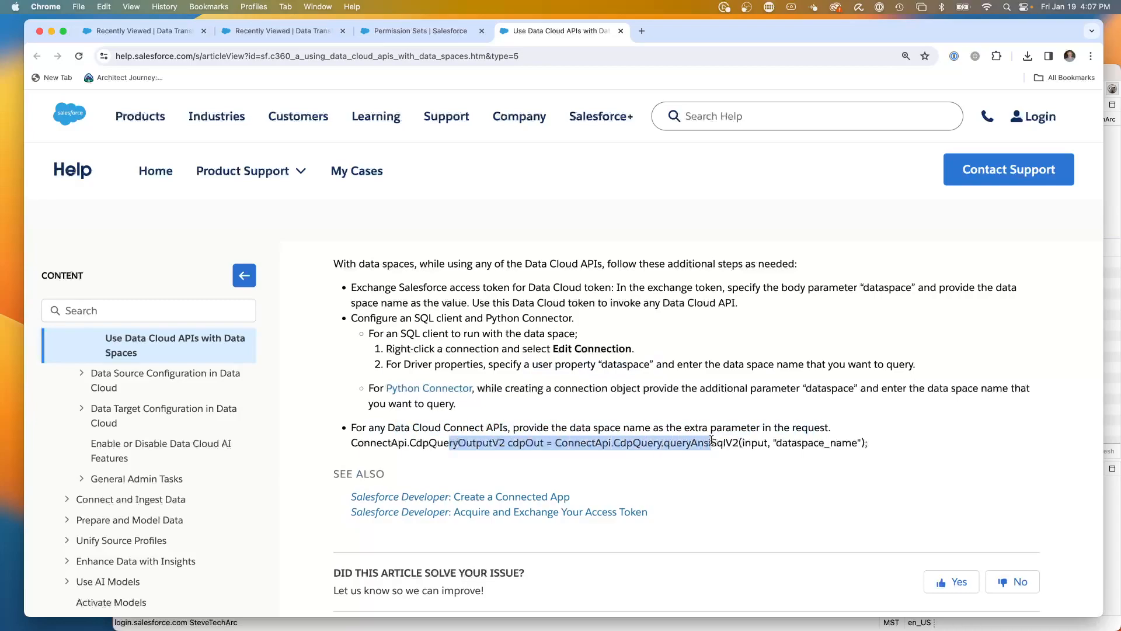
click(875, 450)
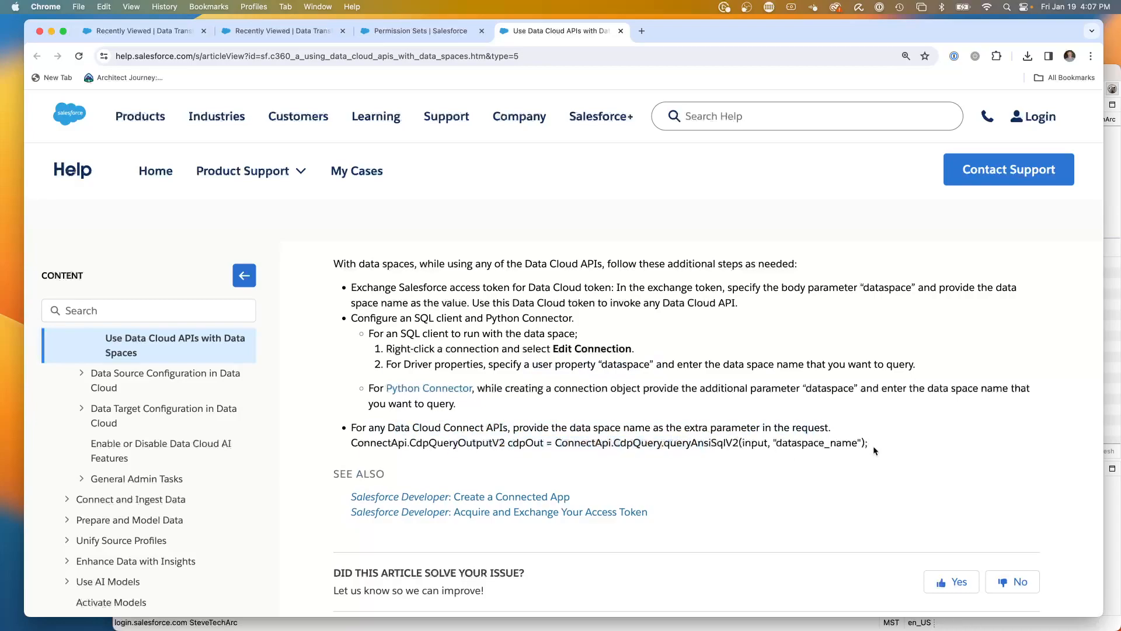
drag(352, 427, 868, 442)
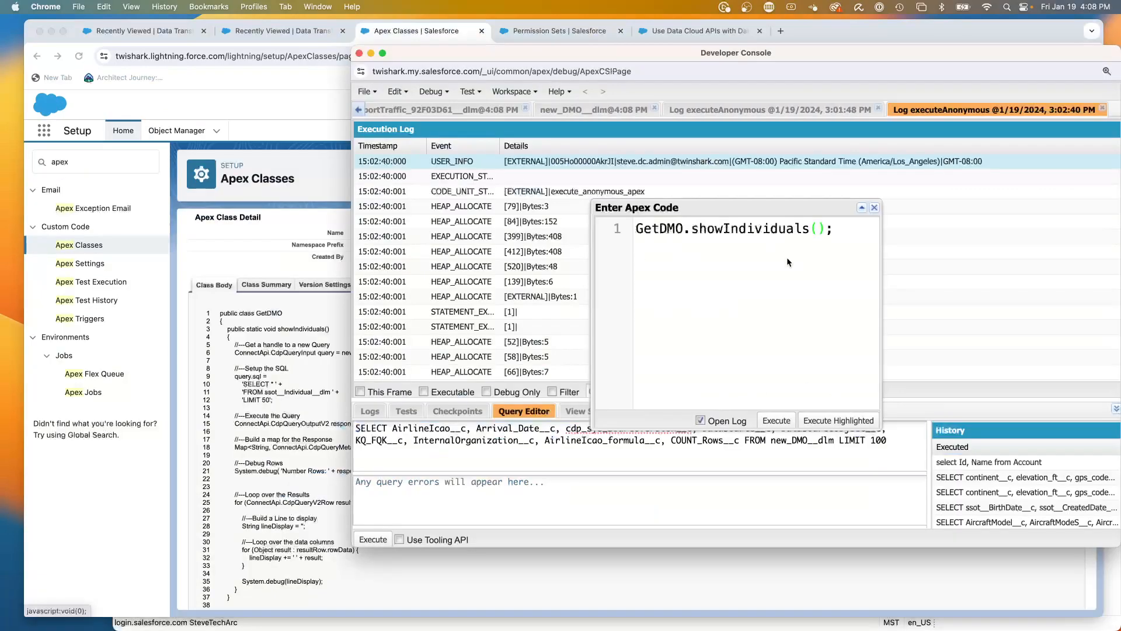
- Execute GetDMO.showIndividuals(), filter the log to Debug Only, and return to the GetDMO class in Setup
click(776, 420)
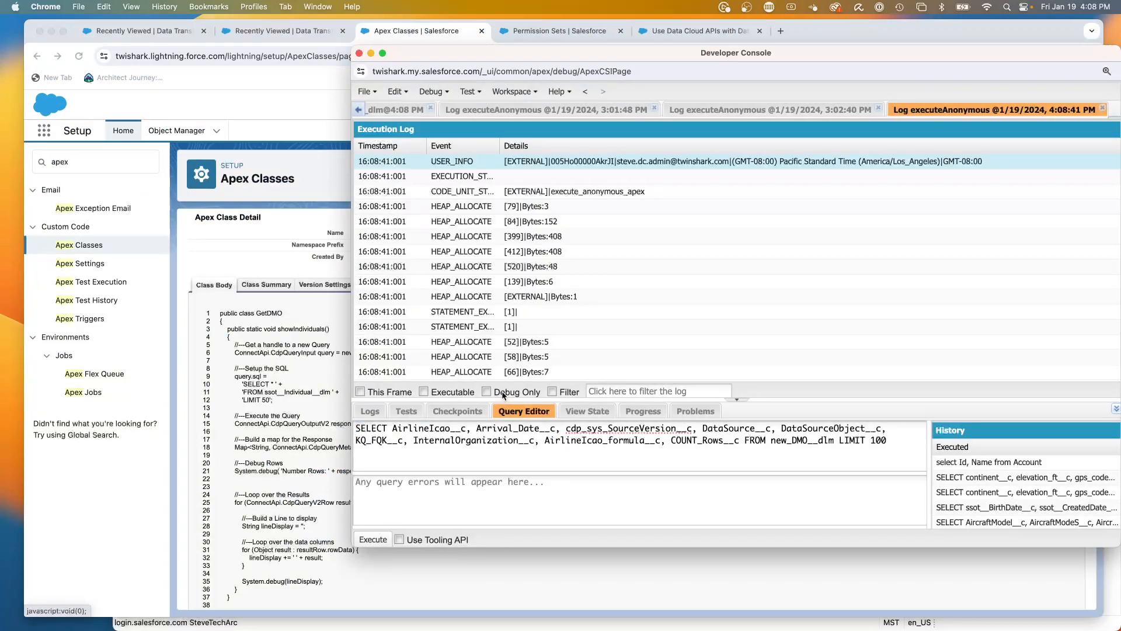
click(486, 391)
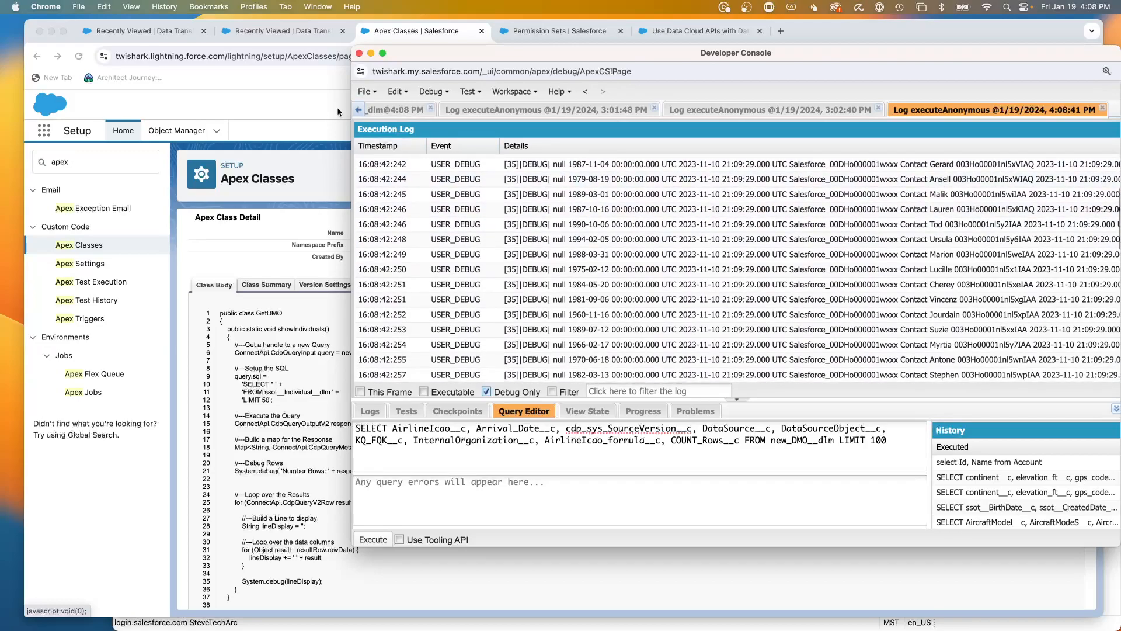
click(363, 54)
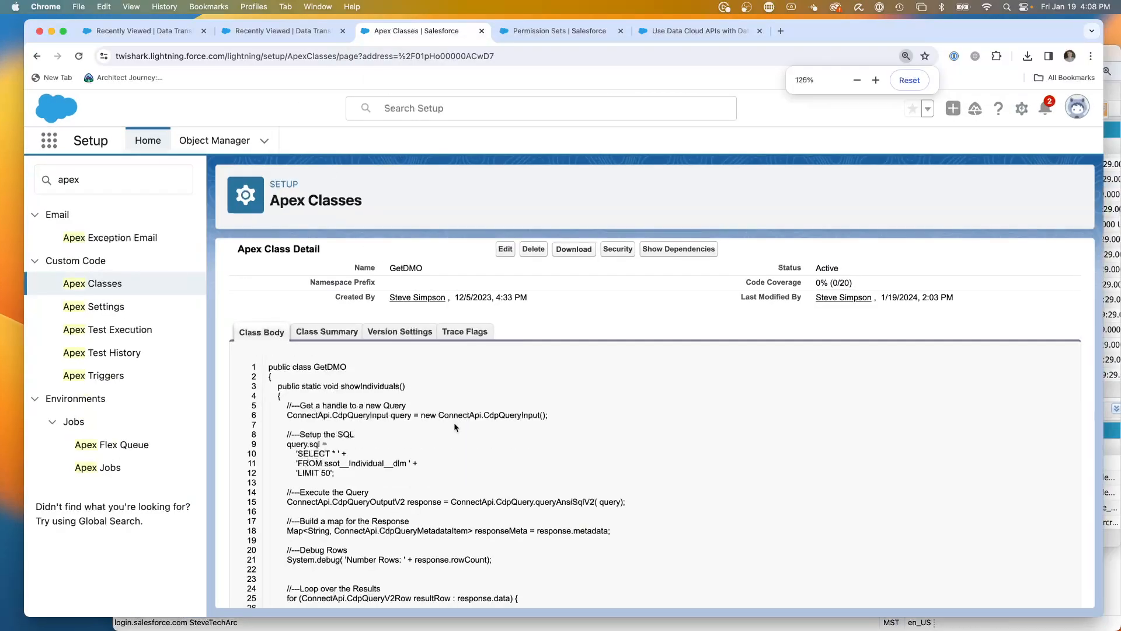
- In GetDMO's showAirports code, highlight the queryAnsiSqlV2 call passing 'SteveTechArc'
scroll(down, 3)
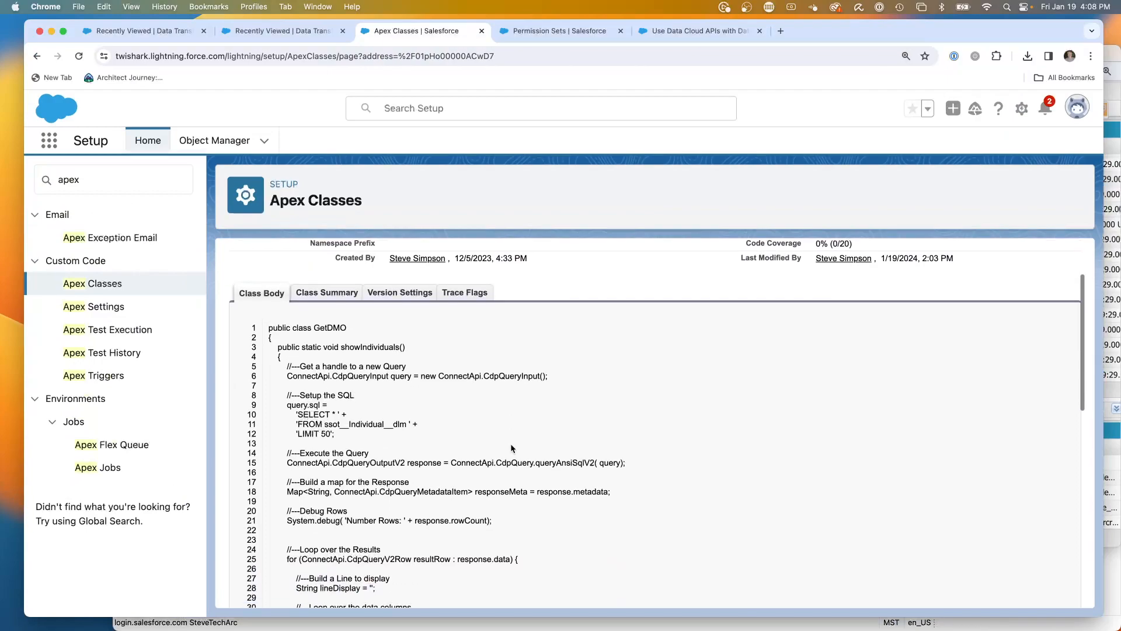
scroll(down, 3)
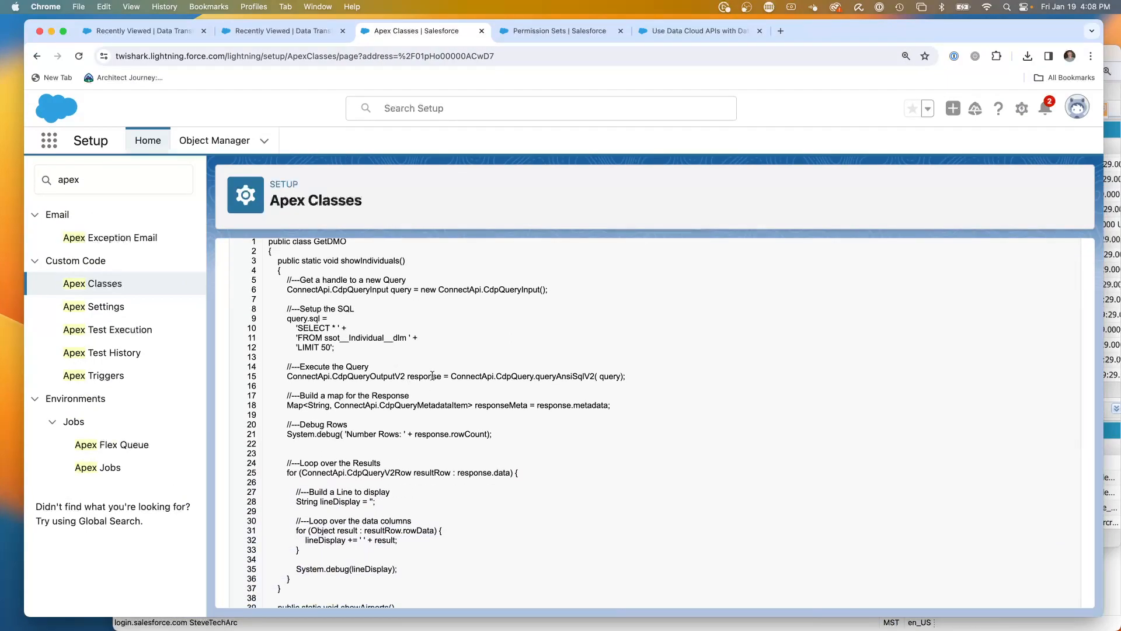
scroll(down, 3)
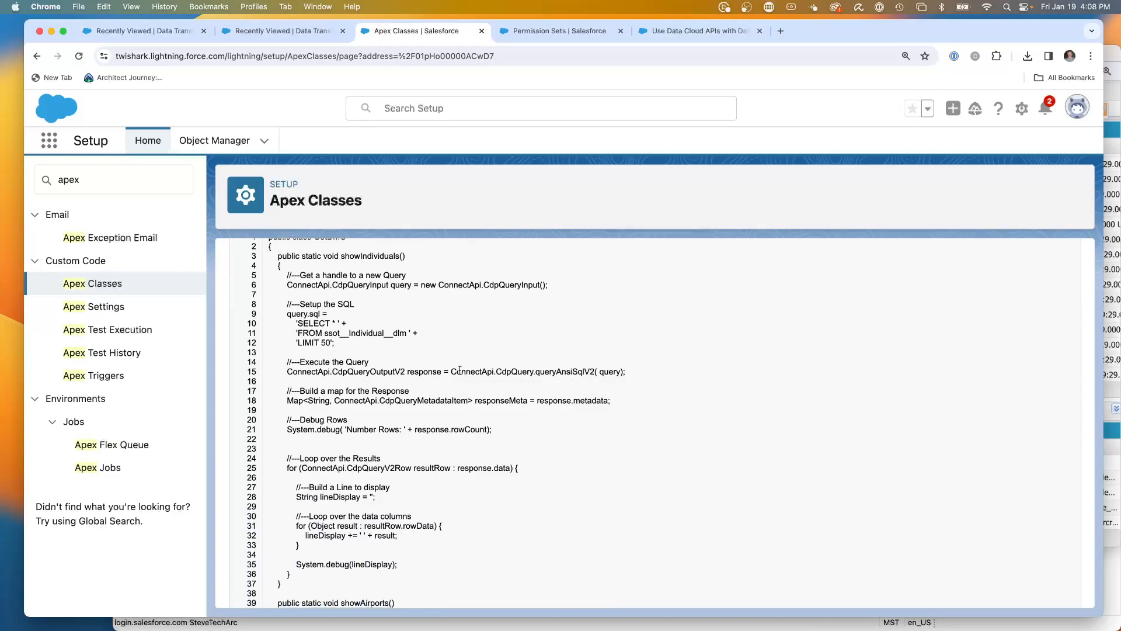
drag(451, 372, 625, 371)
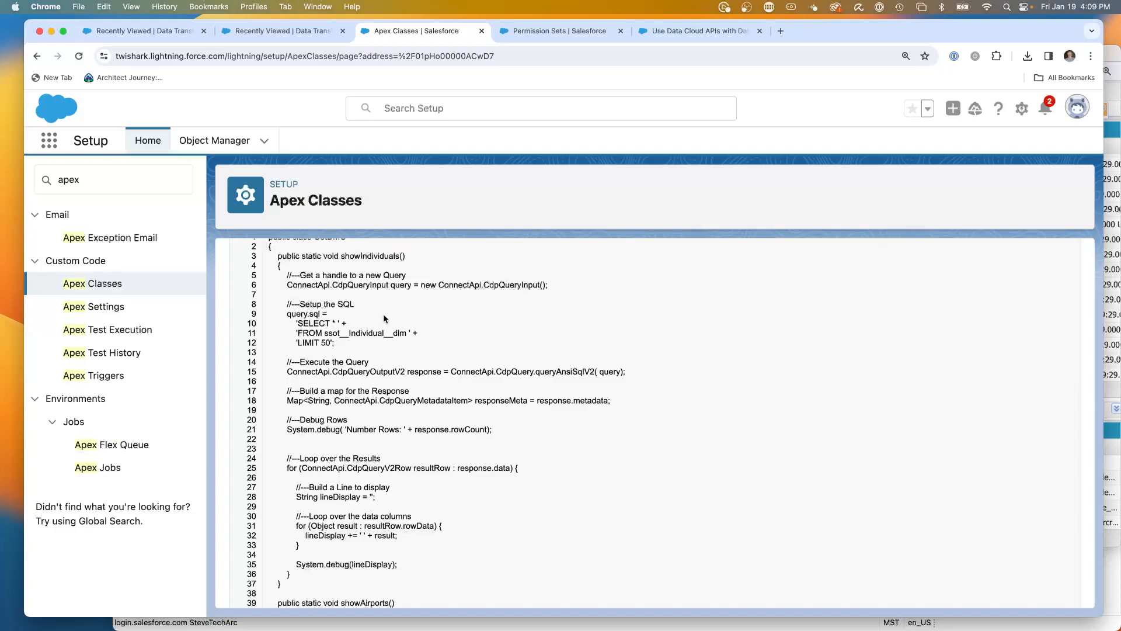
mouse_move(492, 351)
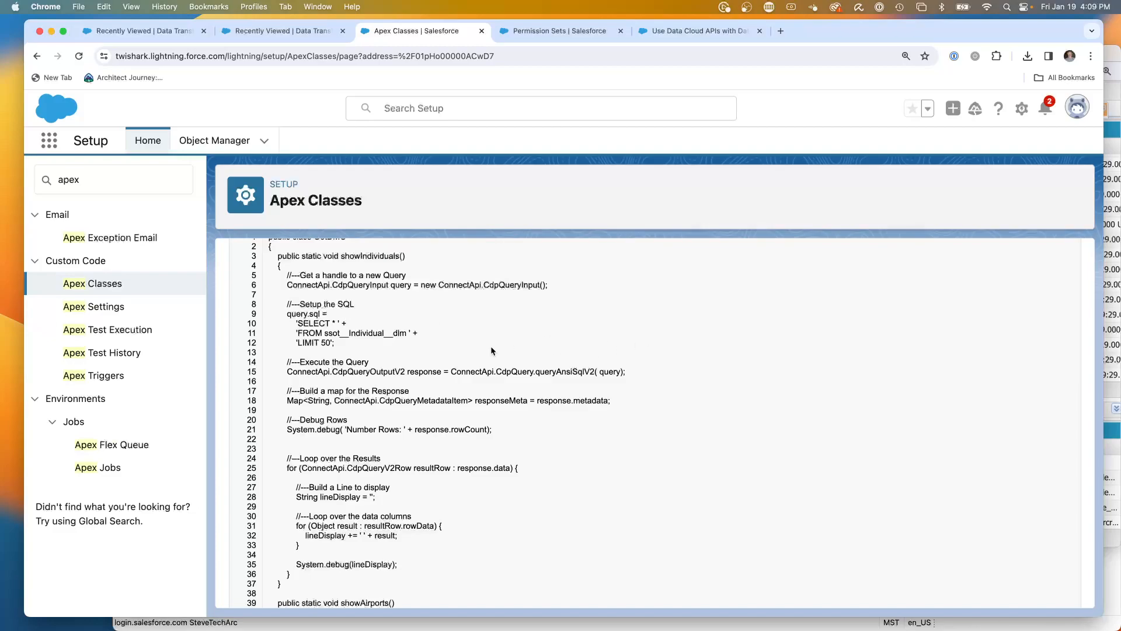
scroll(down, 3)
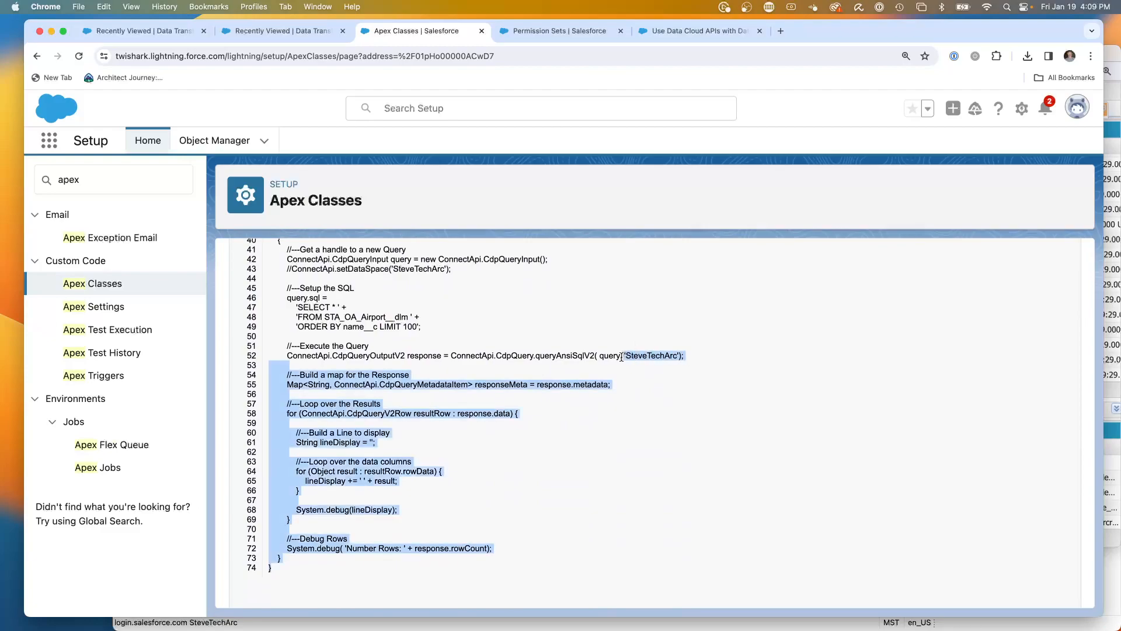
click(581, 355)
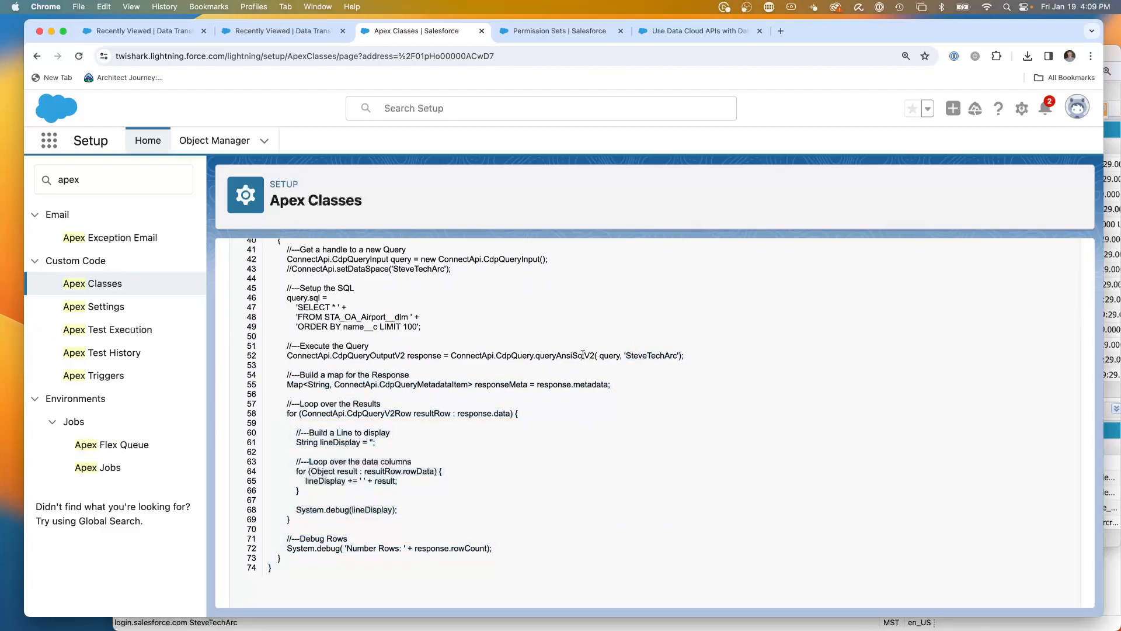
drag(530, 355, 600, 356)
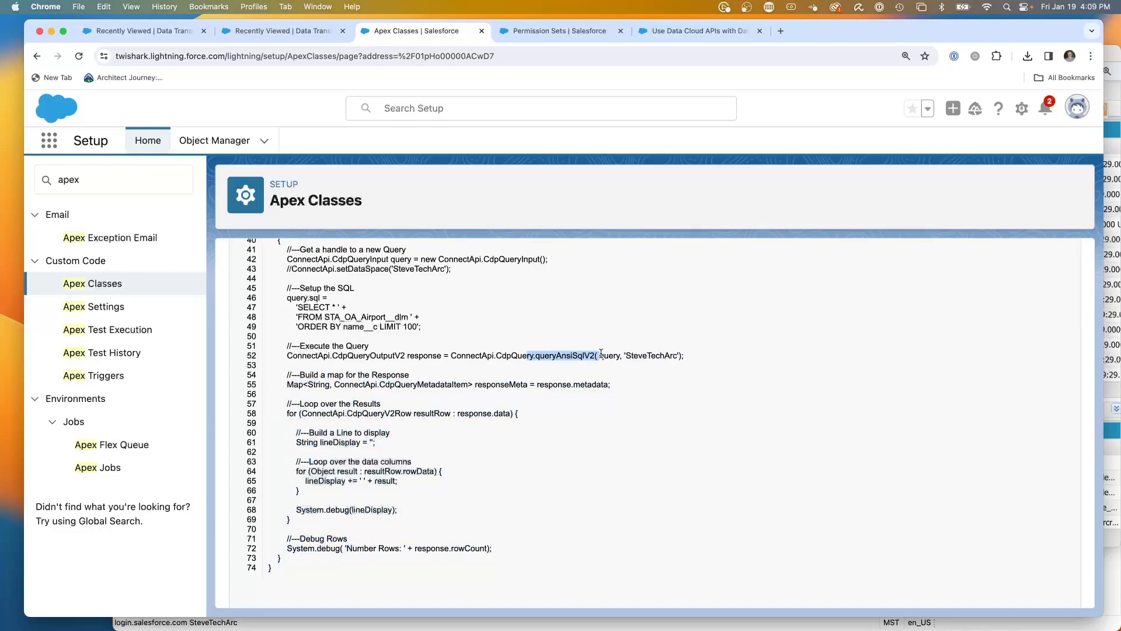
mouse_move(677, 351)
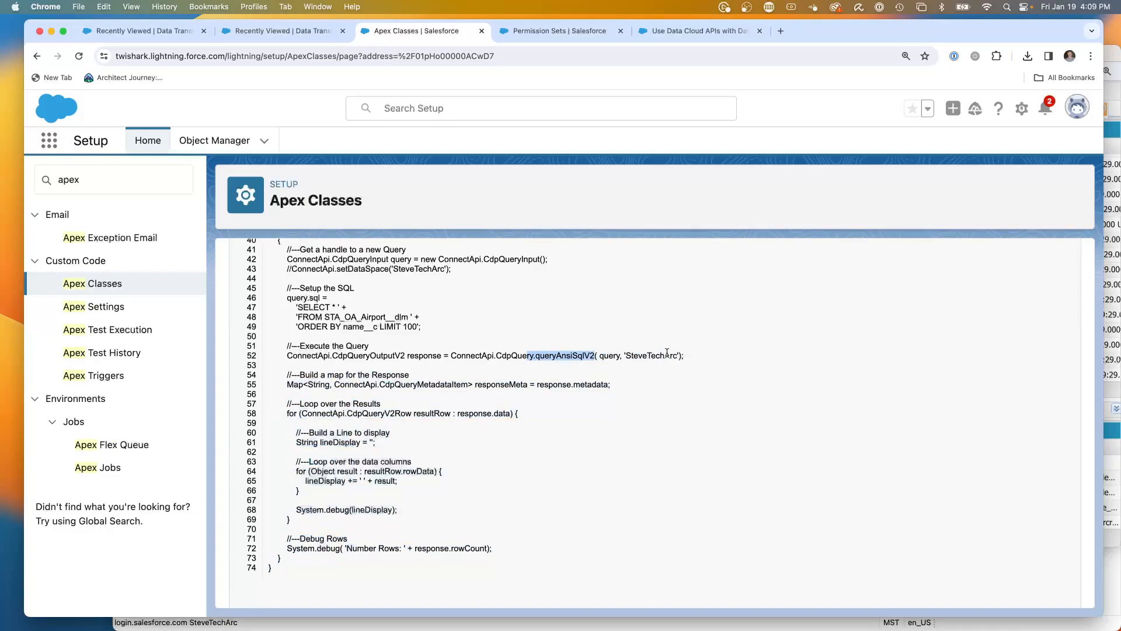
mouse_move(288, 85)
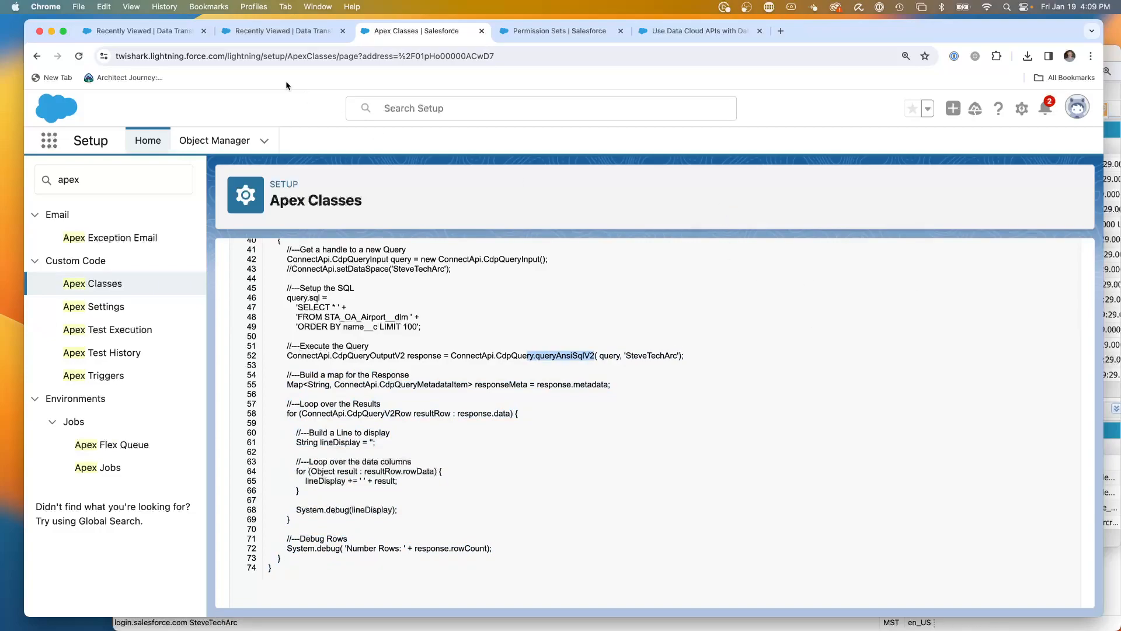
- Switch to the data spaces help article tab with the matching Connect API example
click(696, 30)
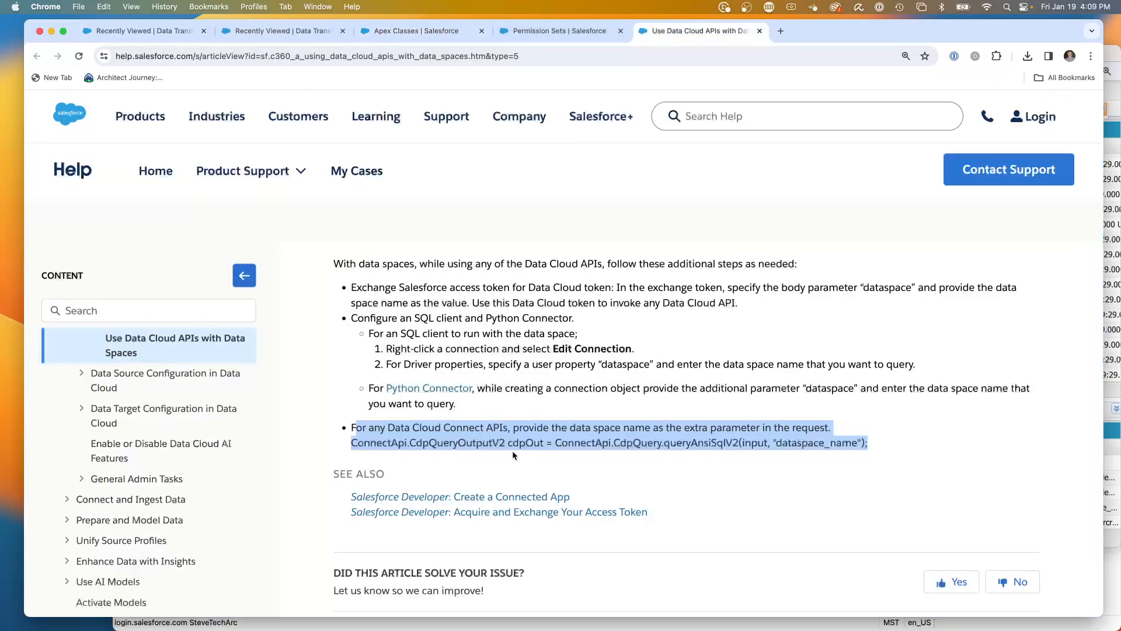
mouse_move(823, 88)
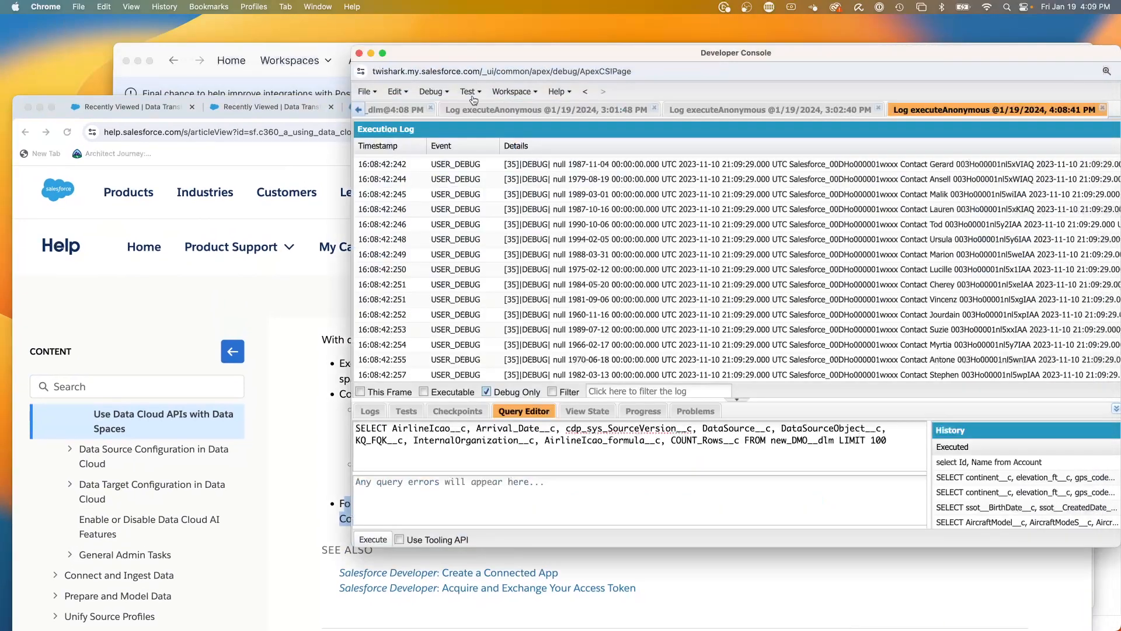
- Change the anonymous Apex call to GetDMO.showAirports(), execute it and review the logged airport records
click(372, 540)
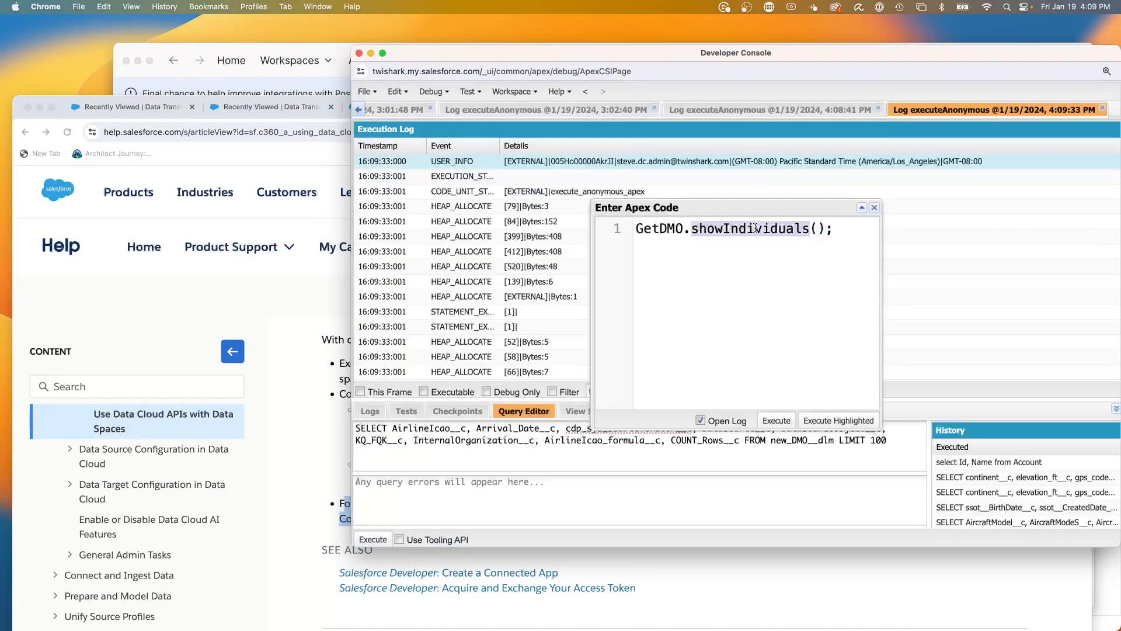
text(showAirpor)
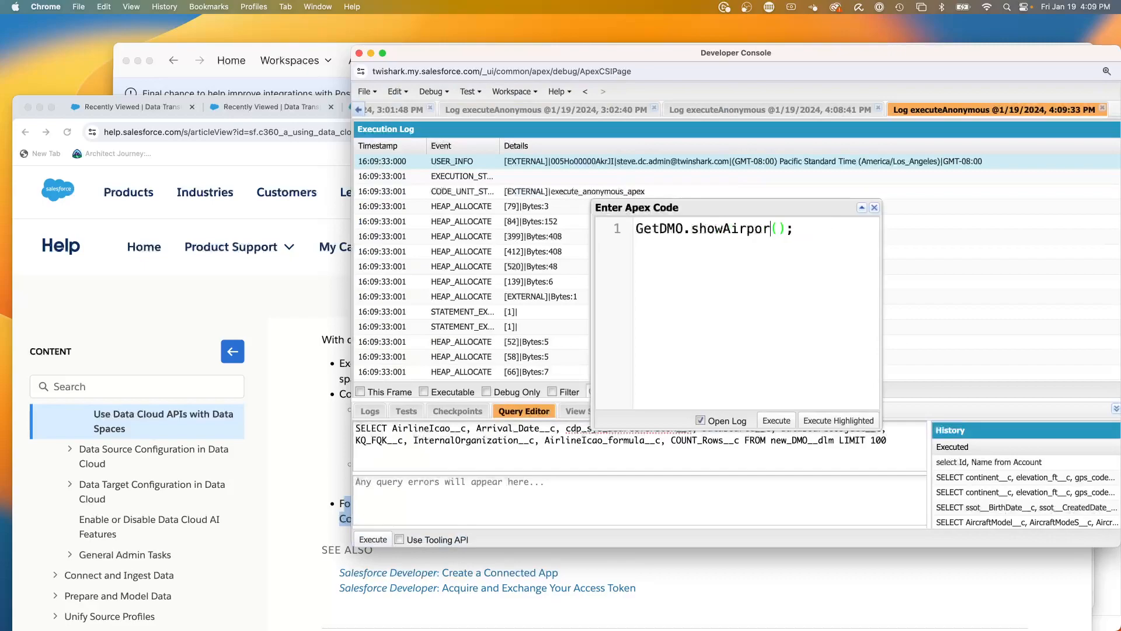
text(ts)
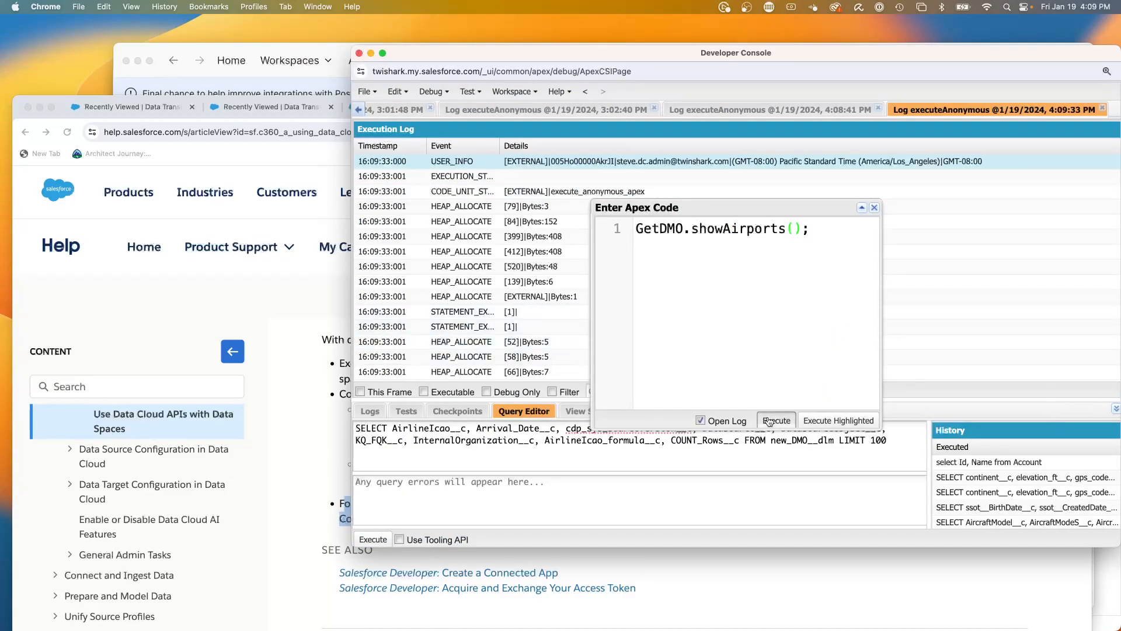
click(776, 420)
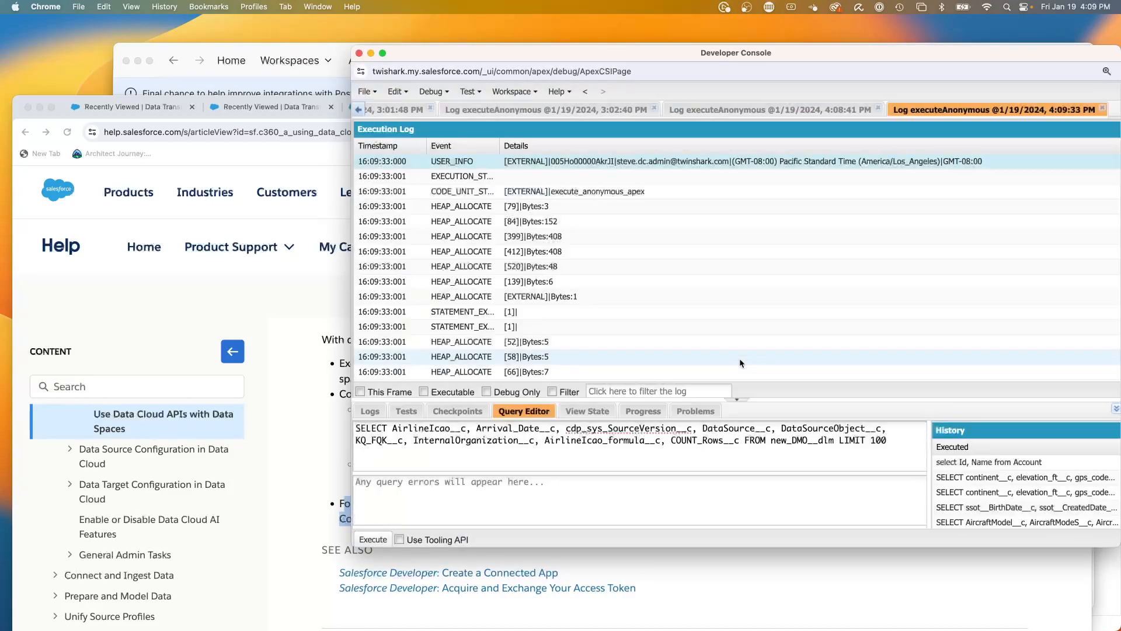
click(373, 540)
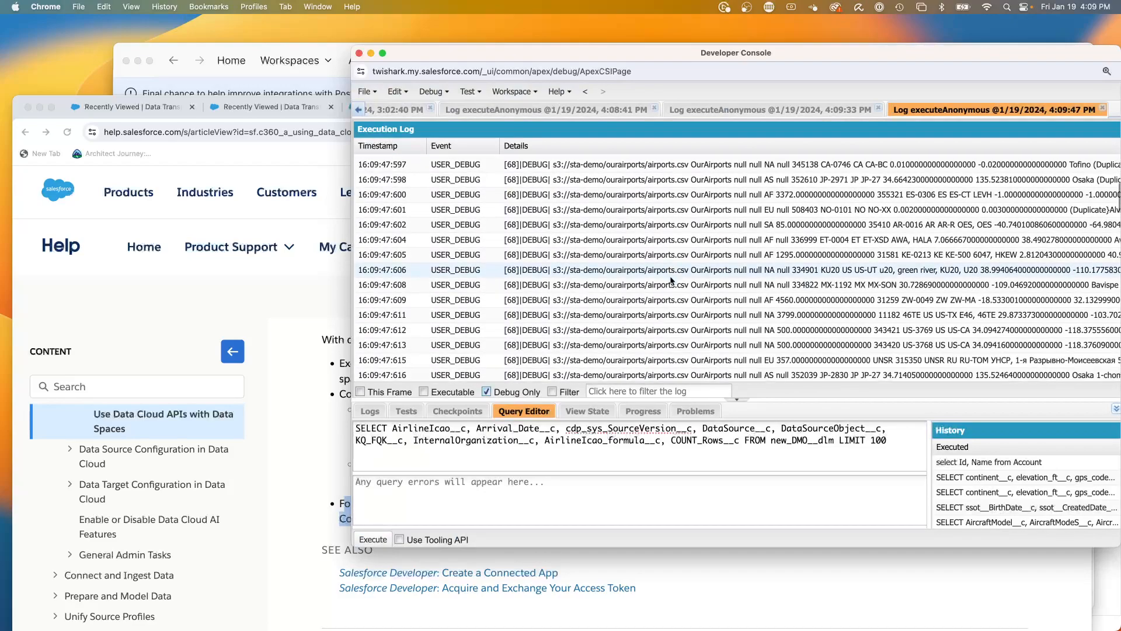
scroll(down, 3)
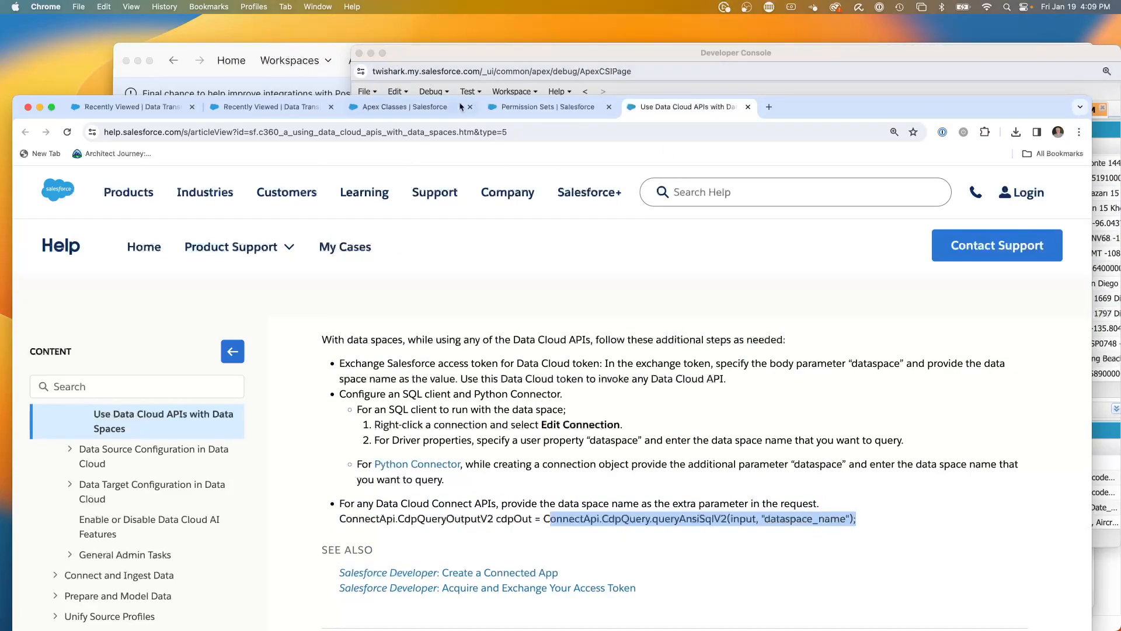
- Highlight the SteveTechArc argument in the Apex class, then the 'body parameter “dataspace”' phrase in the help article
click(398, 107)
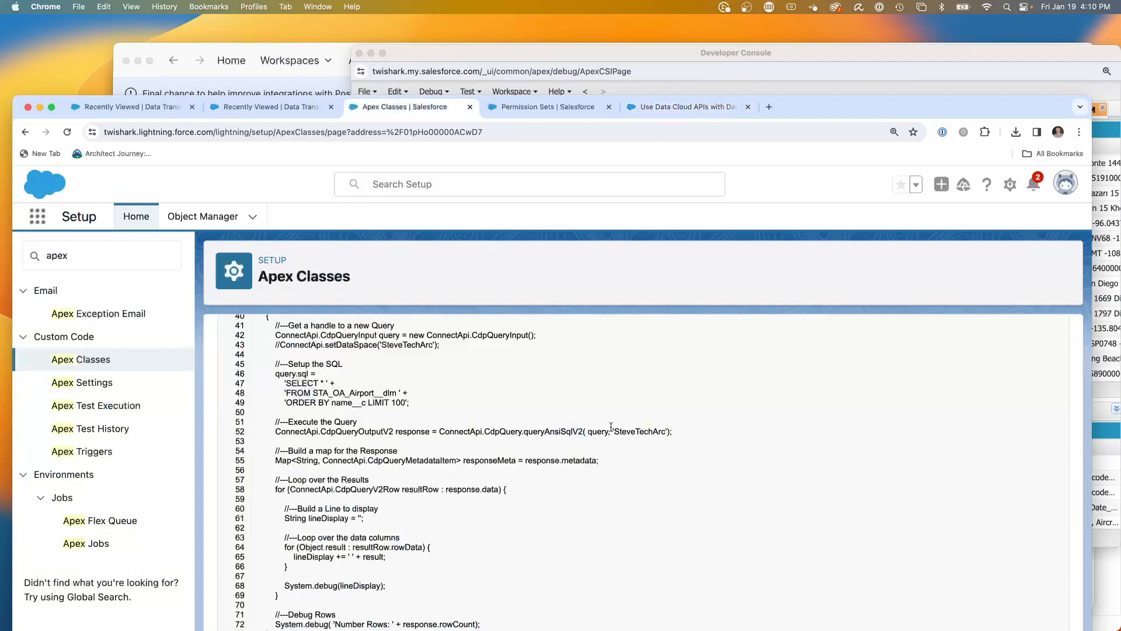
double_click(640, 433)
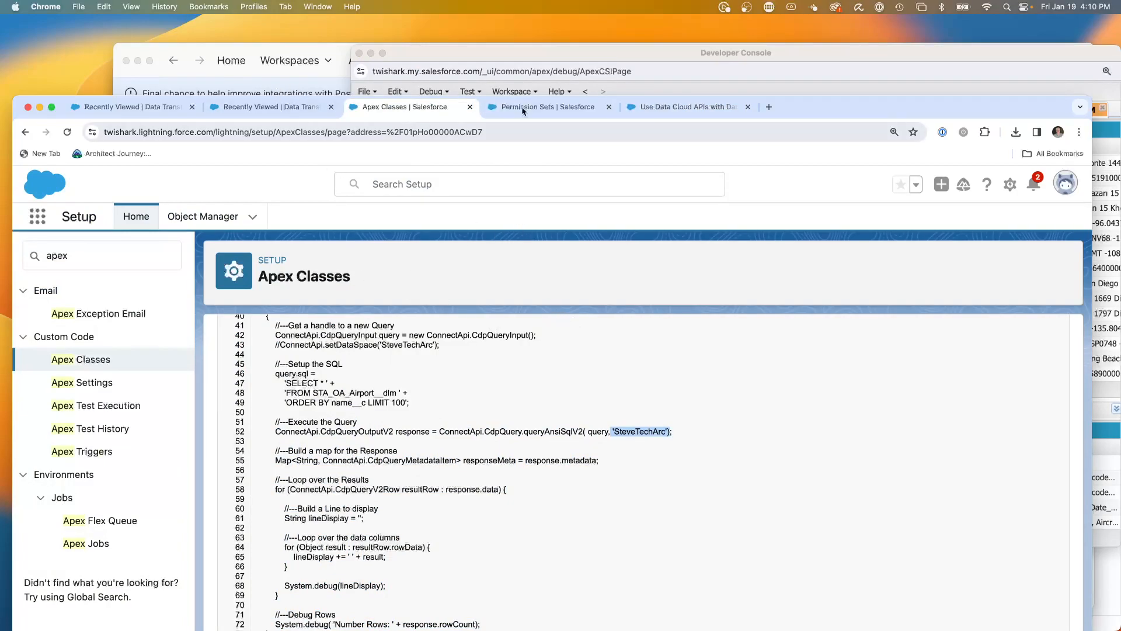
click(682, 106)
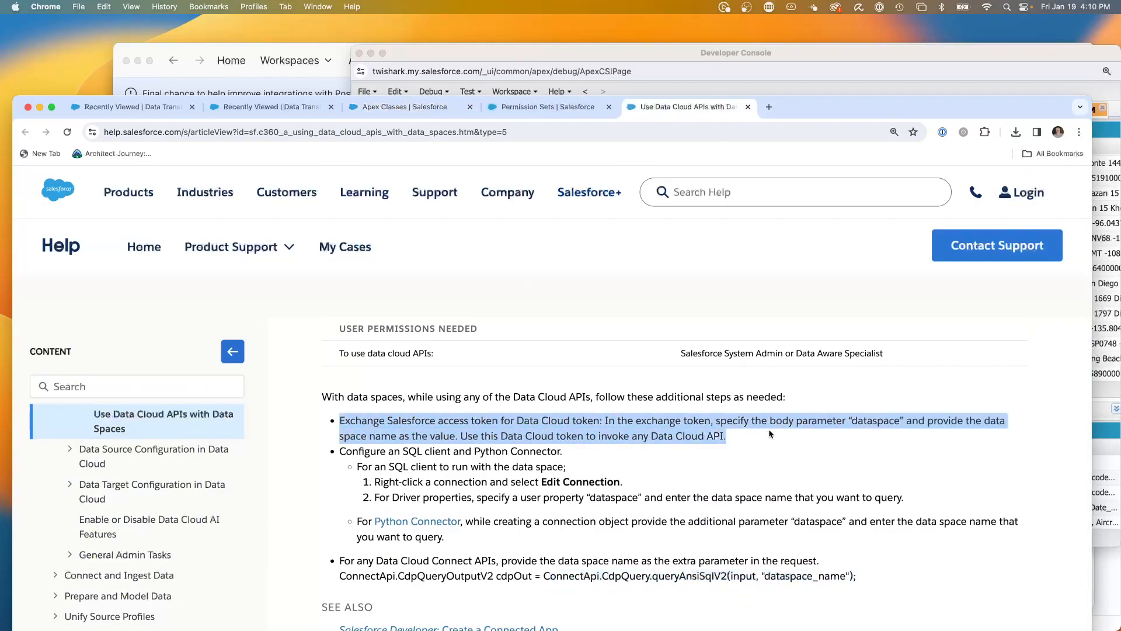
click(700, 436)
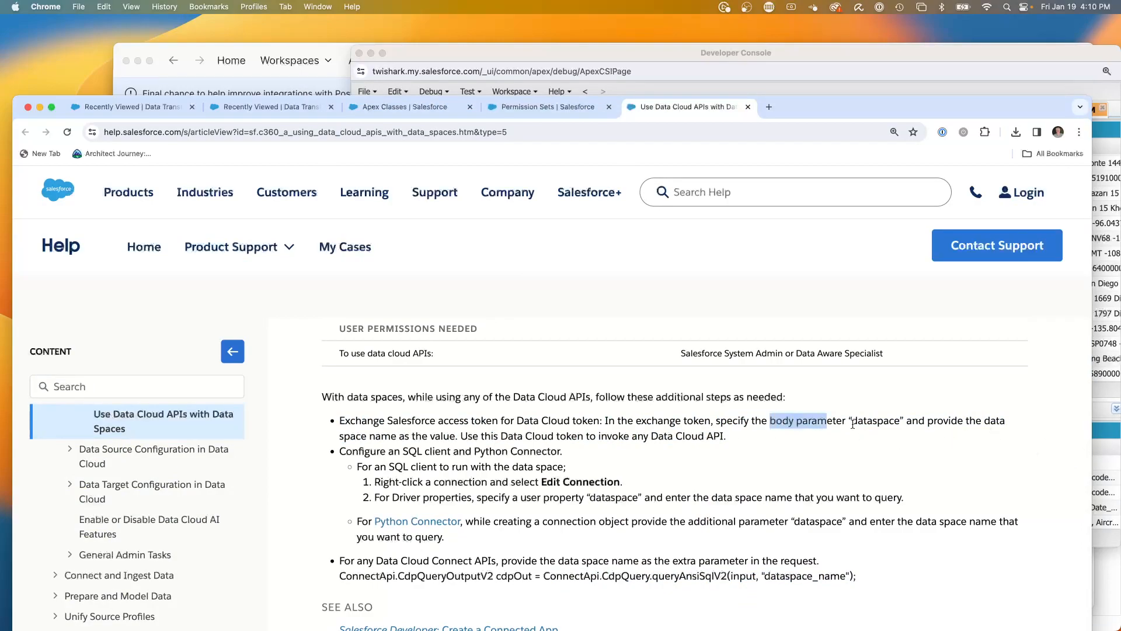
drag(771, 421, 918, 421)
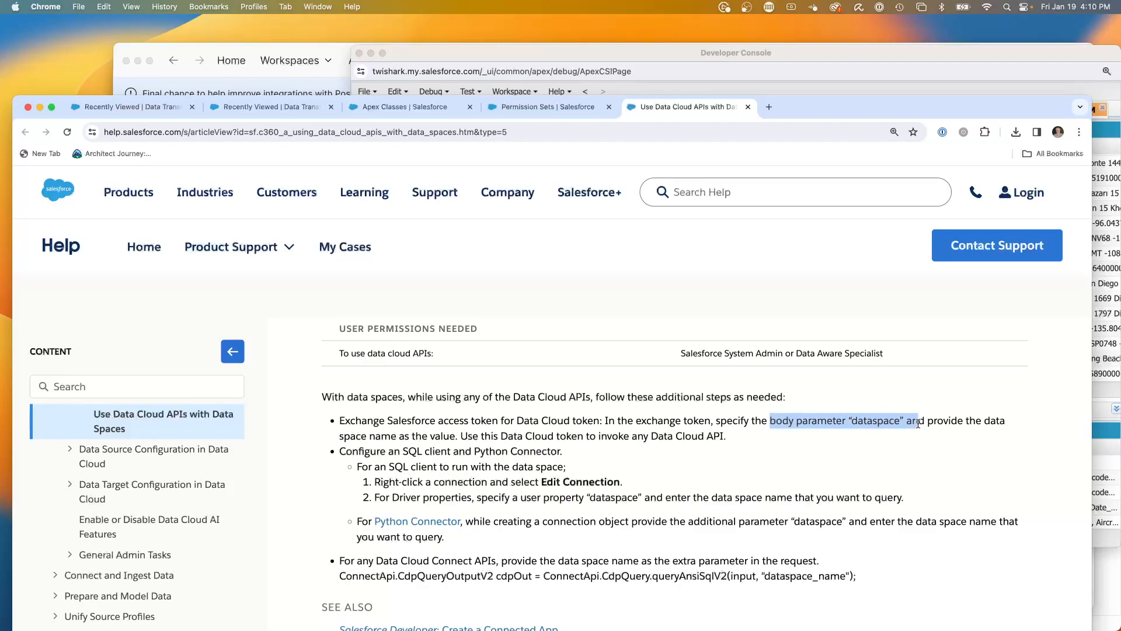
mouse_move(484, 308)
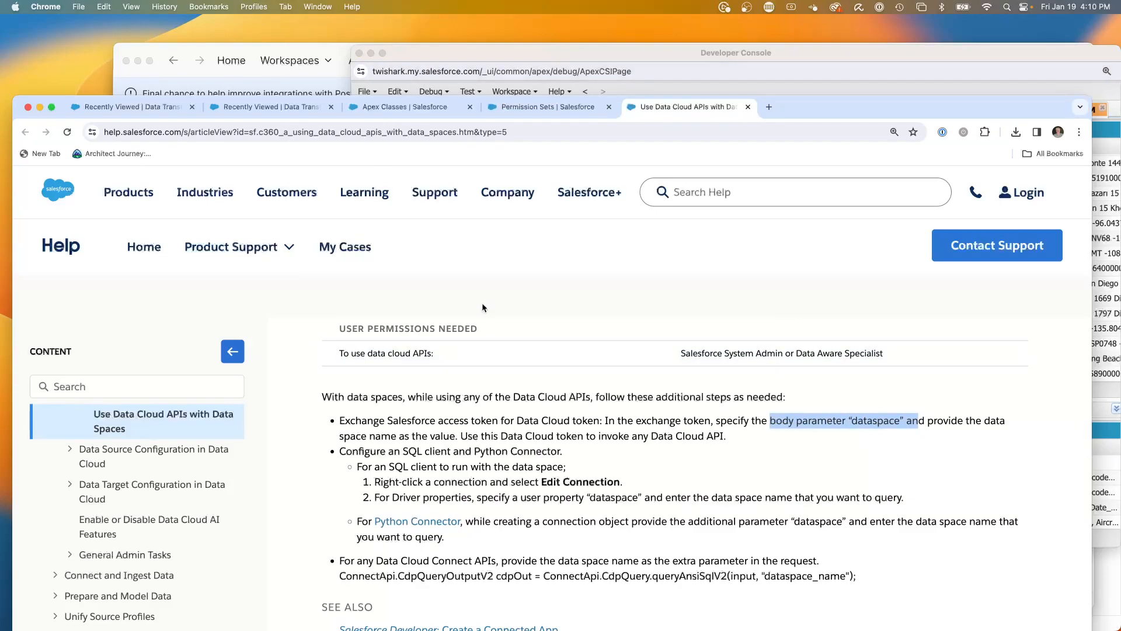
mouse_move(698, 68)
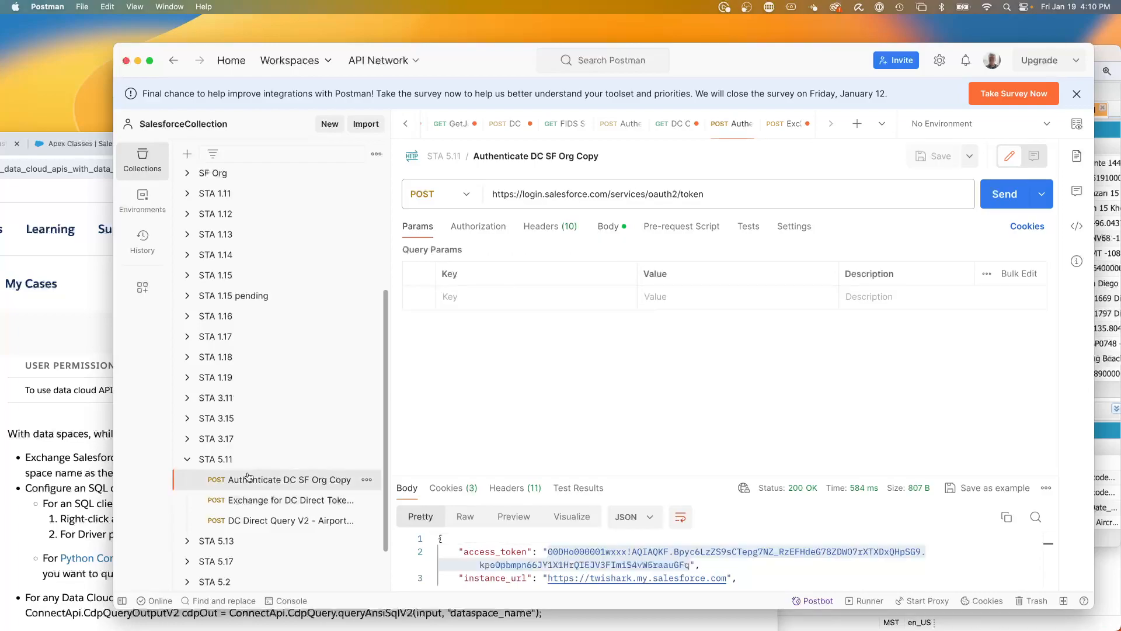
- Review the auth request body, run the DC token exchange with dataspace SteveTechArc, and move to the direct query request
click(608, 227)
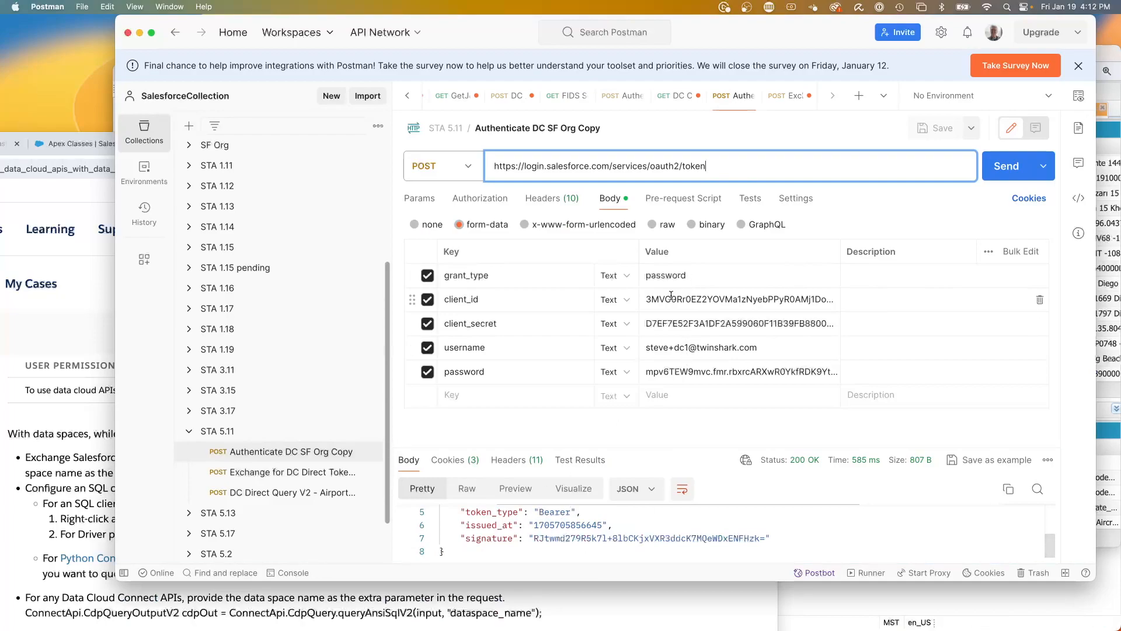
mouse_move(647, 292)
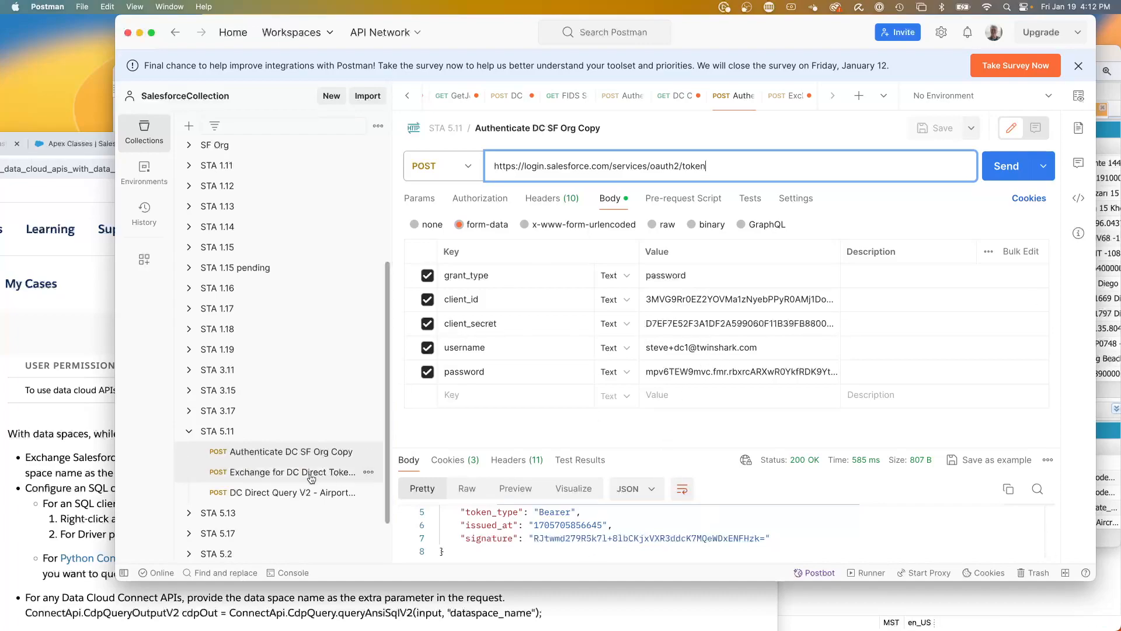
click(292, 472)
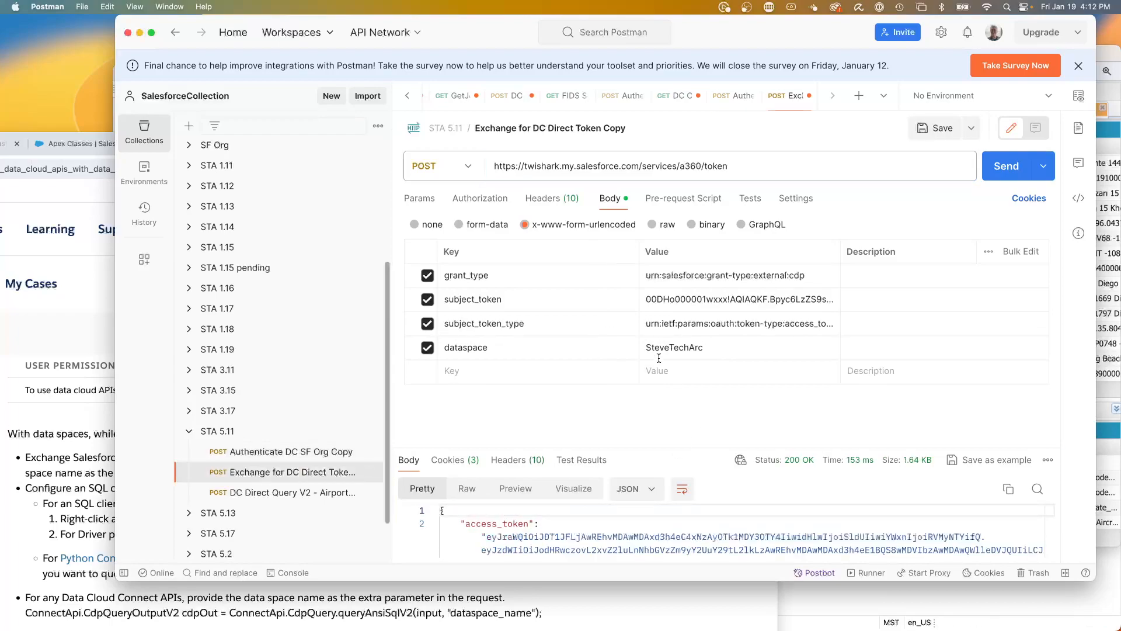
mouse_move(507, 299)
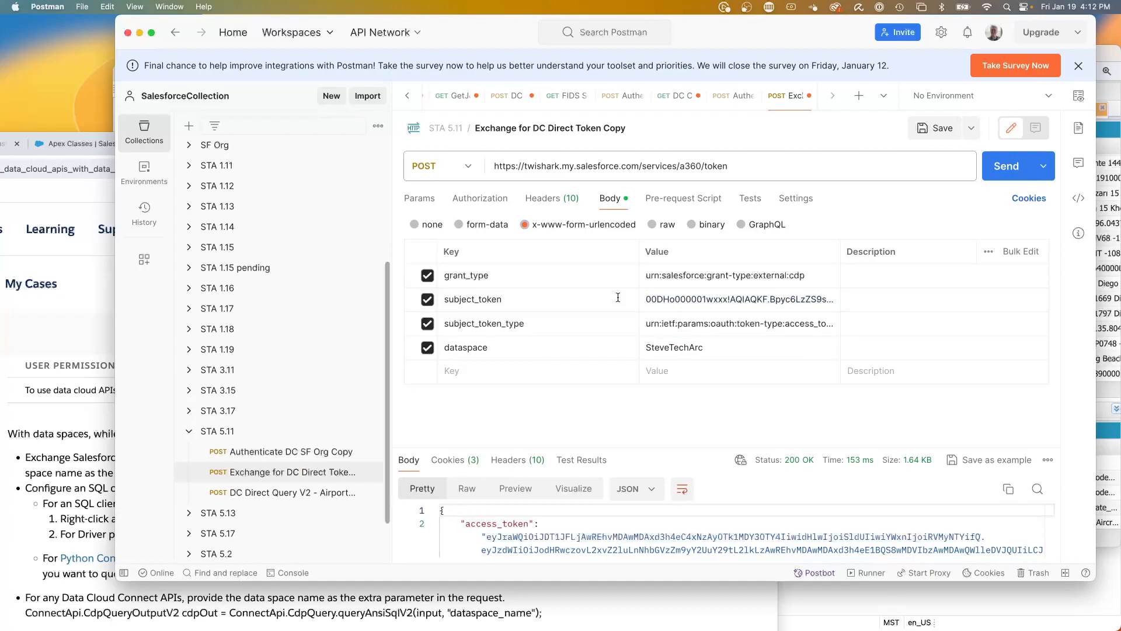
mouse_move(904, 231)
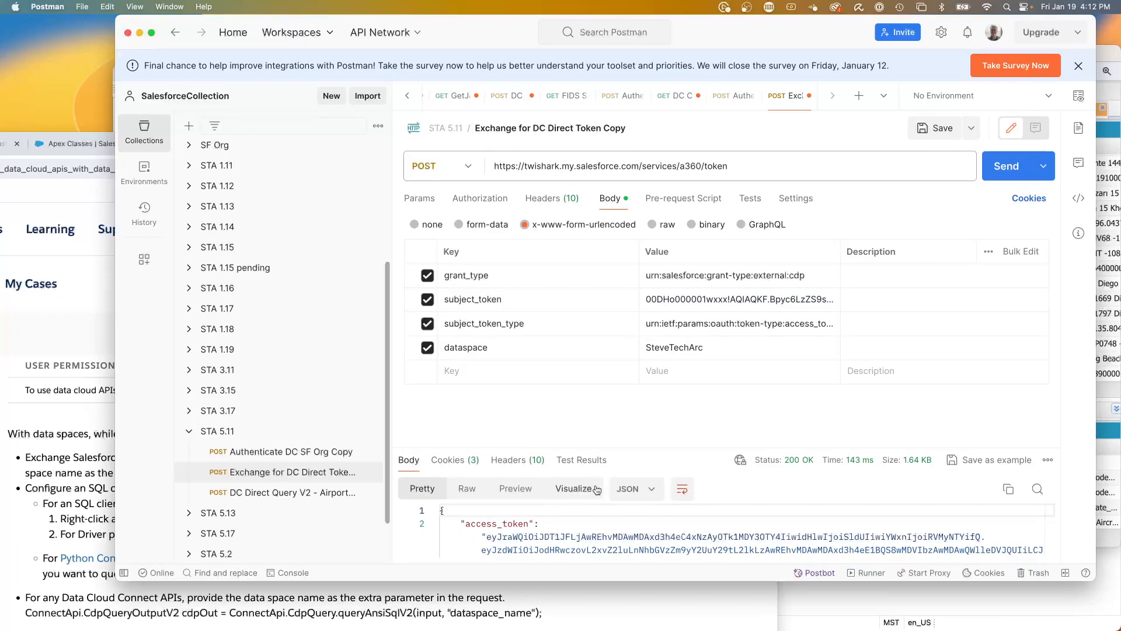
mouse_move(668, 507)
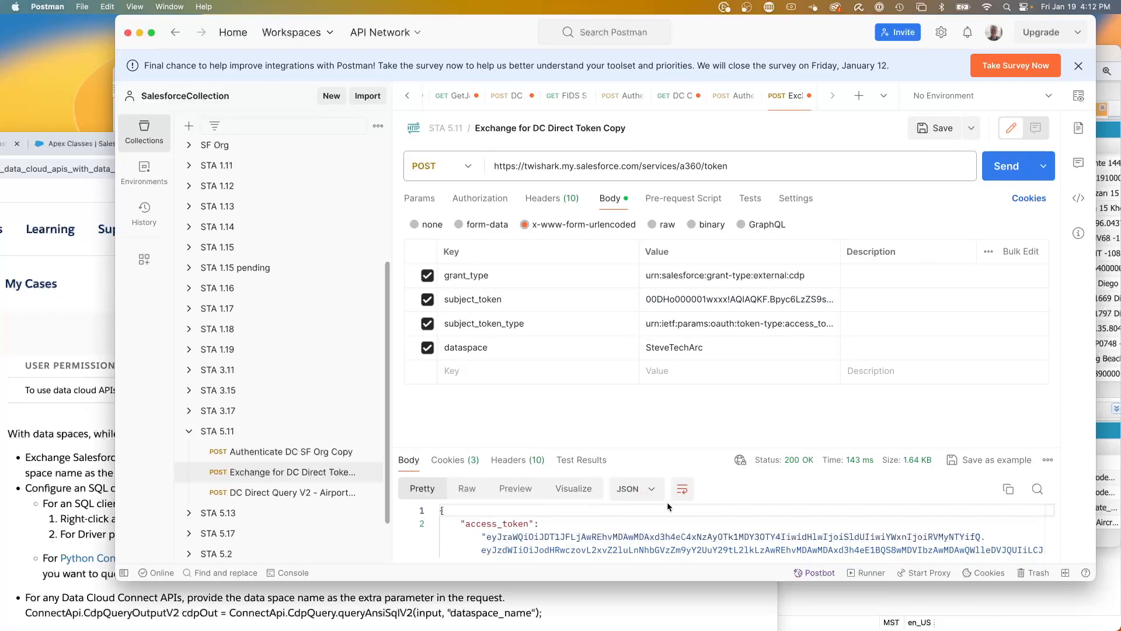
click(292, 492)
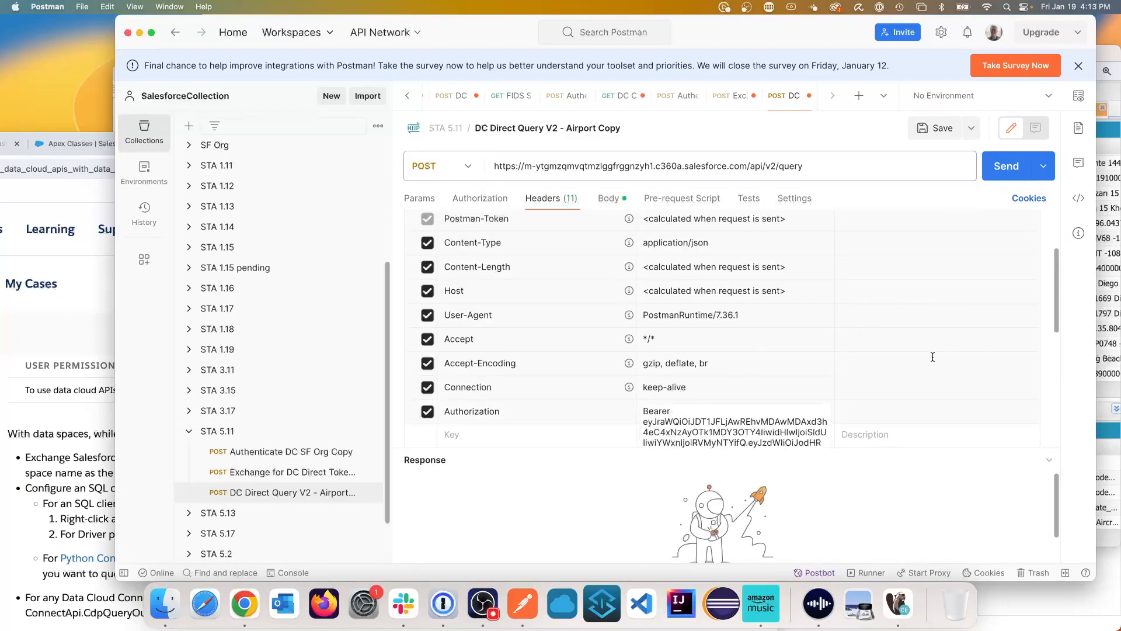
- Send the DC Direct Query V2 request, which returns a 400 invalid-syntax error, and inspect its SQL body
click(1007, 166)
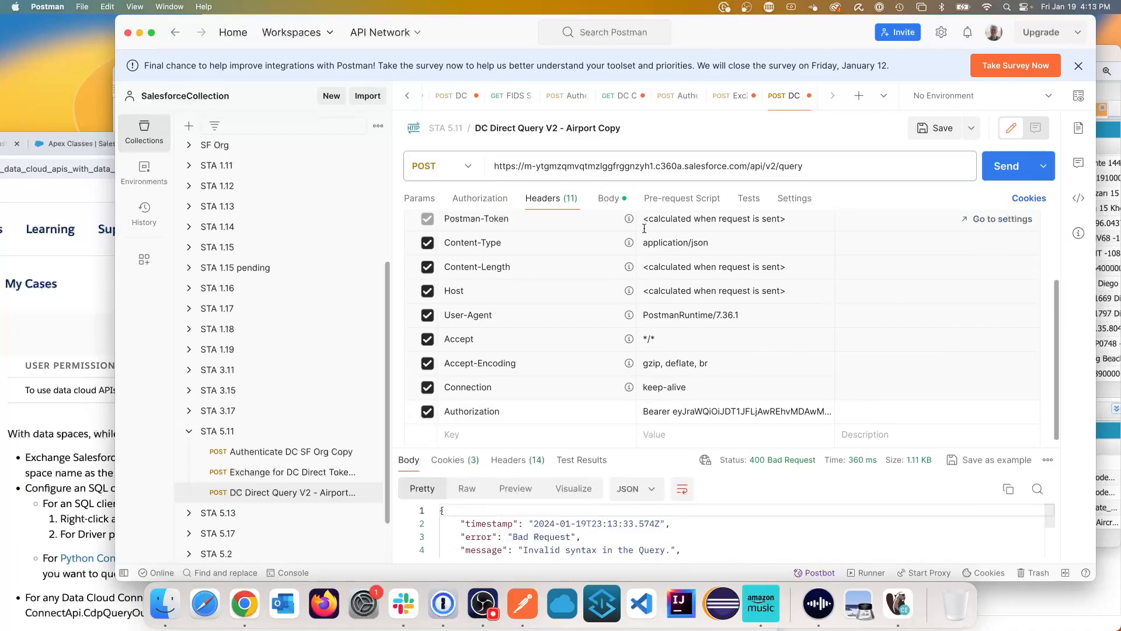
click(608, 198)
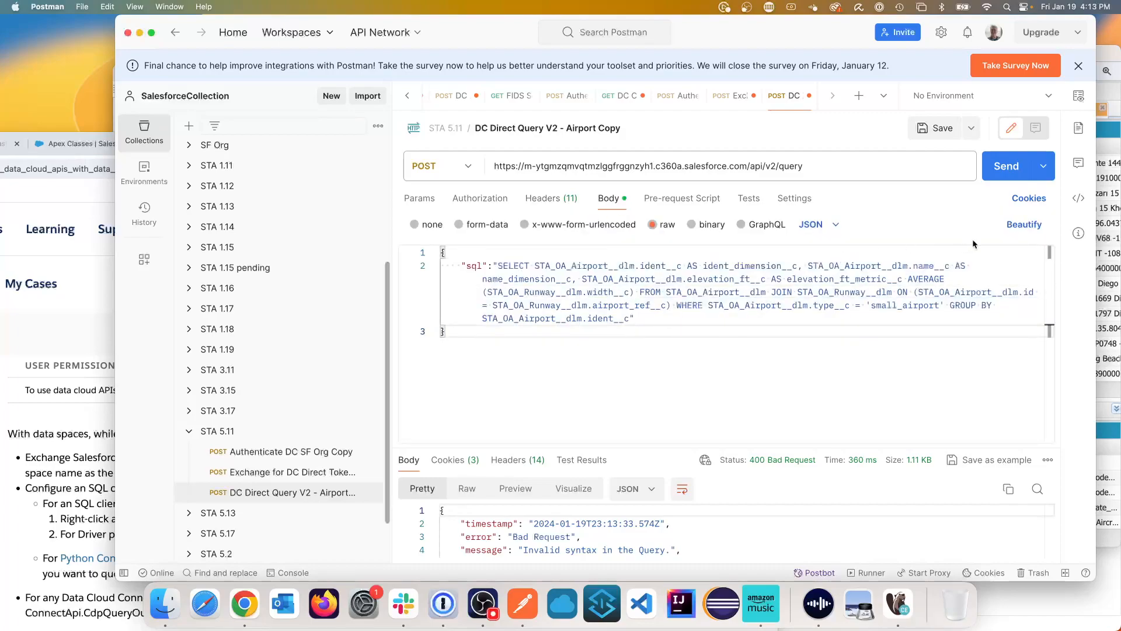
click(1007, 166)
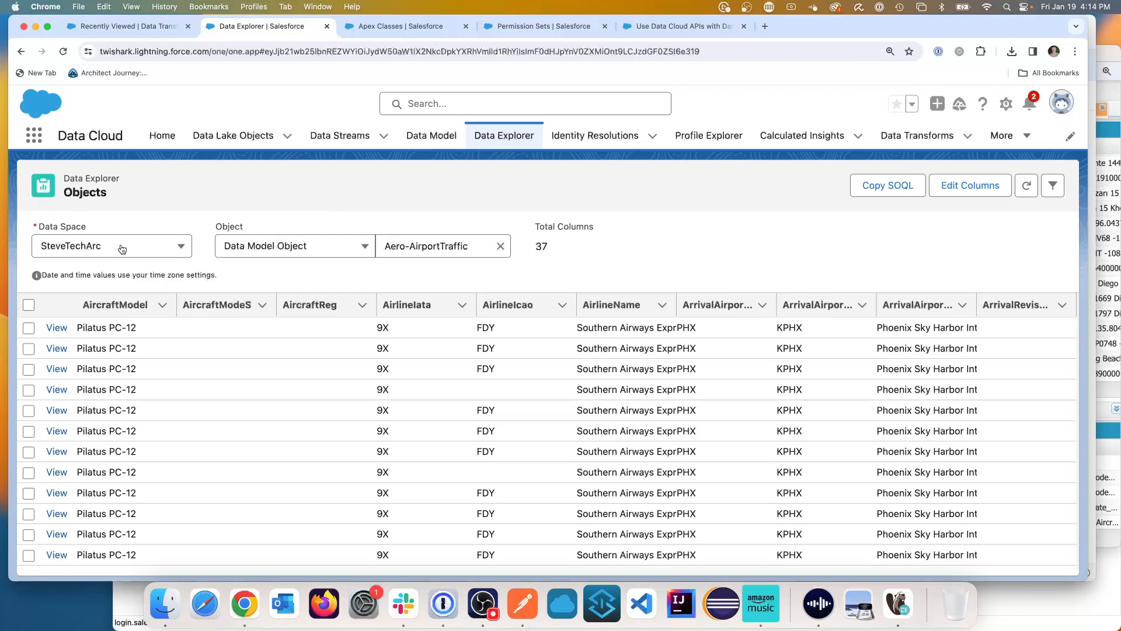
- Copy the Aero-AirportTraffic SOQL from Data Explorer into the request and resend it for a 200 OK result
click(888, 185)
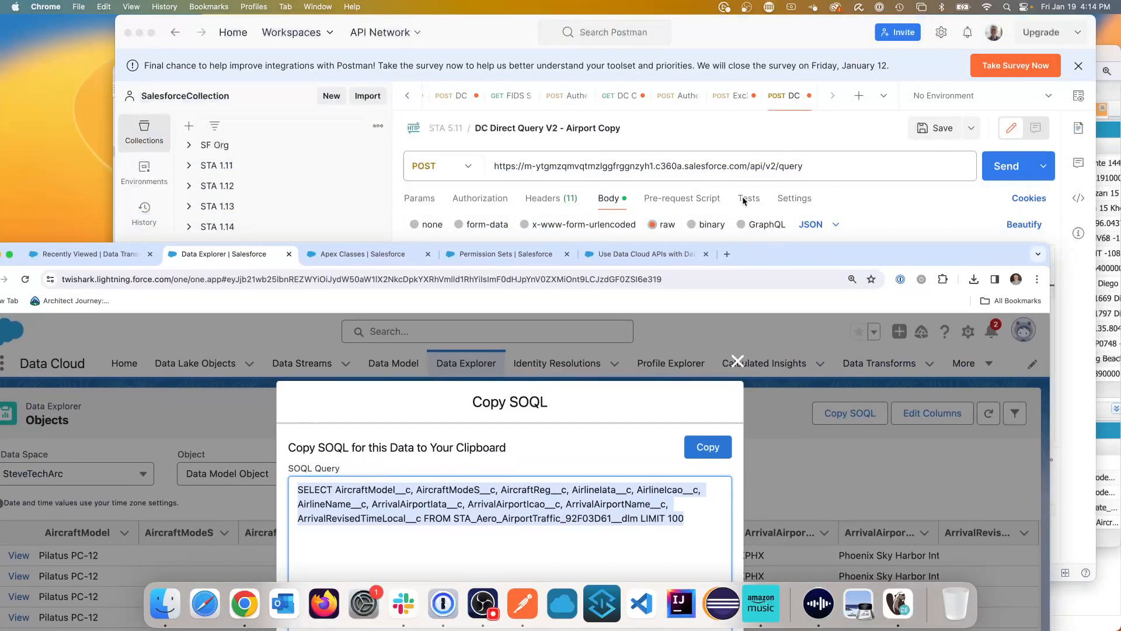
click(1007, 166)
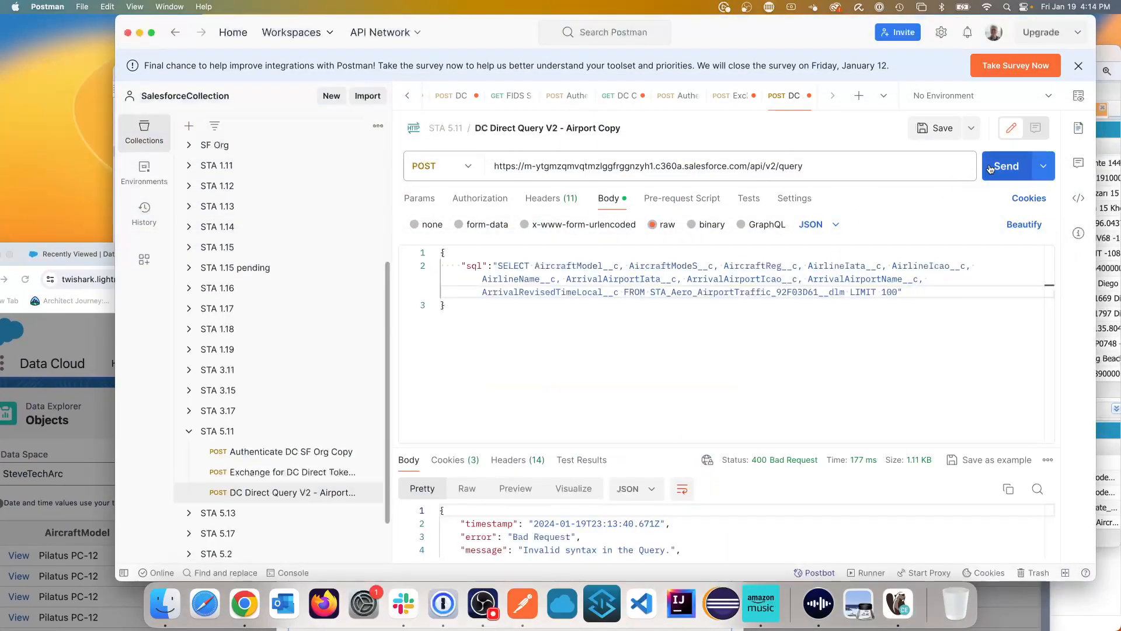
click(1007, 166)
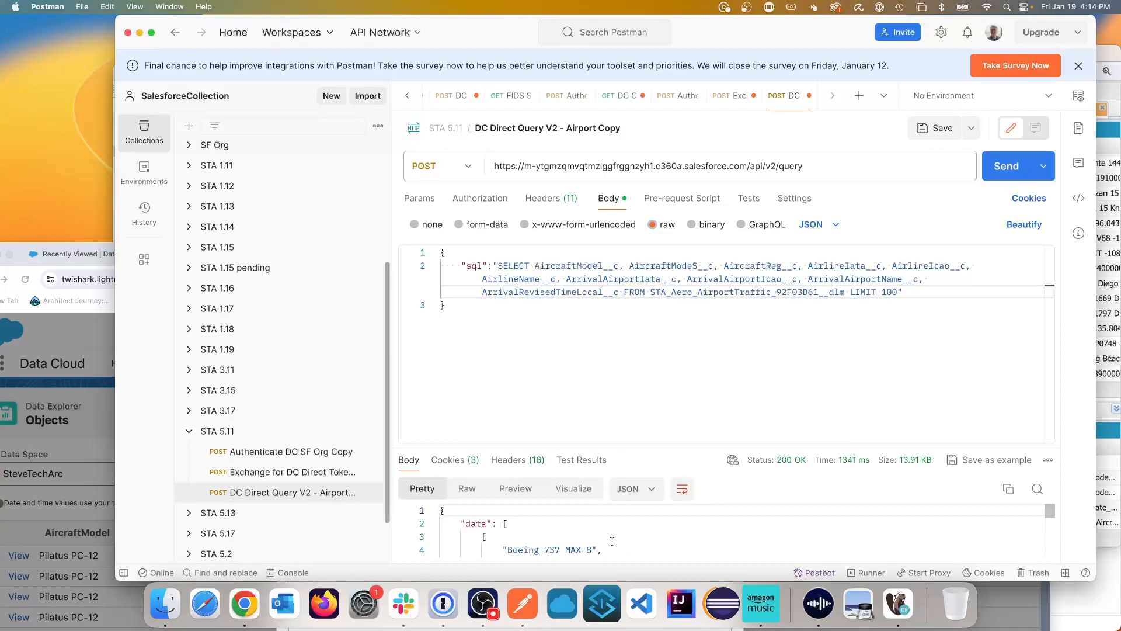
- Scroll through the JSON response listing aircraft models, airlines, arrival airports and times
scroll(down, 3)
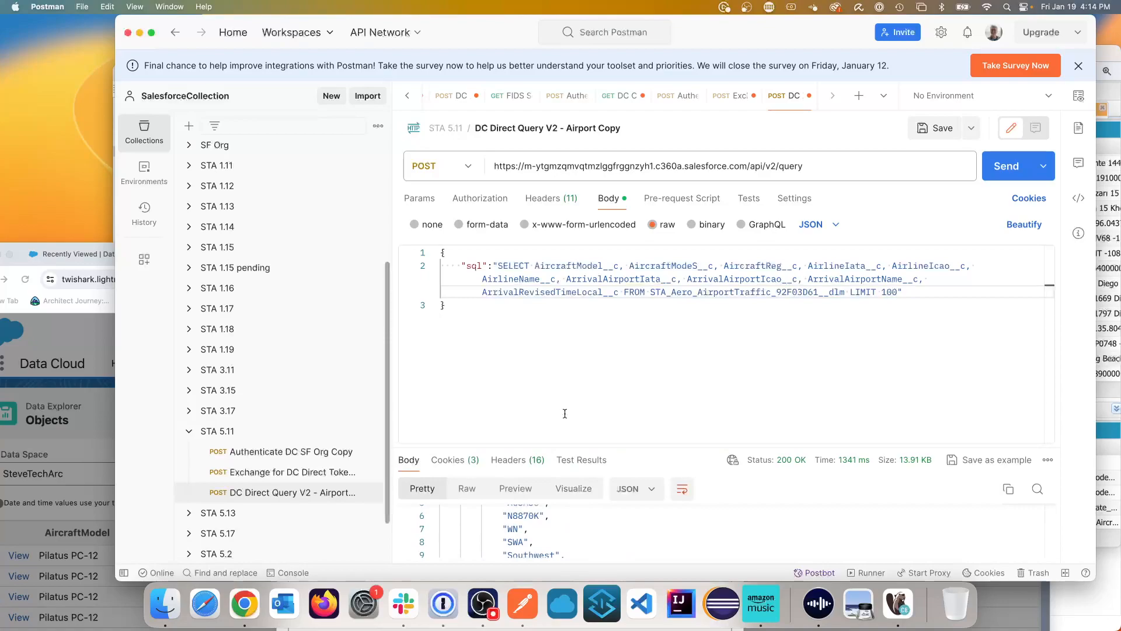
mouse_move(587, 397)
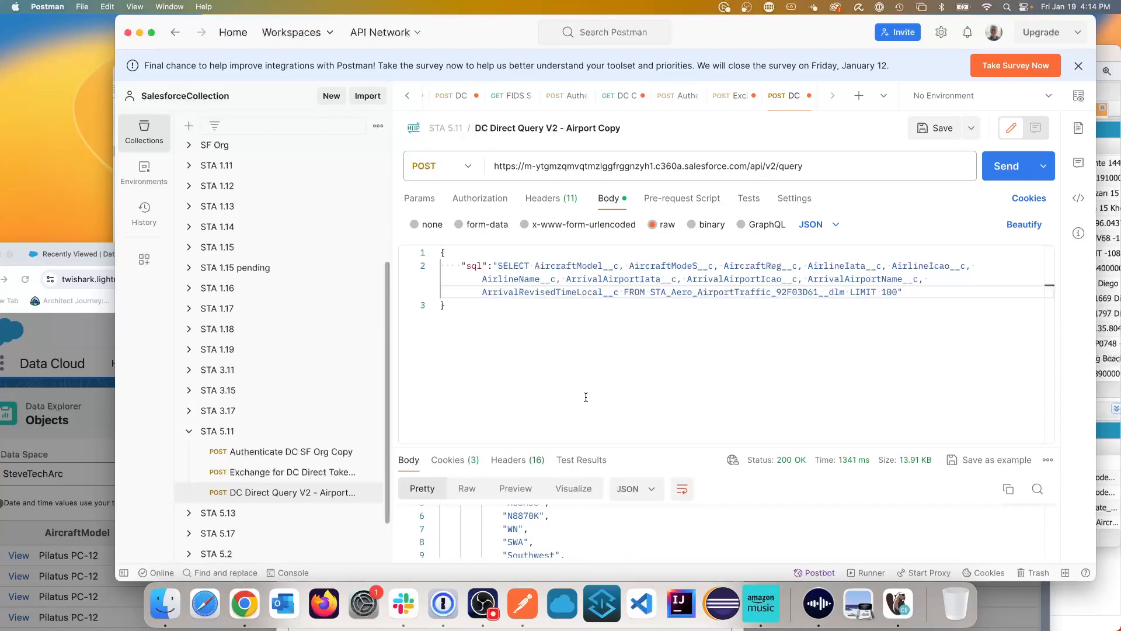
mouse_move(570, 365)
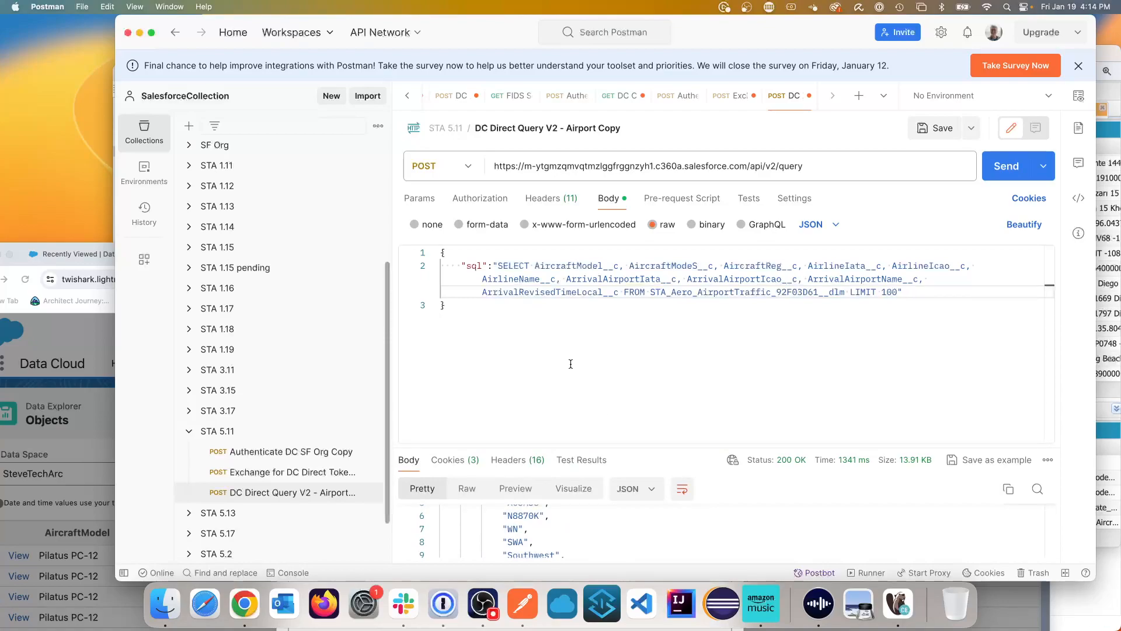
mouse_move(553, 469)
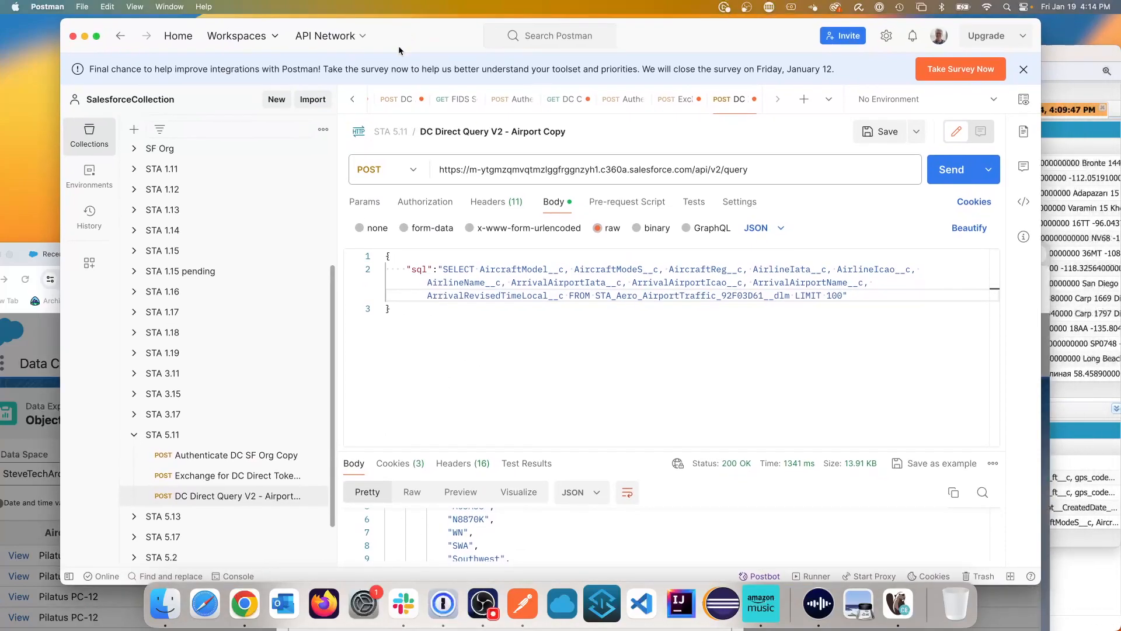
mouse_move(241, 355)
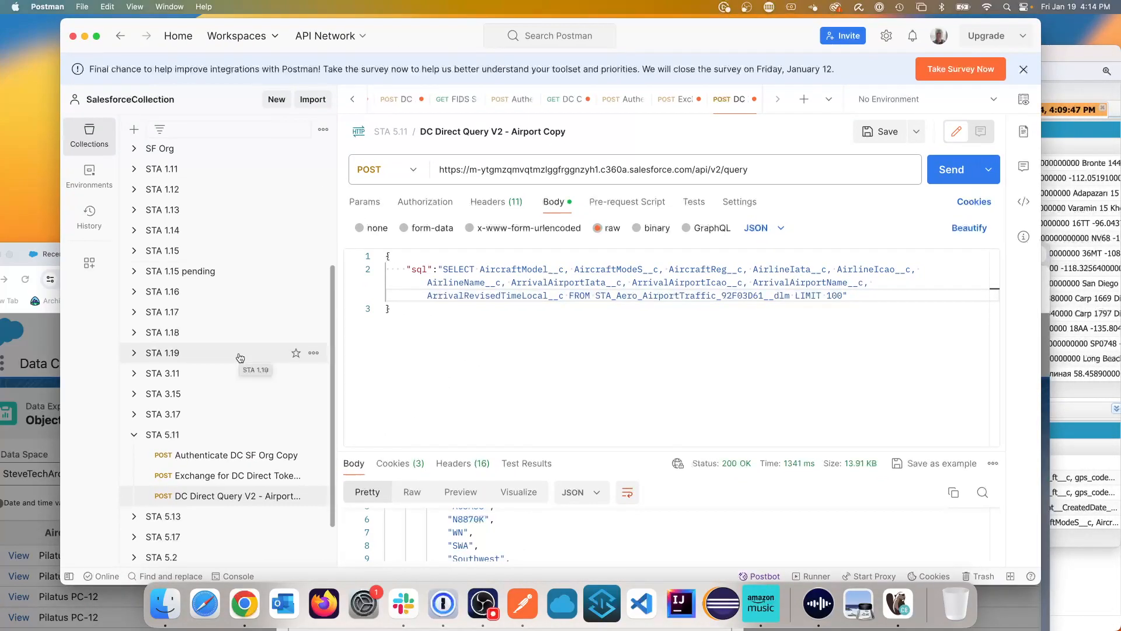
scroll(down, 3)
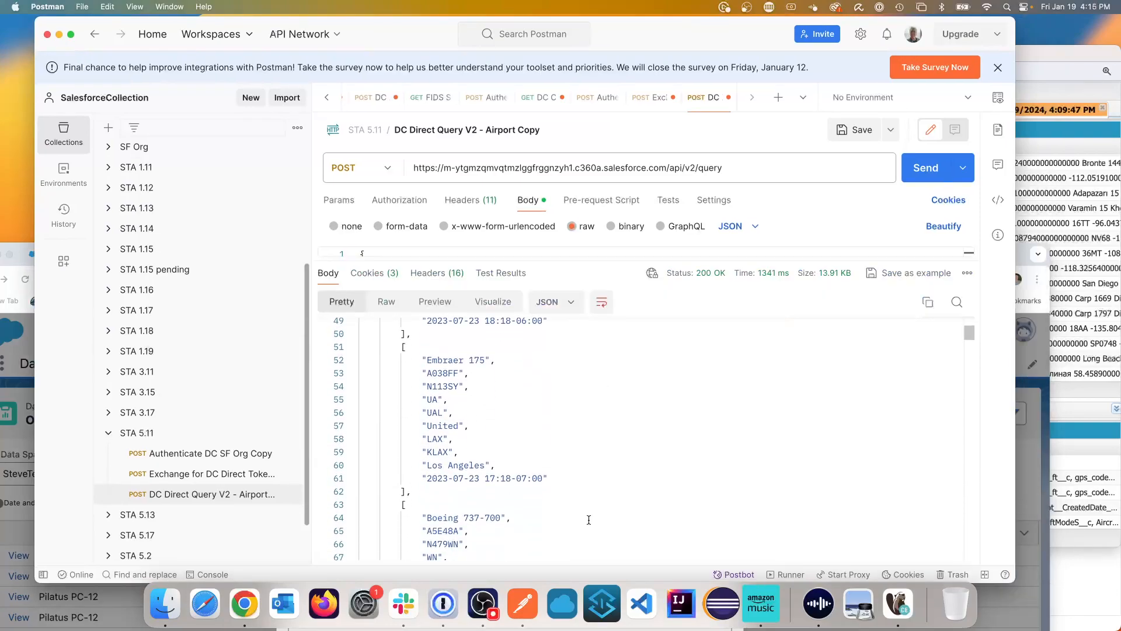
scroll(down, 3)
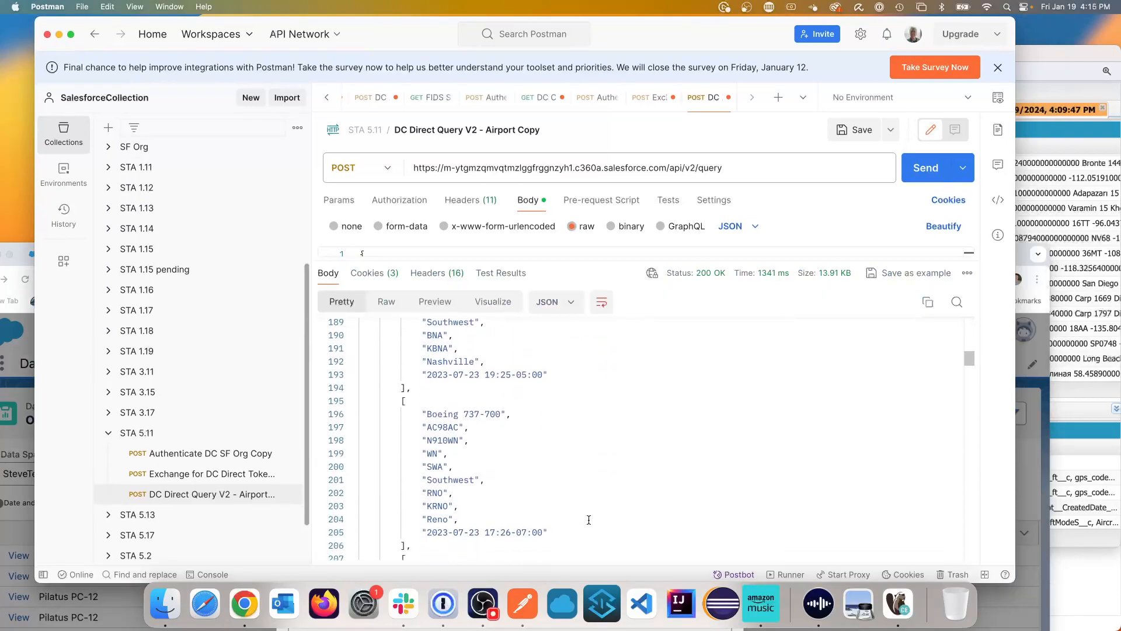
scroll(down, 3)
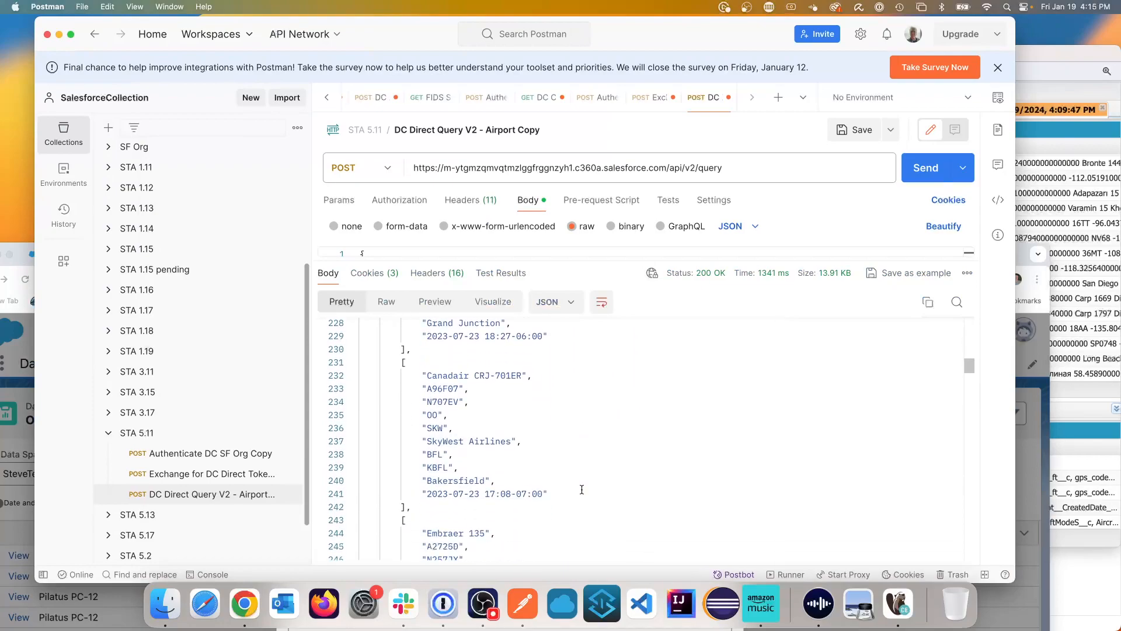
scroll(down, 3)
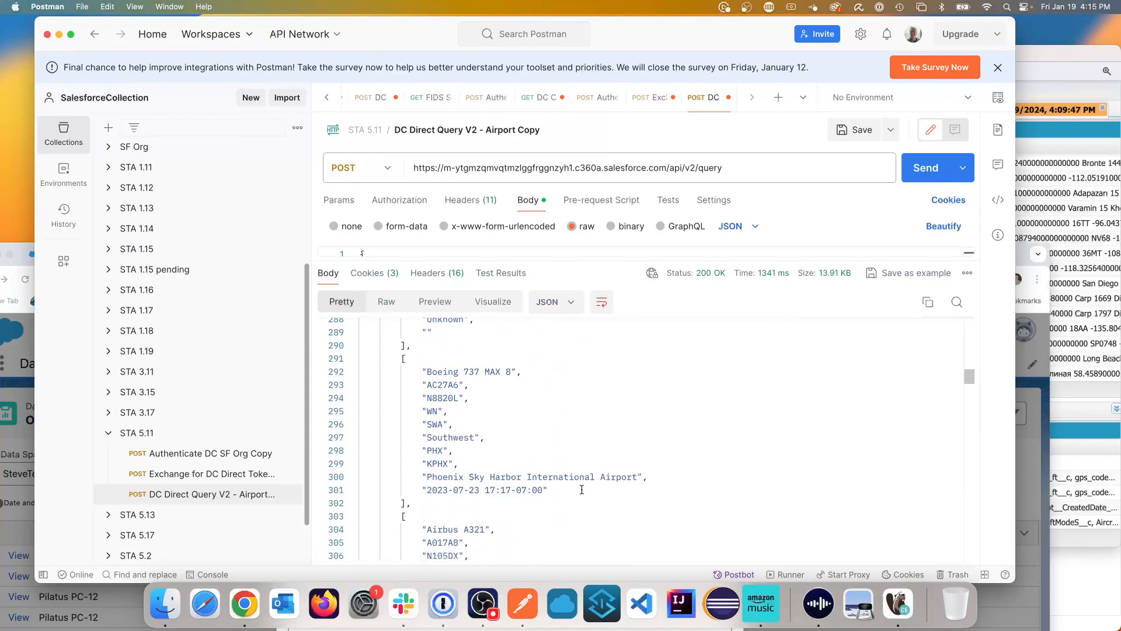
mouse_move(682, 424)
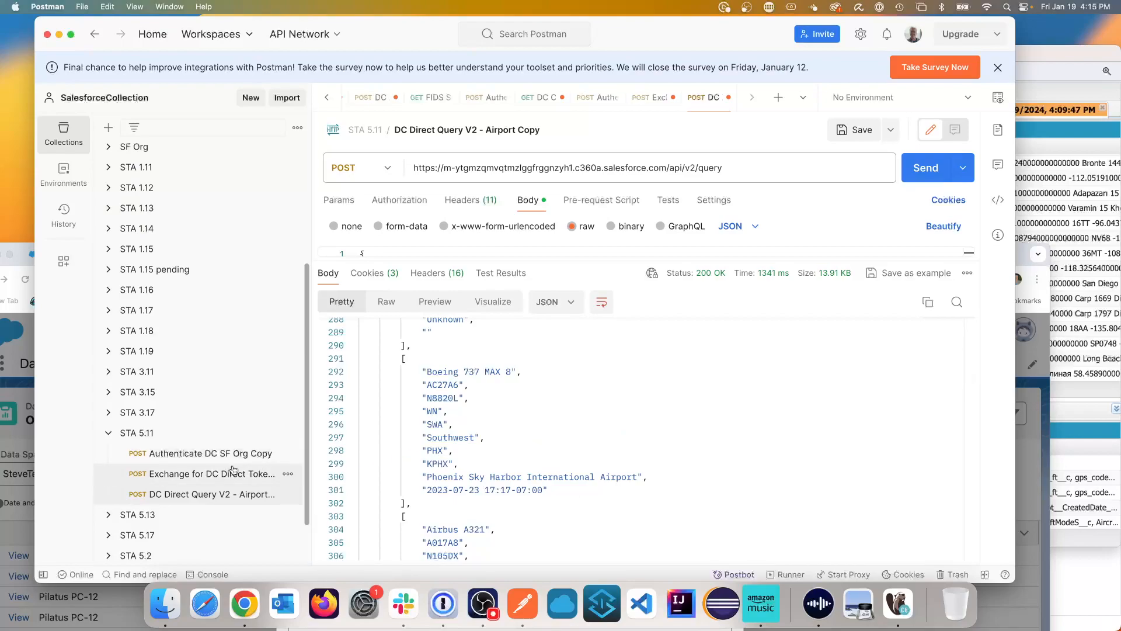
mouse_move(233, 470)
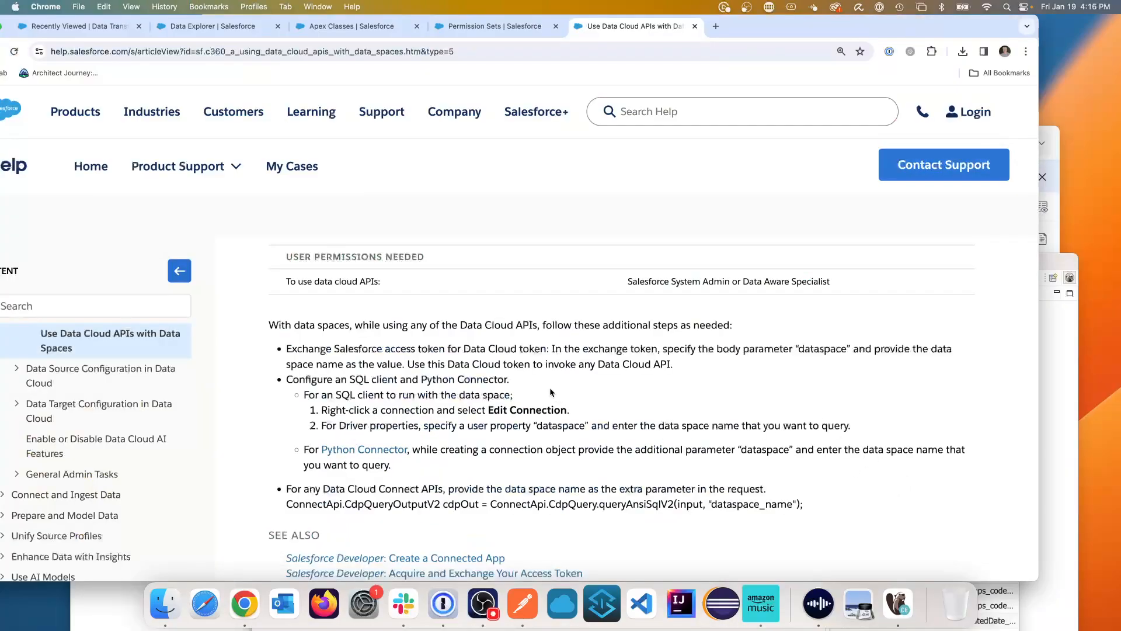
mouse_move(465, 429)
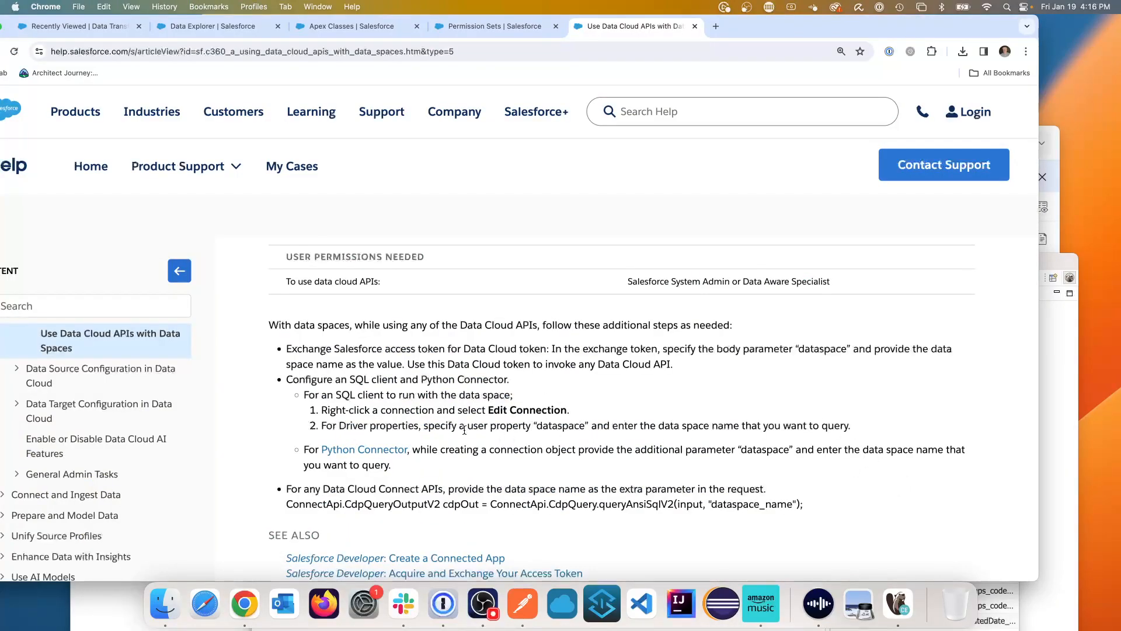
- Highlight the sentence about specifying a 'dataspace' user property in the SQL client's driver properties
drag(424, 425, 848, 425)
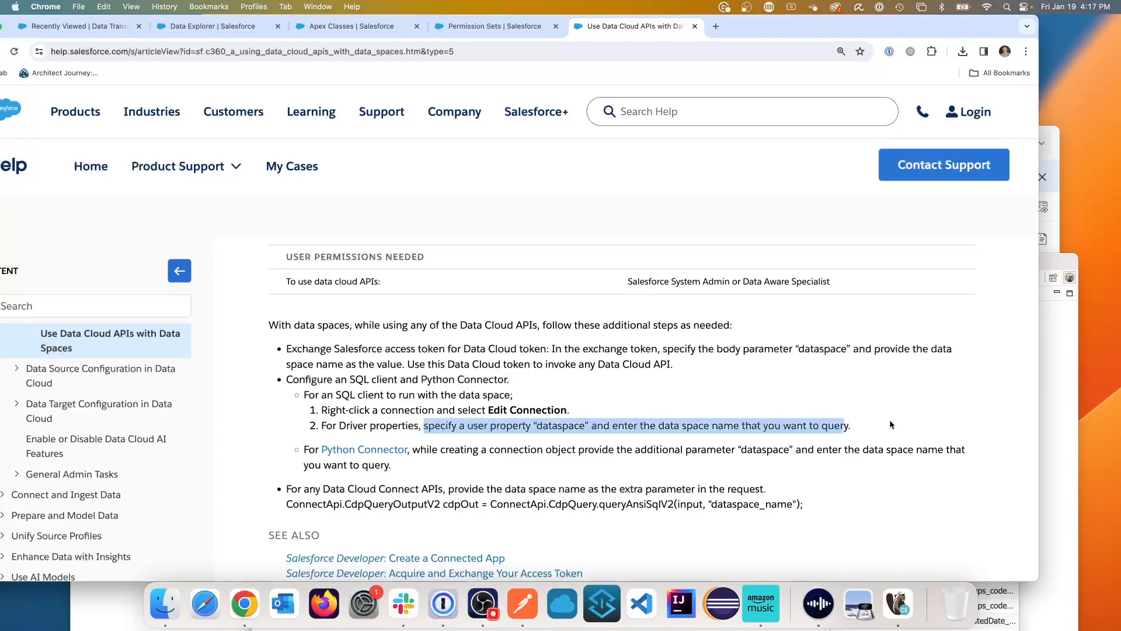
mouse_move(897, 603)
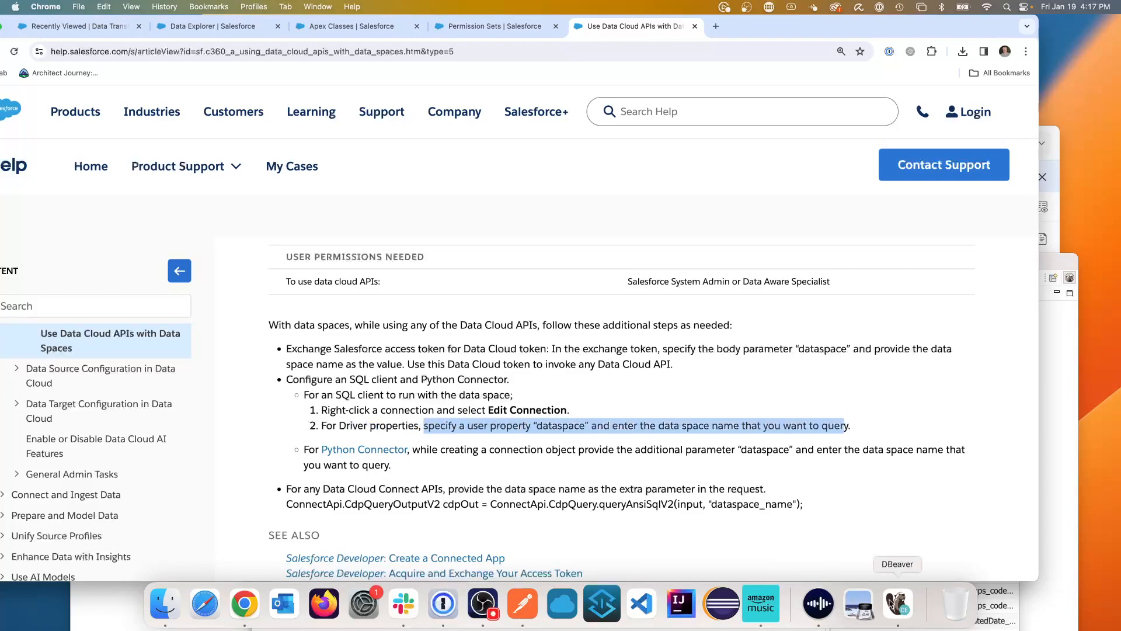
- Open Edit Connection for the SteveTechArc connection in DBeaver, dismissing the can't-open-entity error
click(897, 603)
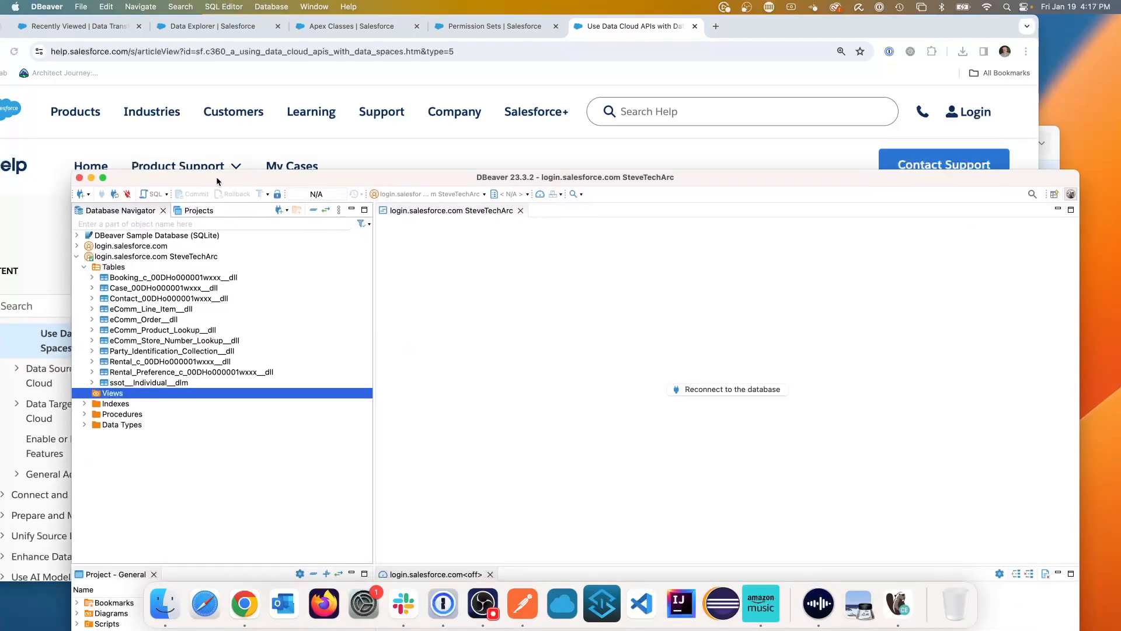
right_click(146, 231)
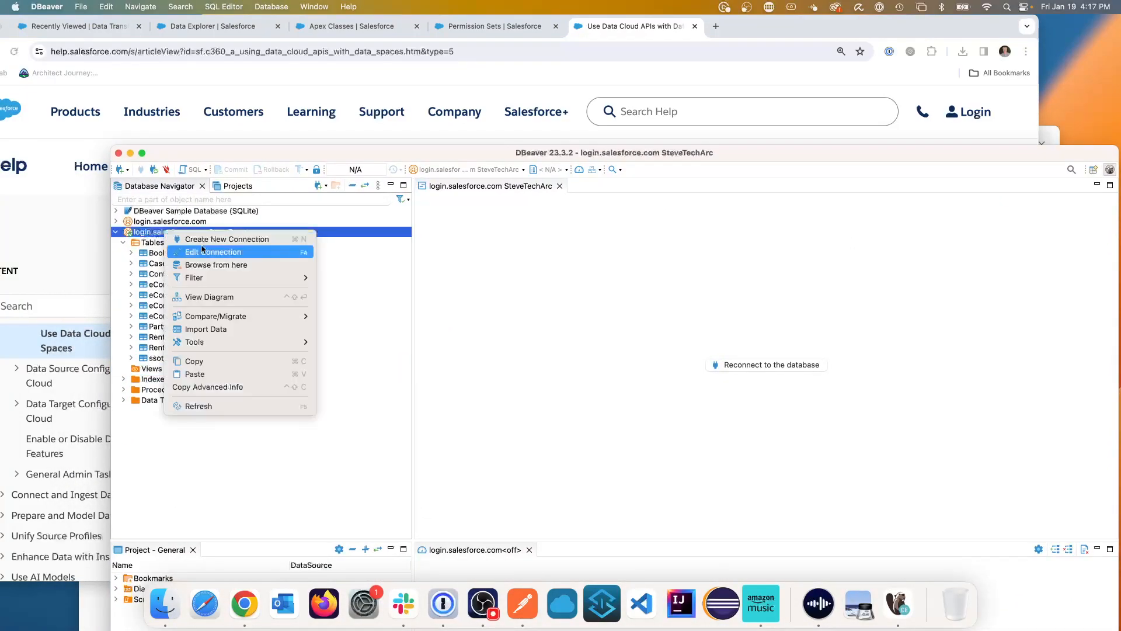
click(213, 252)
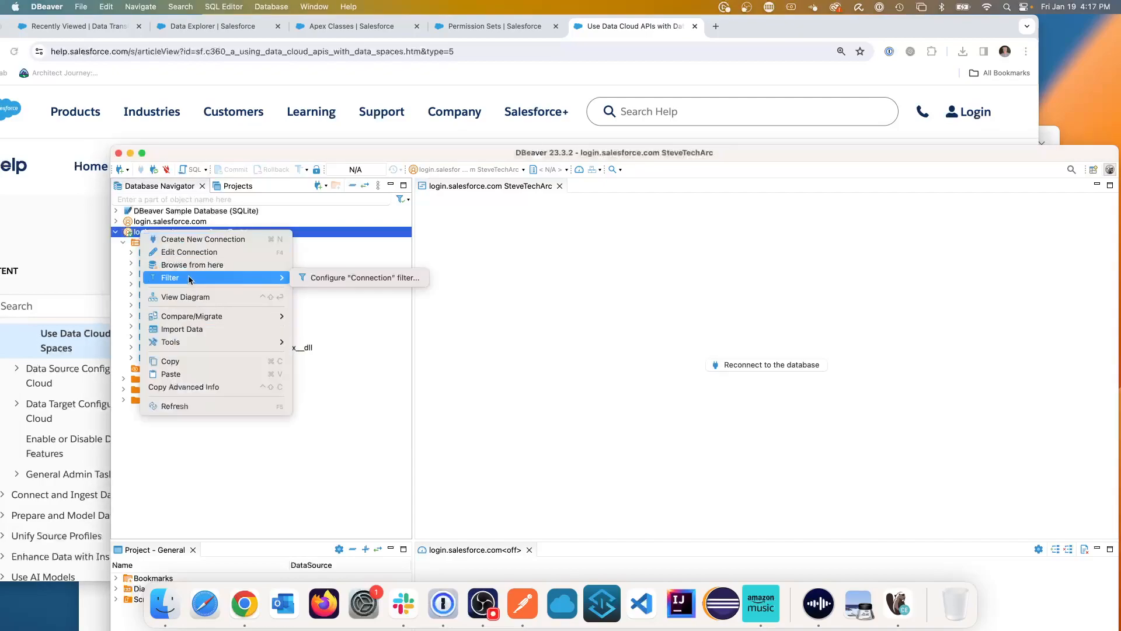
click(124, 243)
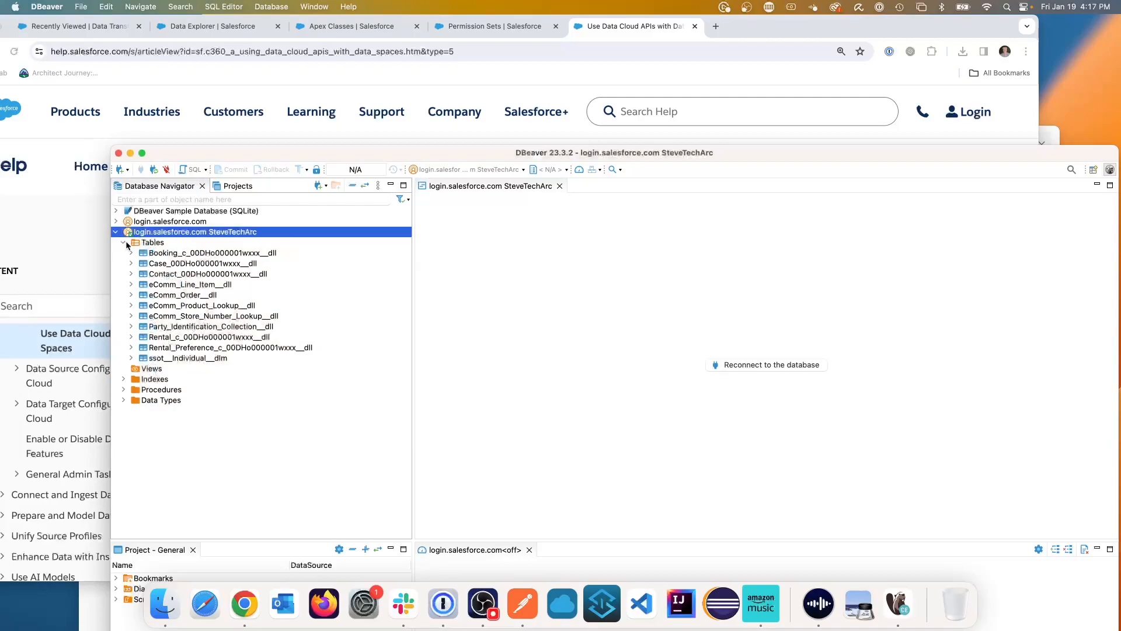
right_click(193, 231)
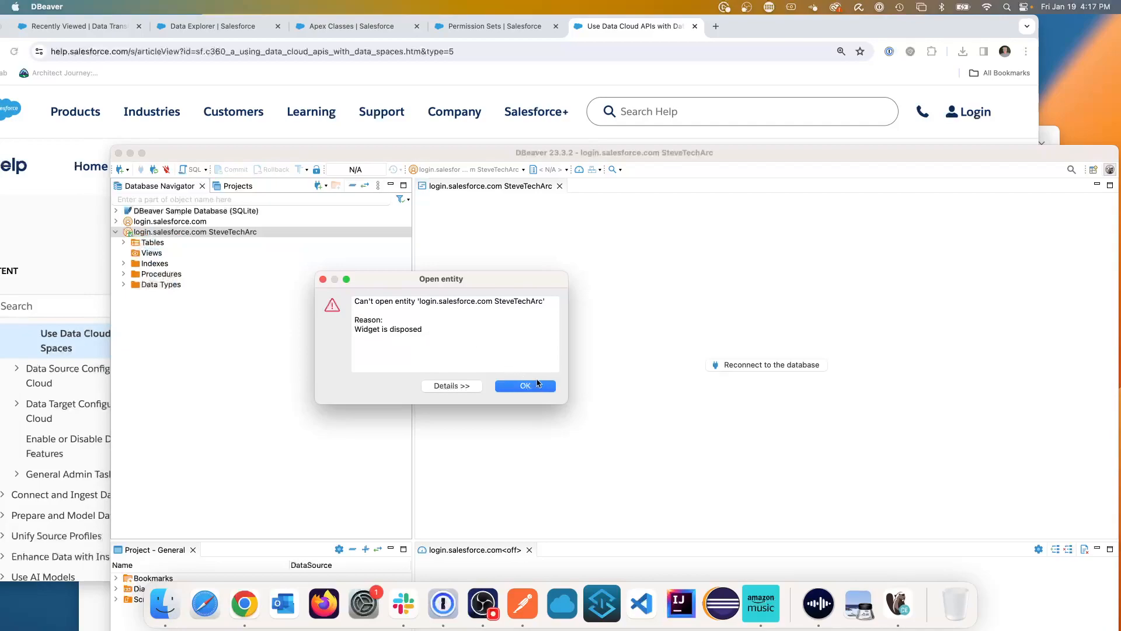
click(525, 385)
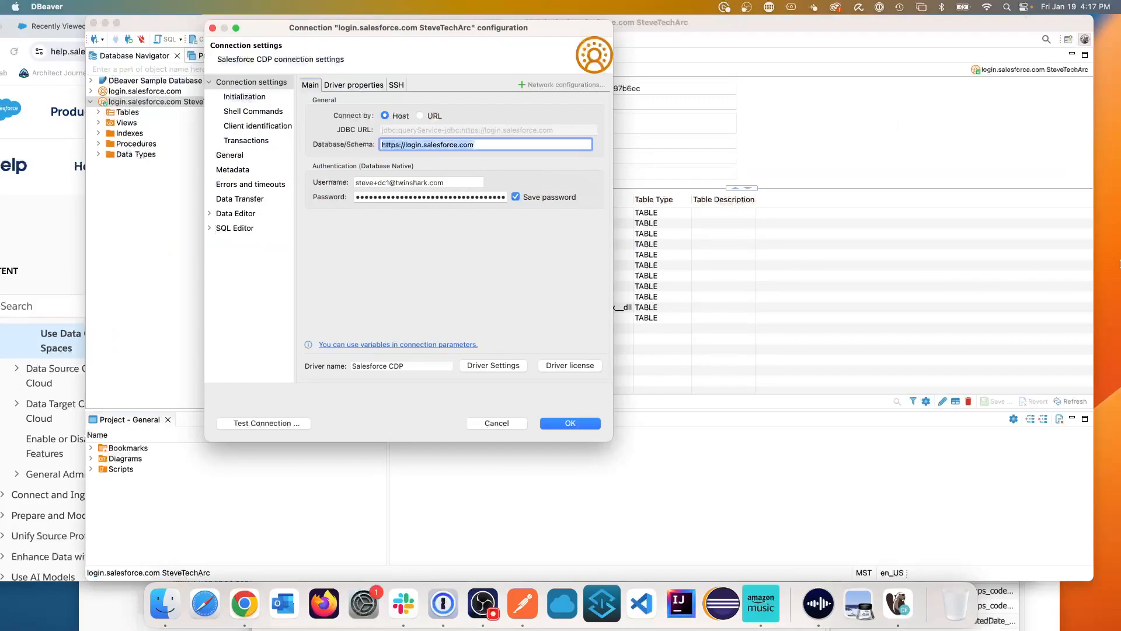
mouse_move(282, 161)
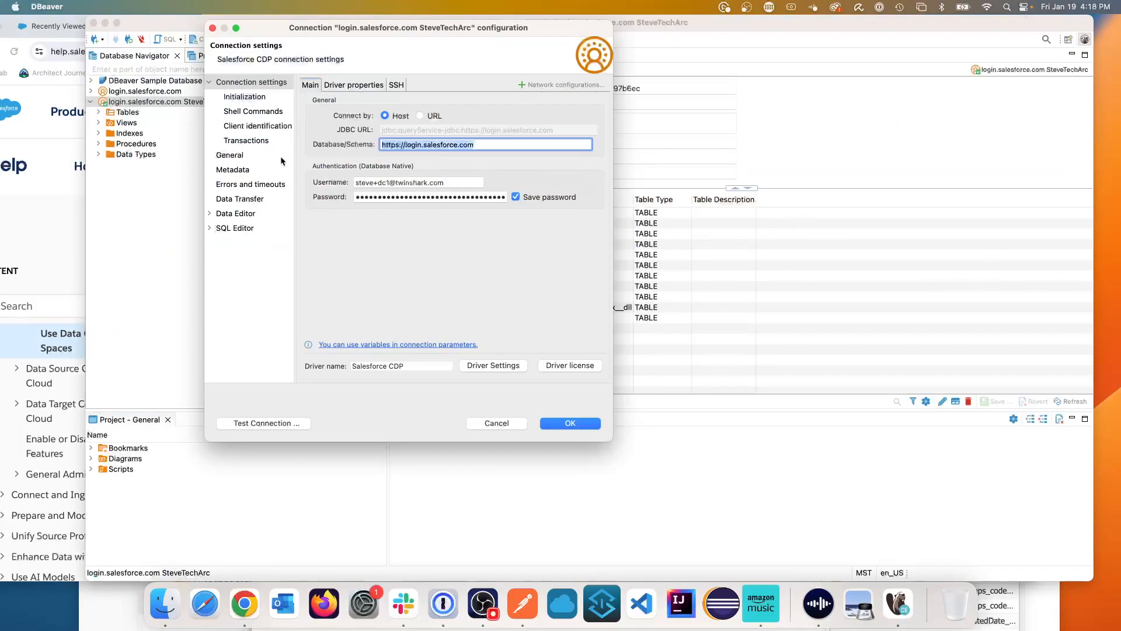
mouse_move(350, 105)
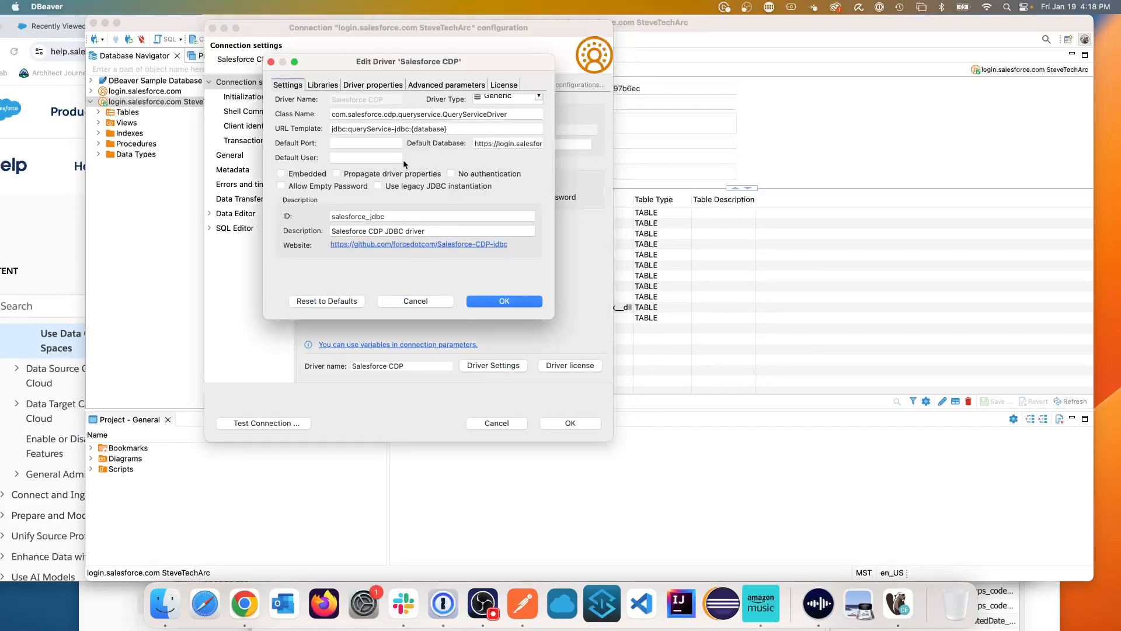
- Add the driver user property dataspace = SteveTechArc and confirm the connection settings
click(372, 84)
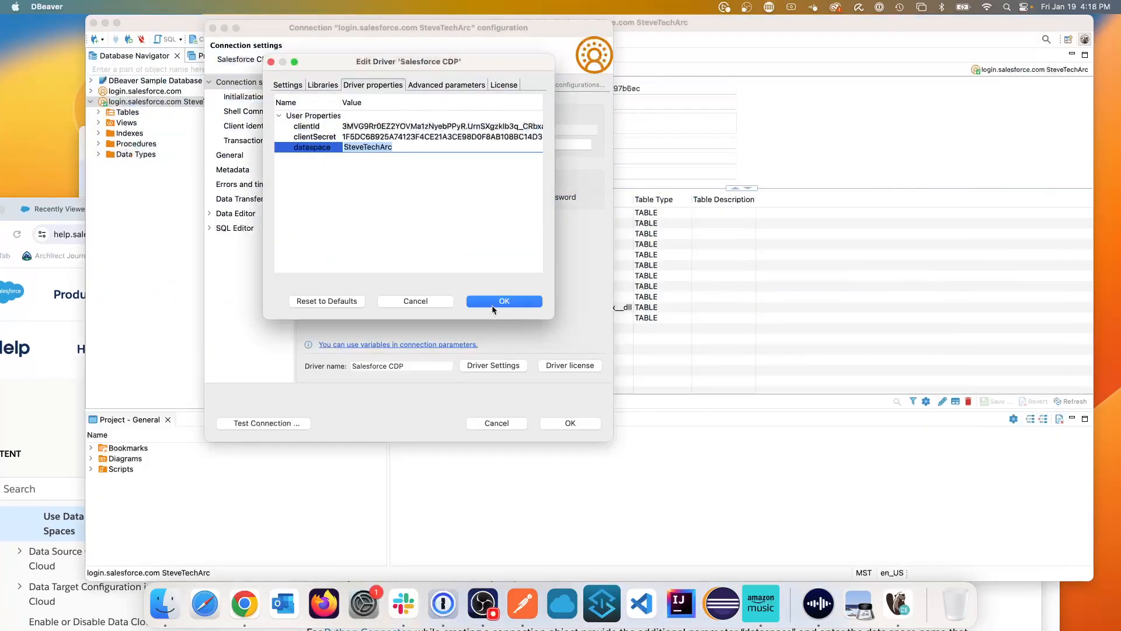
click(505, 302)
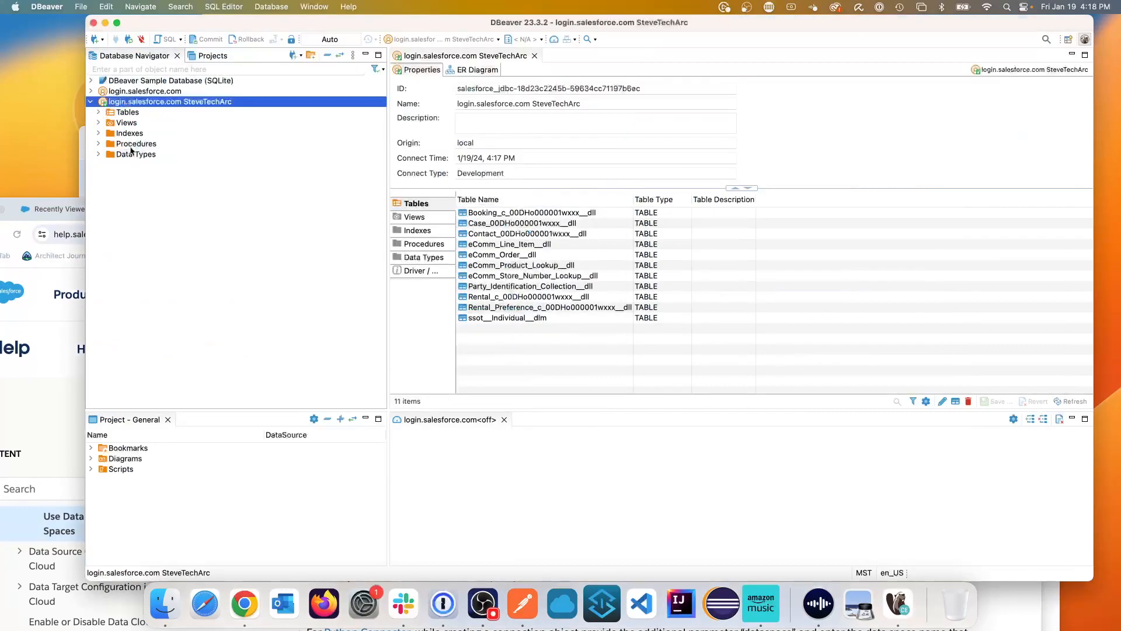
- Expand the SteveTechArc connection's Tables folder to list its 11 tables
right_click(170, 102)
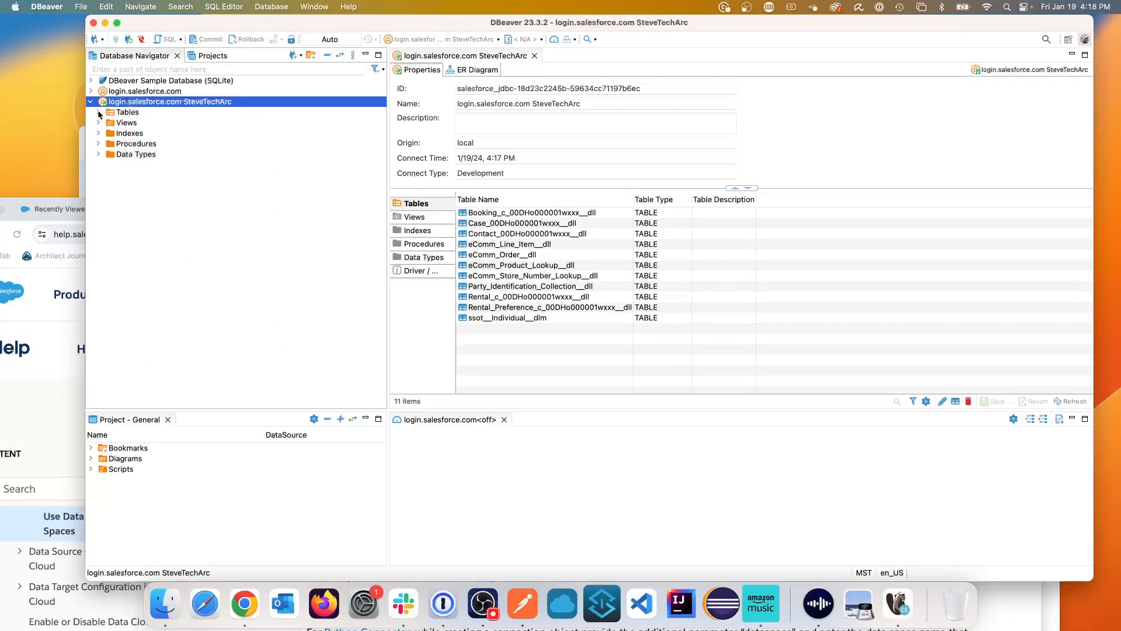
click(99, 112)
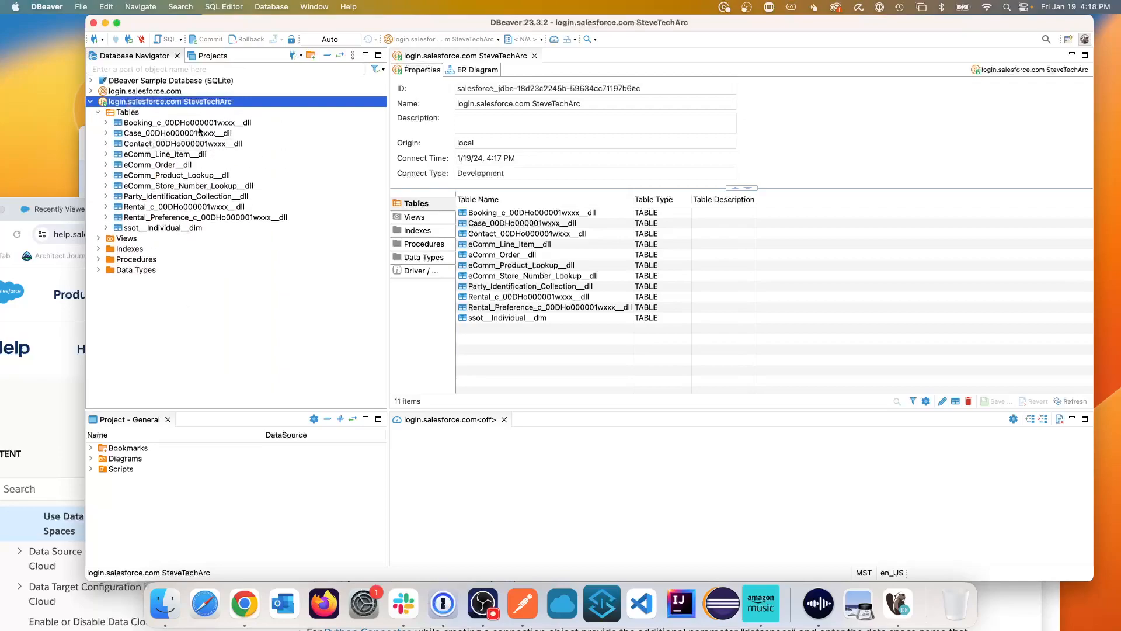
mouse_move(191, 154)
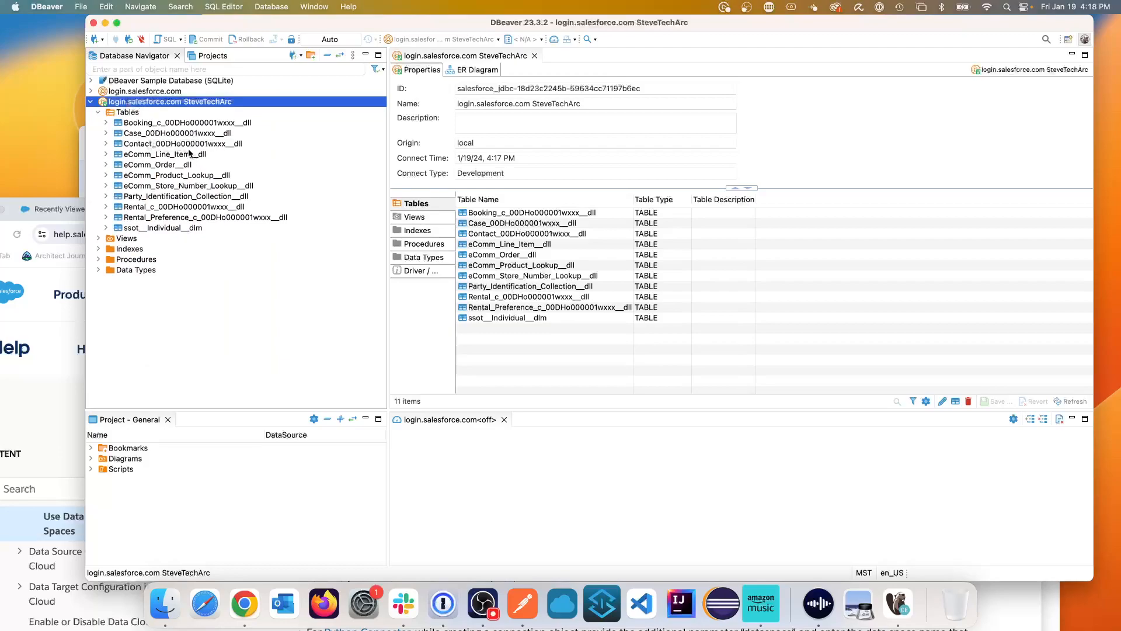
mouse_move(192, 154)
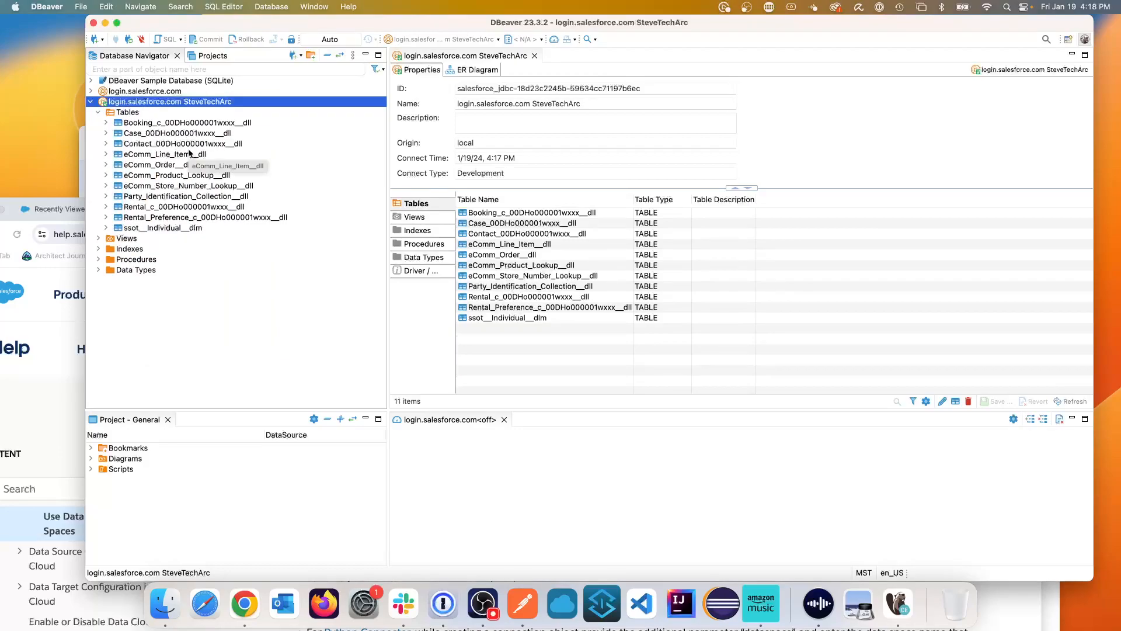